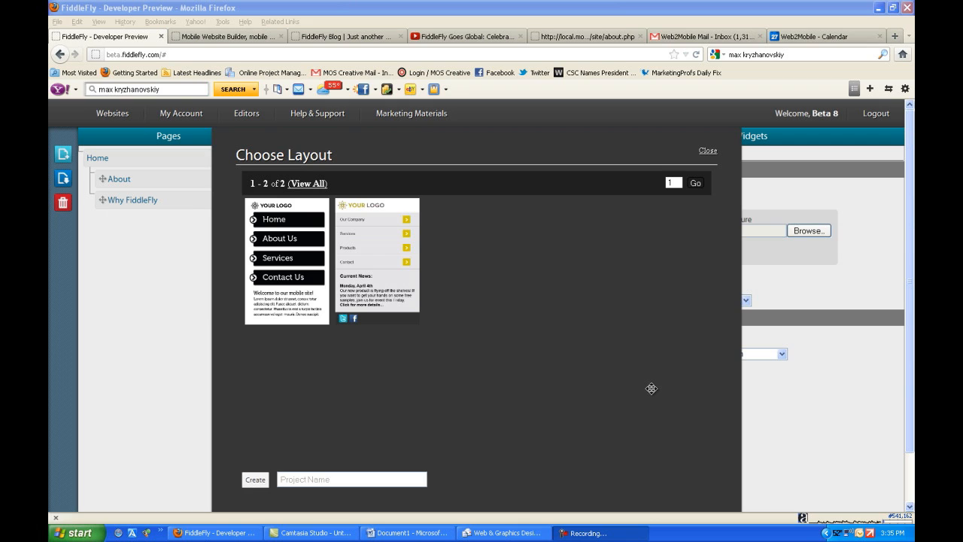
{"action": "mouse_move", "coordinate": [655, 386]}
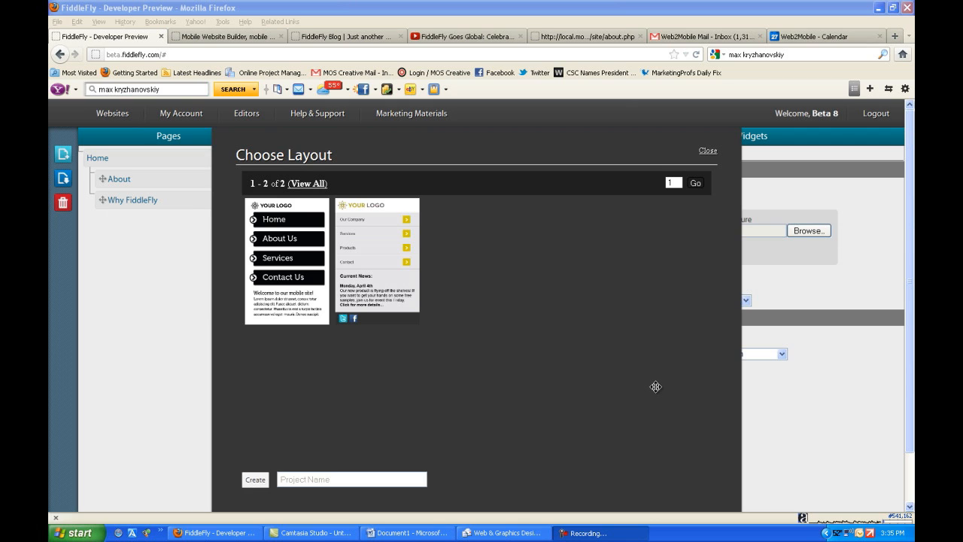
{"action": "mouse_move", "coordinate": [387, 244]}
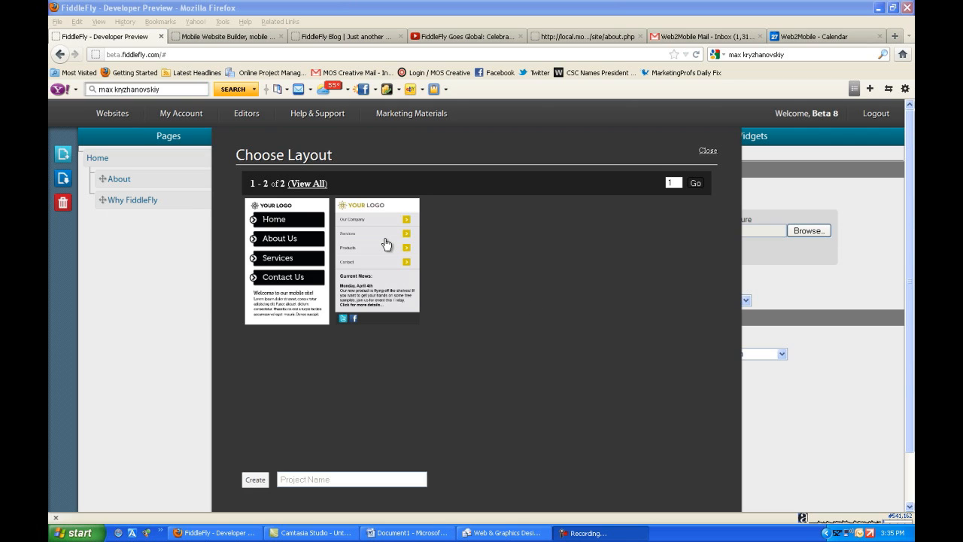
Create a project from the second, yellow-logo list layout, entering a FiddleFly project name
{"action": "left_click", "coordinate": [376, 260]}
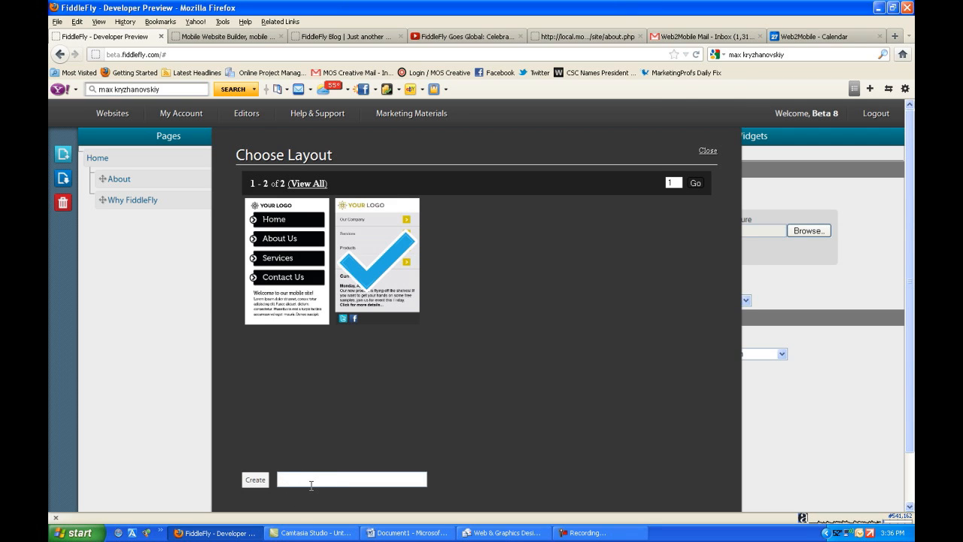
{"action": "type", "text": "FiddleFly"}
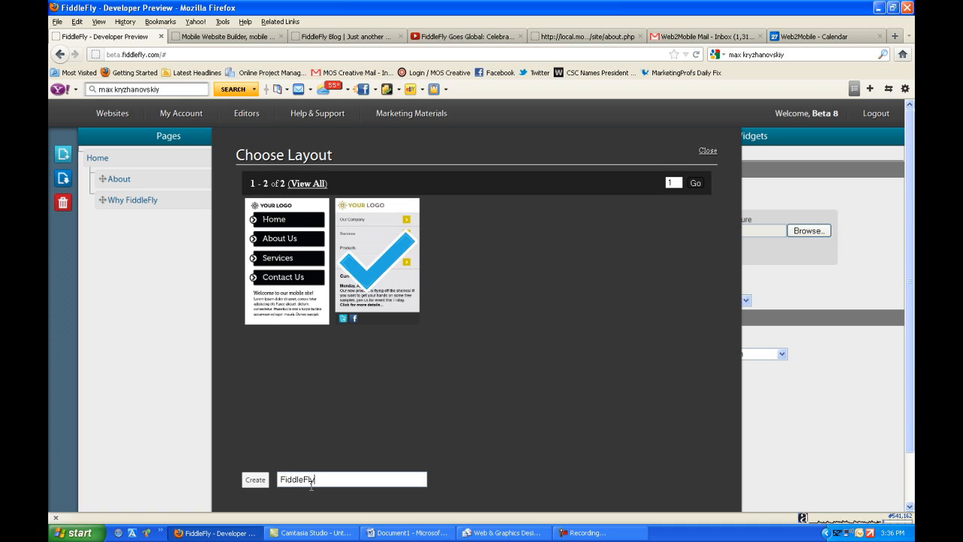
{"action": "type", "text": "Sit"}
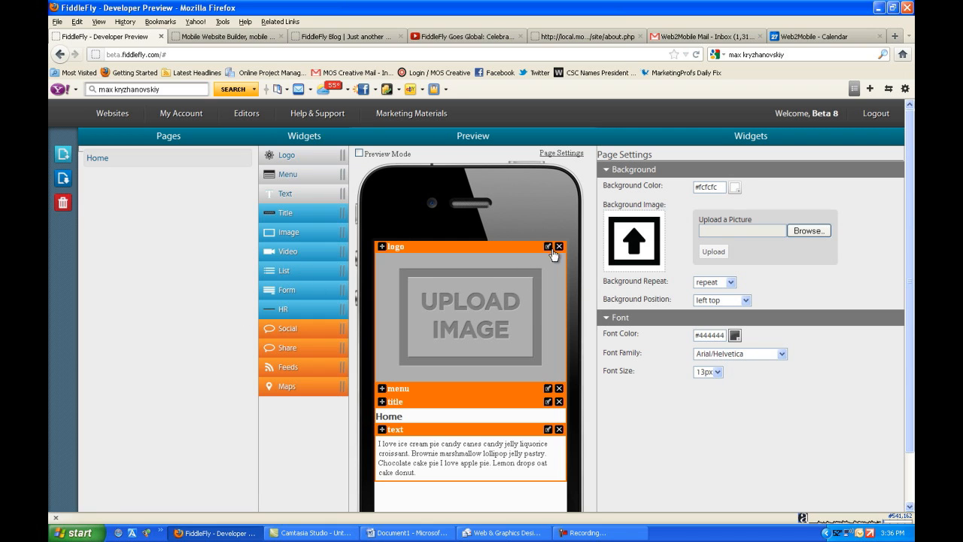
Upload the FiddleFly logo image into the logo block
{"action": "left_click", "coordinate": [548, 246]}
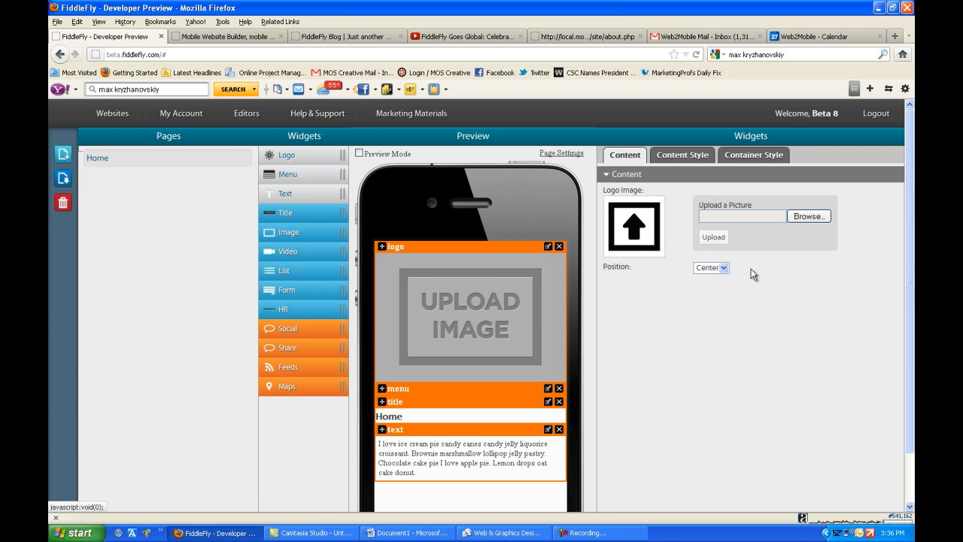
{"action": "left_click", "coordinate": [808, 215]}
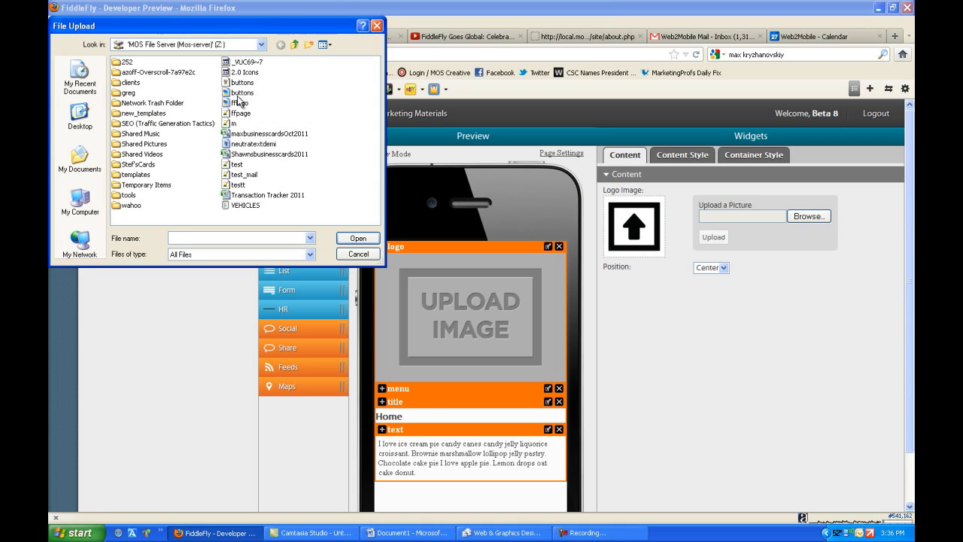
{"action": "left_click", "coordinate": [357, 253]}
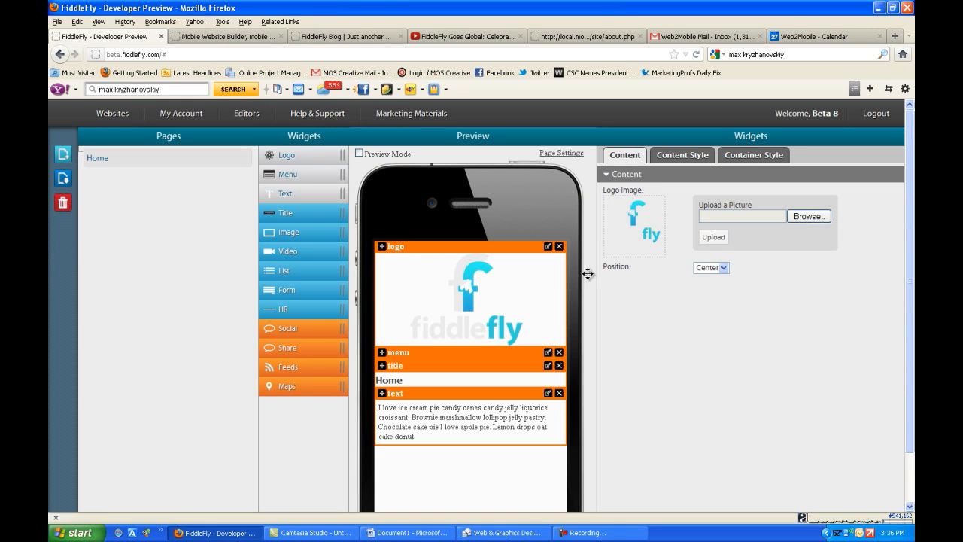
{"action": "mouse_move", "coordinate": [754, 161]}
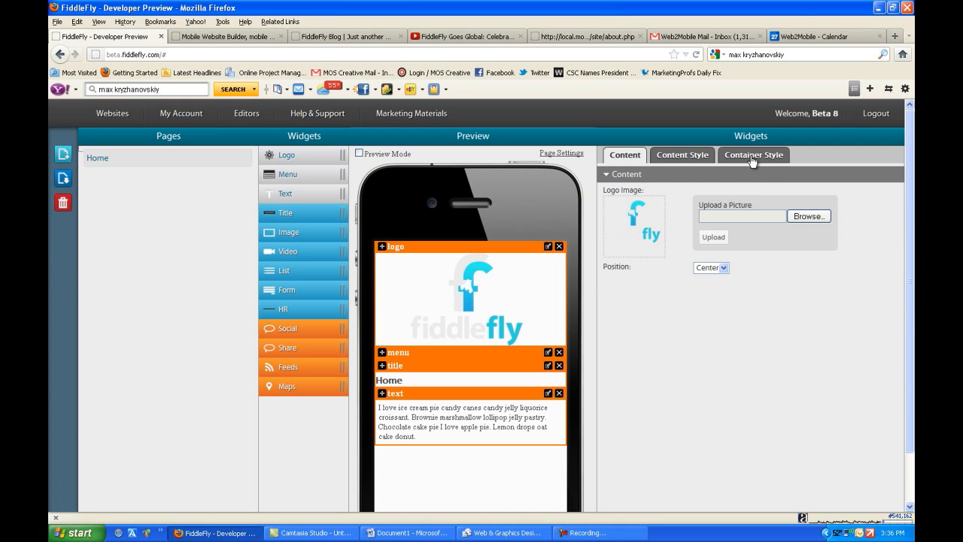
Give the logo block a #303030 background and delete the Home title block
{"action": "left_click", "coordinate": [754, 155]}
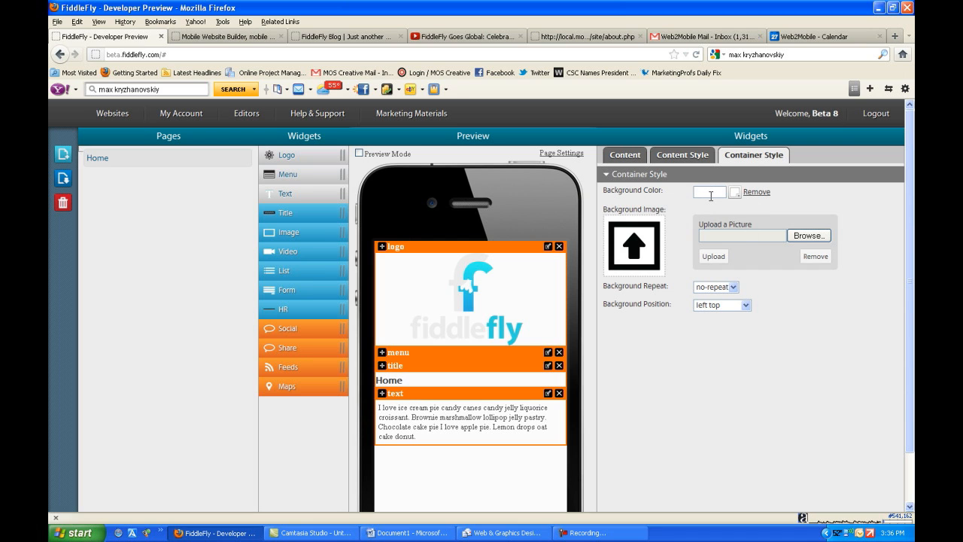
{"action": "left_click", "coordinate": [735, 191]}
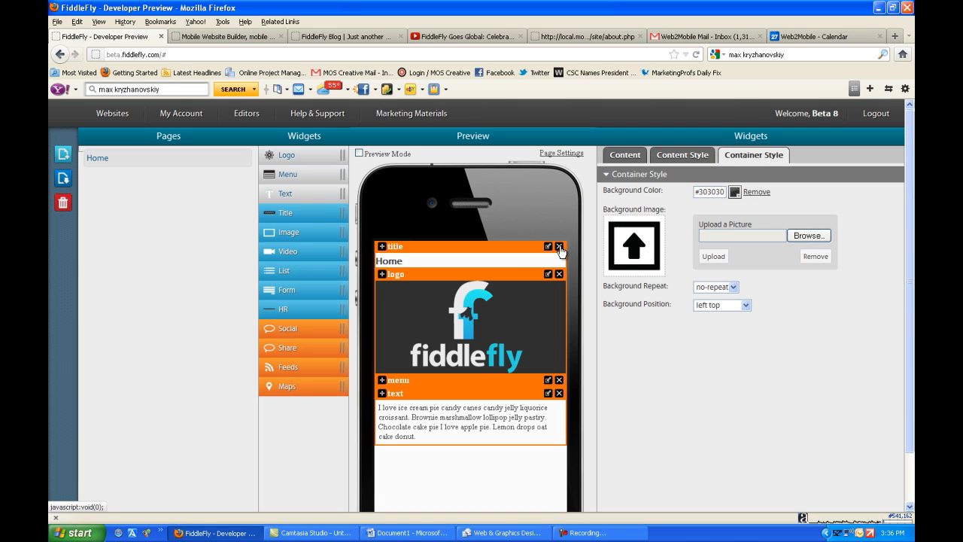
{"action": "left_click", "coordinate": [559, 246]}
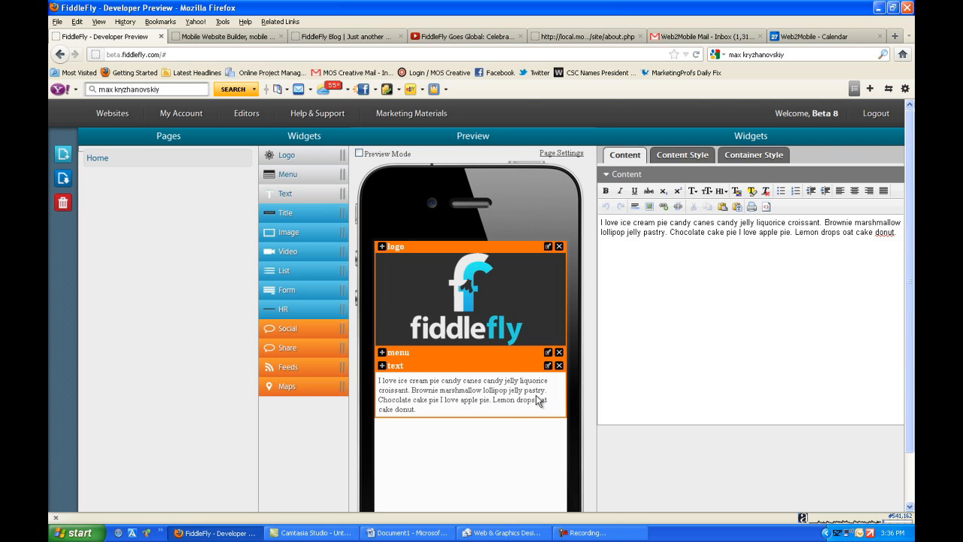
{"action": "mouse_move", "coordinate": [221, 36]}
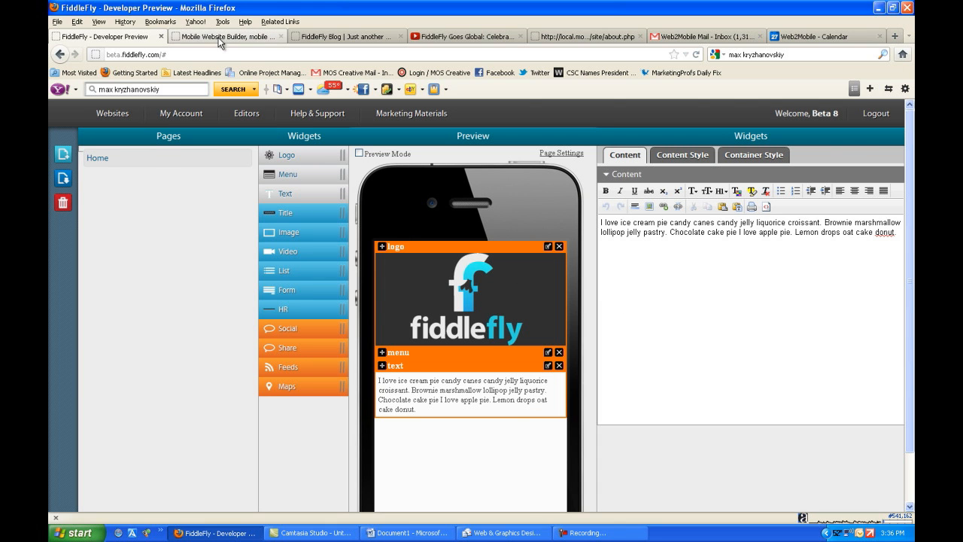
Paste the copied FiddleFly marketing copy into the text block and set it in Trebuchet MS
{"action": "left_click", "coordinate": [226, 37]}
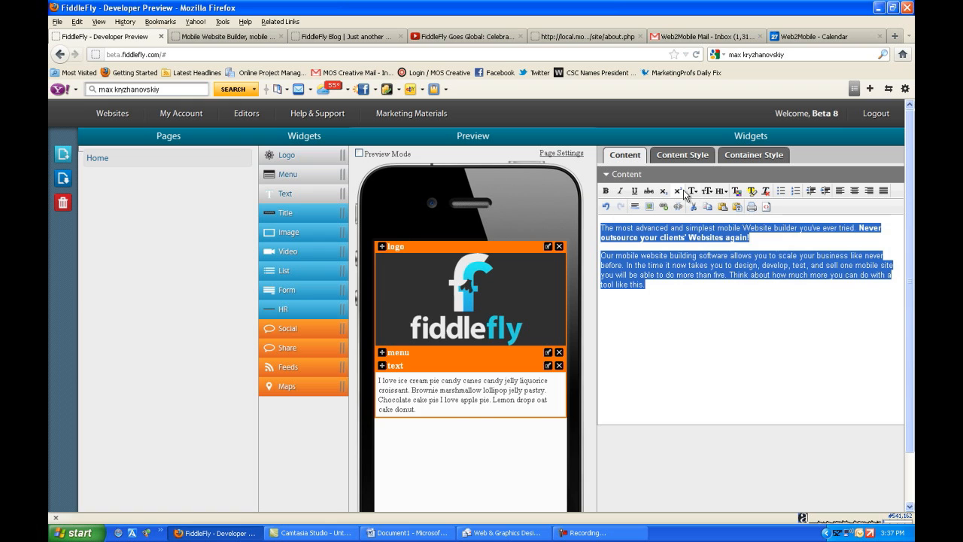
{"action": "left_click", "coordinate": [693, 190]}
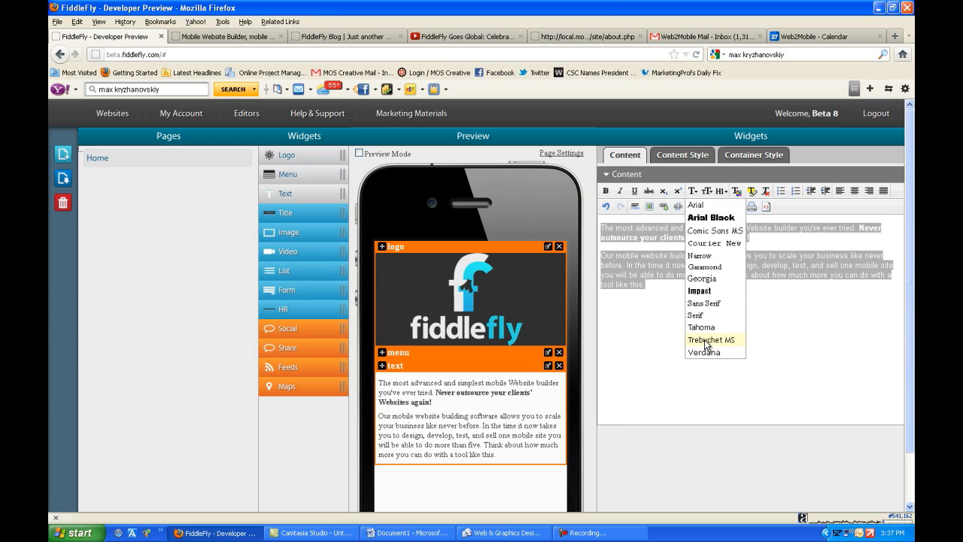
{"action": "left_click", "coordinate": [711, 340]}
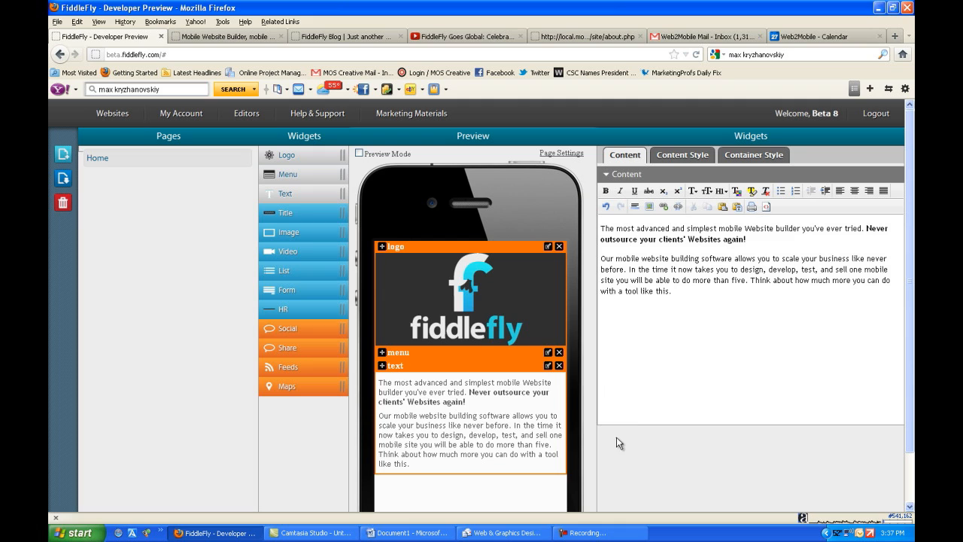
{"action": "mouse_move", "coordinate": [468, 441]}
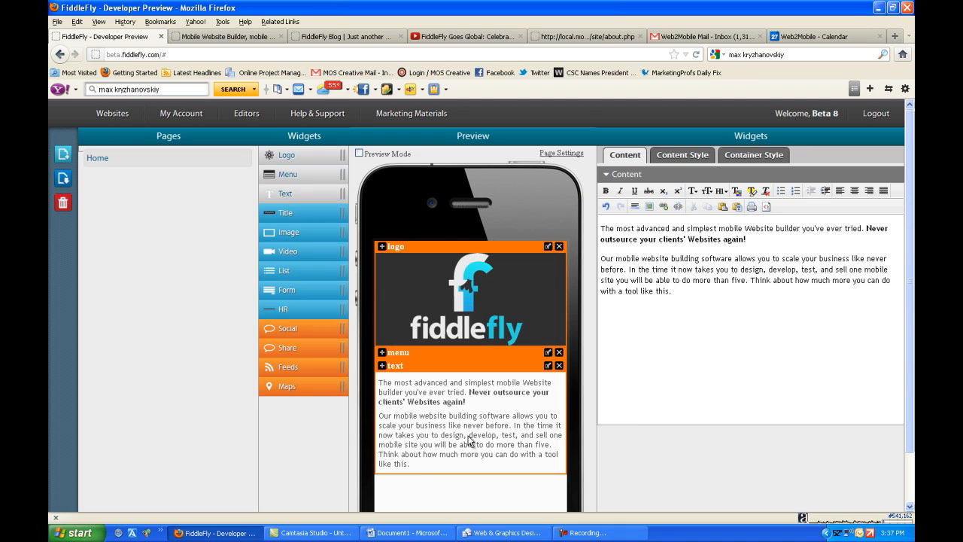
{"action": "mouse_move", "coordinate": [275, 337]}
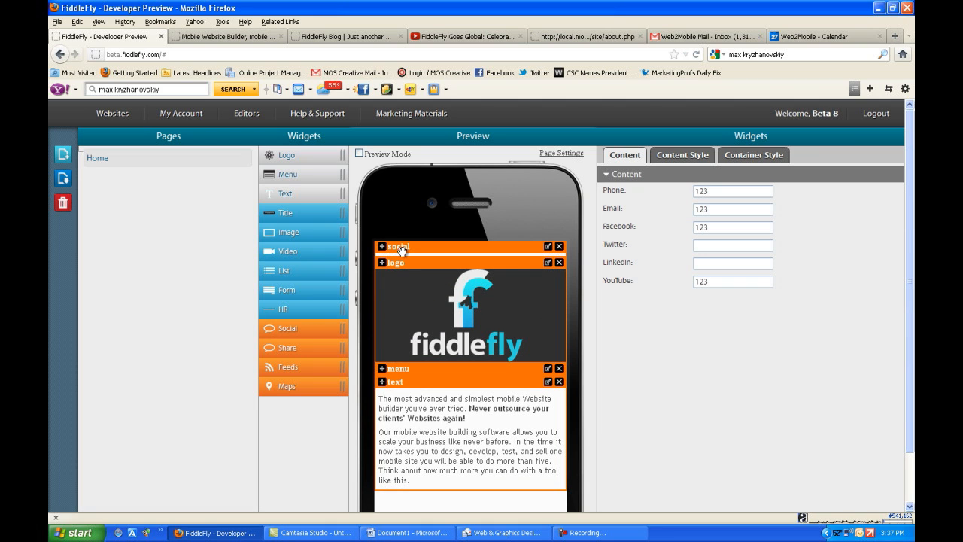
{"action": "triple_click", "coordinate": [733, 190]}
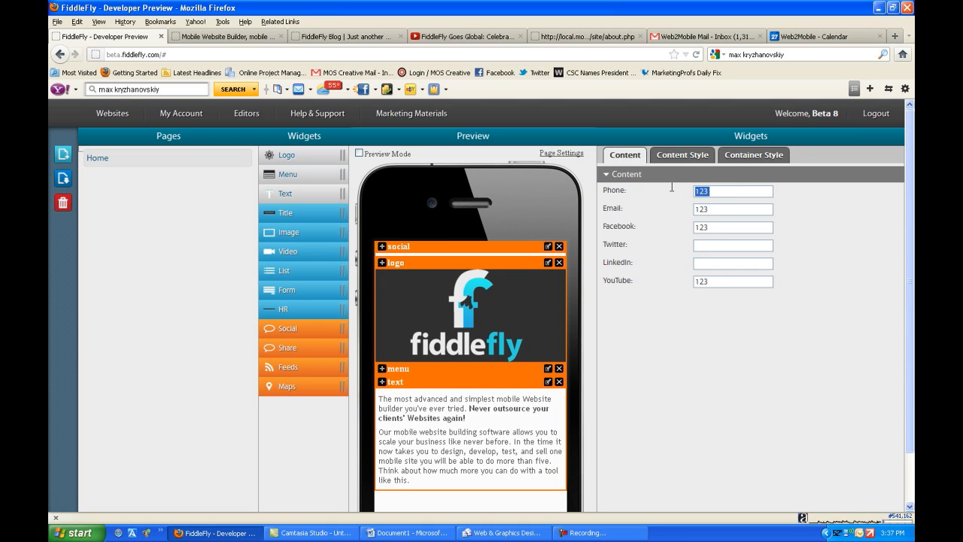
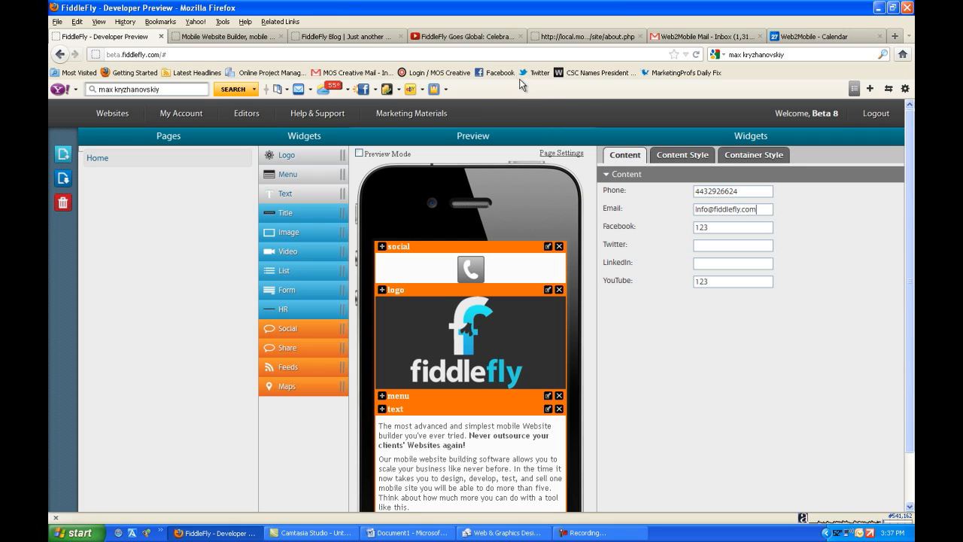
{"action": "mouse_move", "coordinate": [762, 413]}
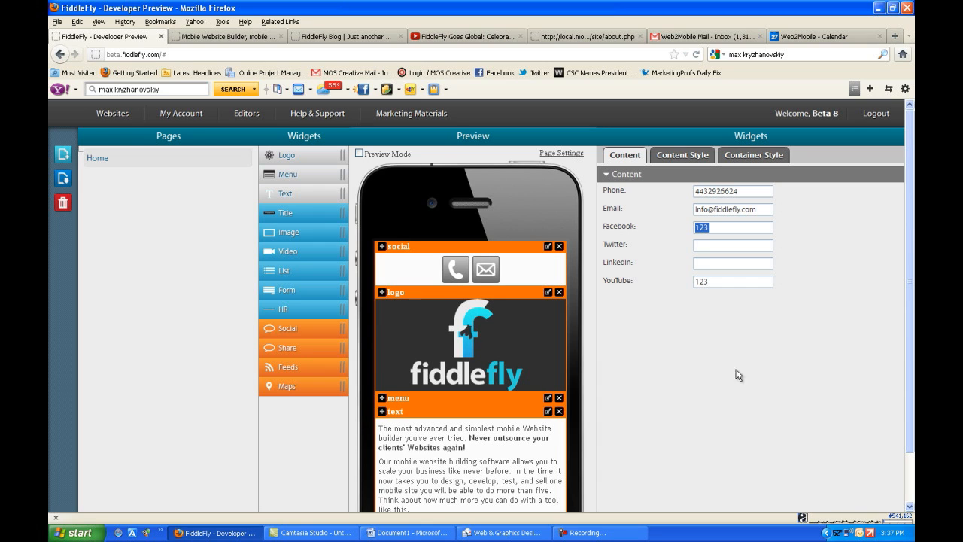
Fill in the Facebook, YouTube and Twitter link fields
{"action": "type", "text": "Face"}
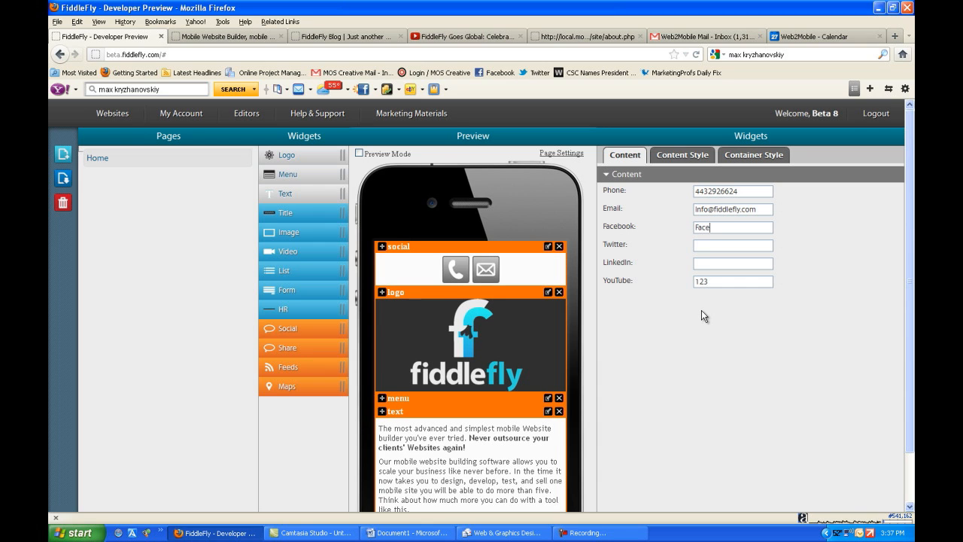
{"action": "type", "text": "book"}
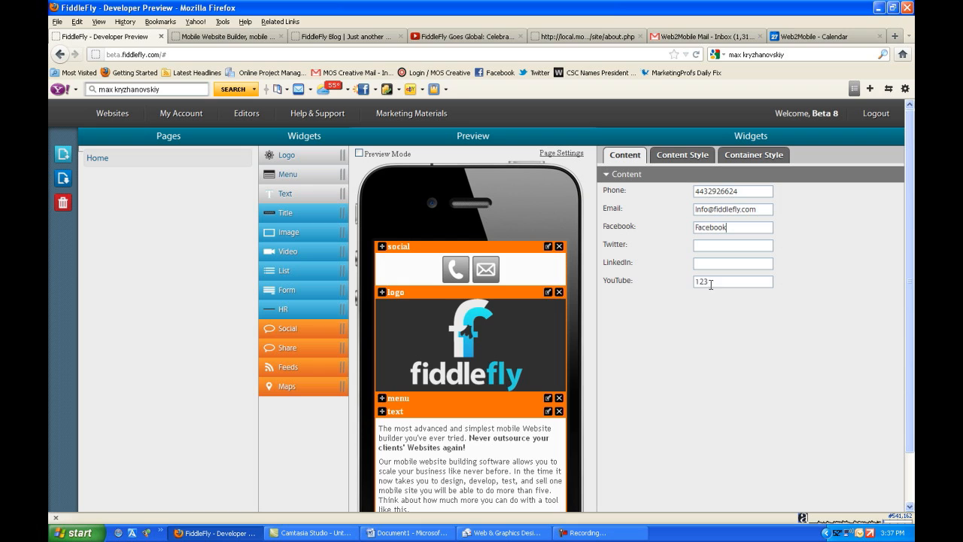
{"action": "type", "text": "You"}
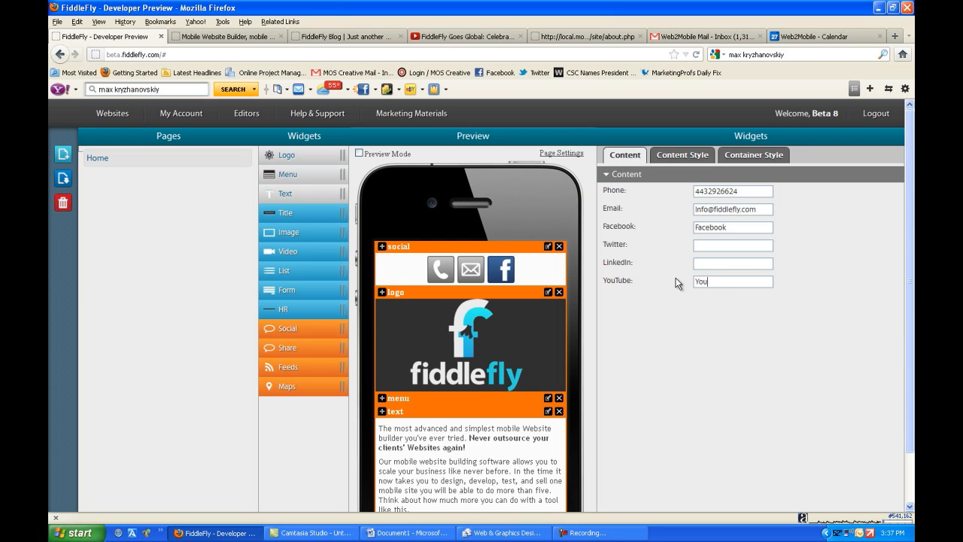
{"action": "type", "text": "tube"}
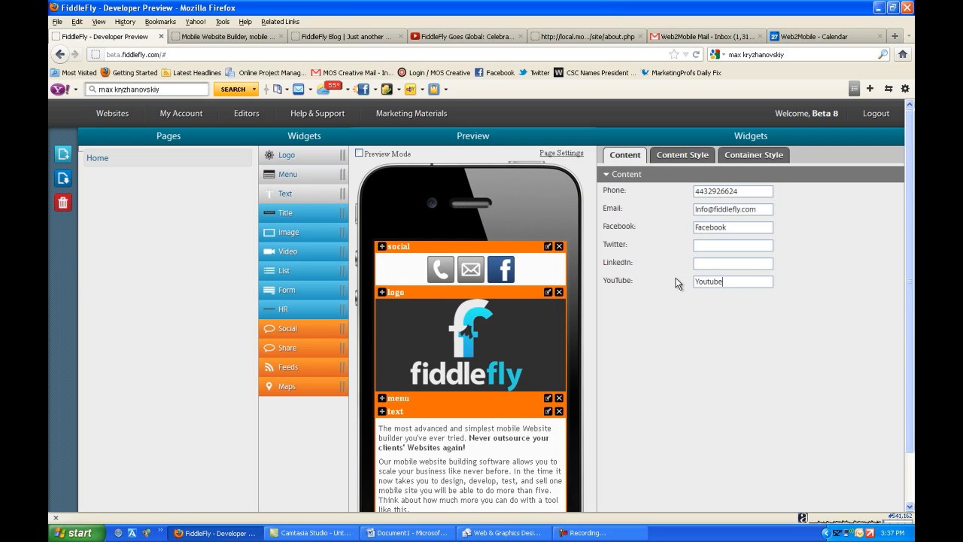
{"action": "left_click", "coordinate": [732, 244]}
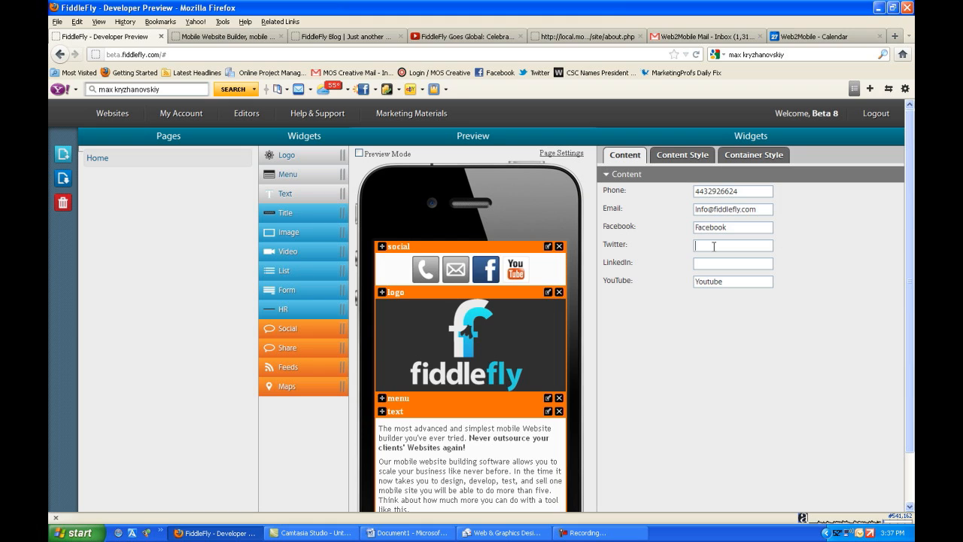
{"action": "type", "text": "Twitter"}
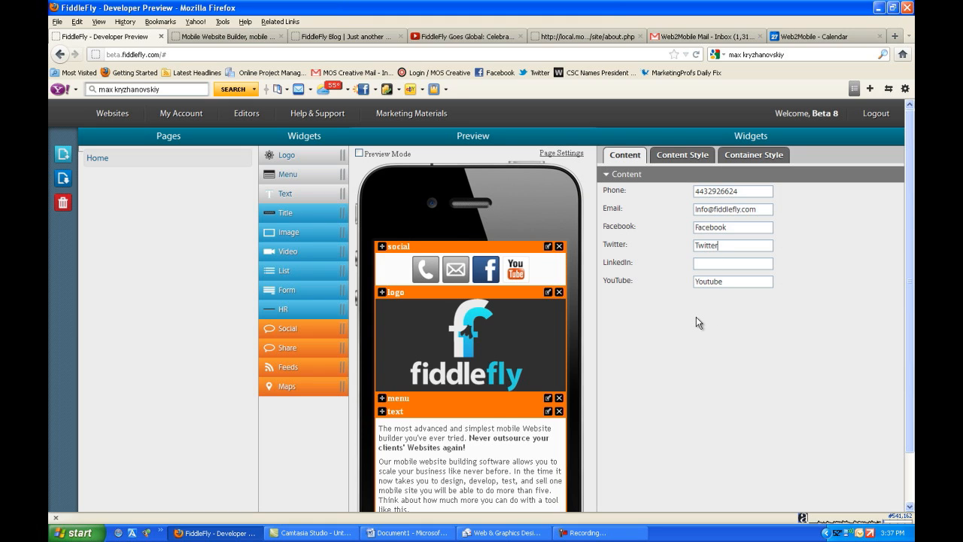
{"action": "scroll", "scroll_direction": "down", "scroll_amount": 3}
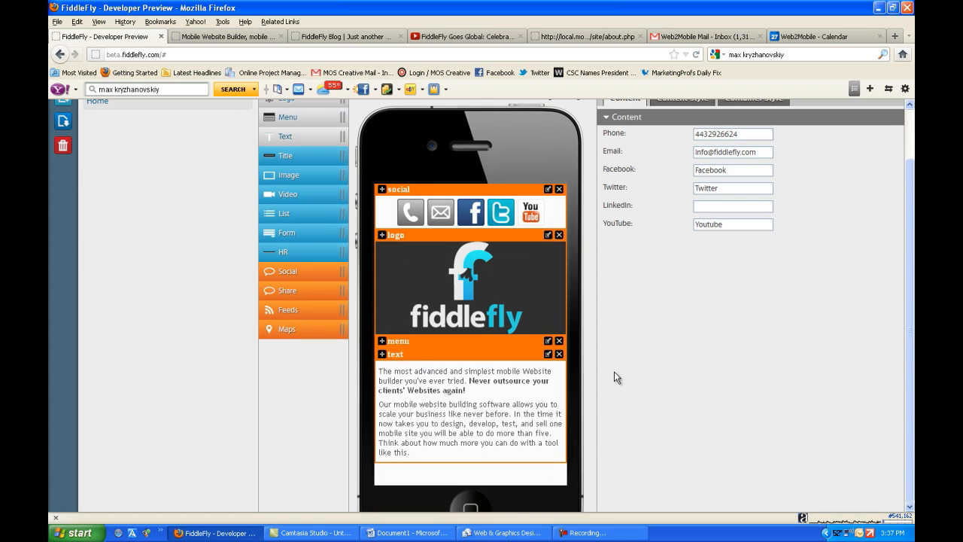
{"action": "mouse_move", "coordinate": [426, 239]}
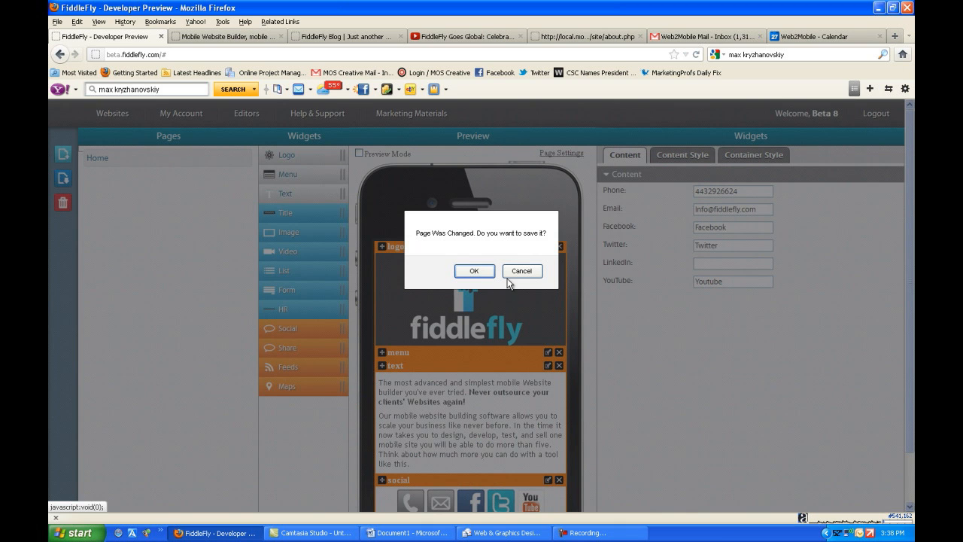
Save the home page and add the About and Why FiddleFly pages
{"action": "left_click", "coordinate": [521, 271]}
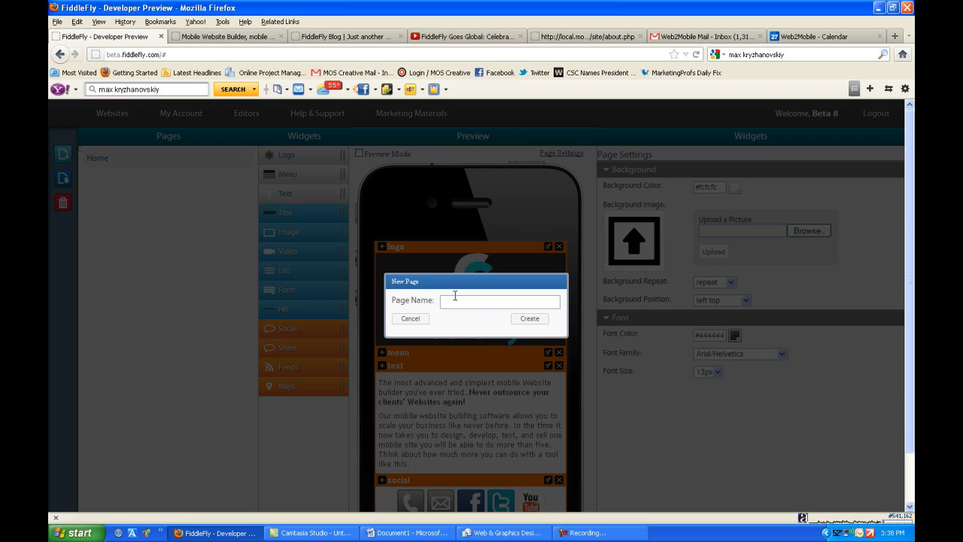
{"action": "type", "text": "About"}
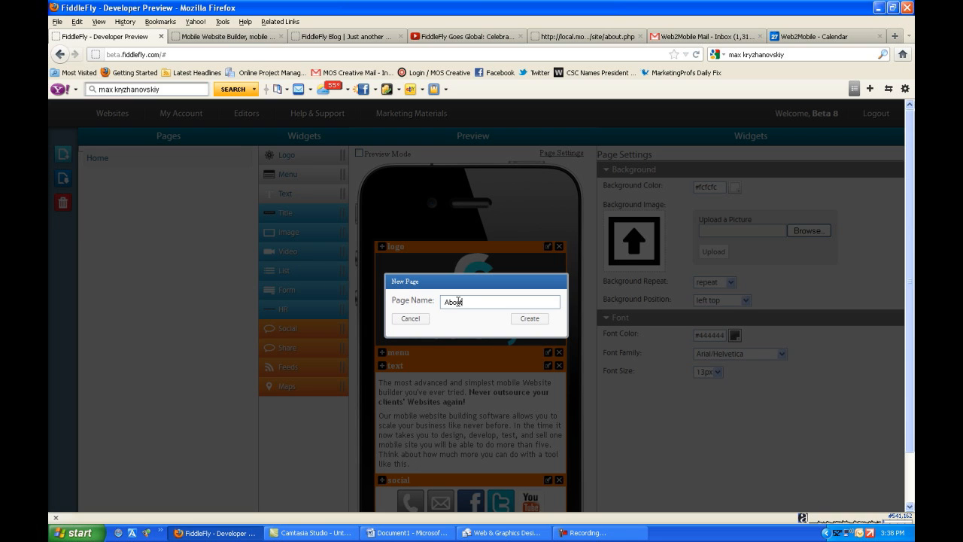
{"action": "left_click", "coordinate": [529, 318]}
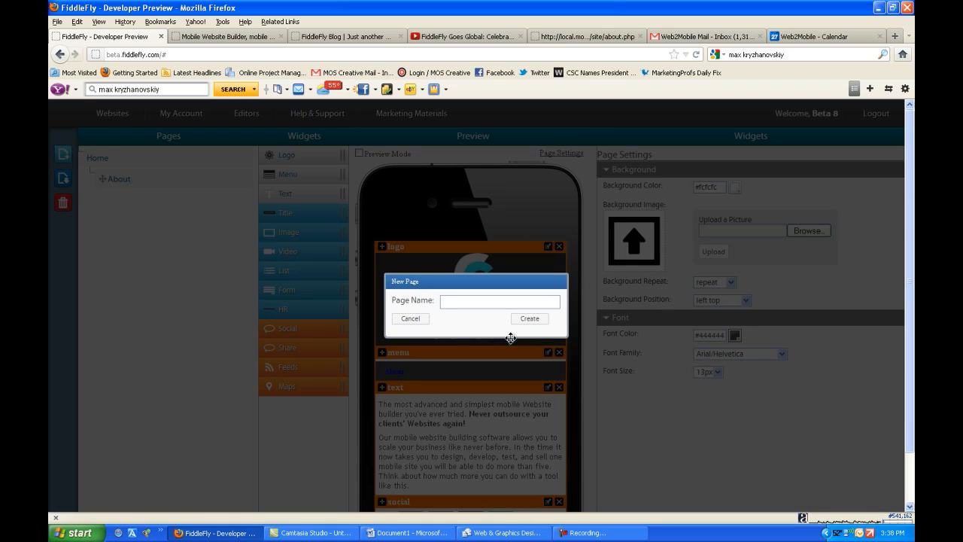
{"action": "type", "text": "F"}
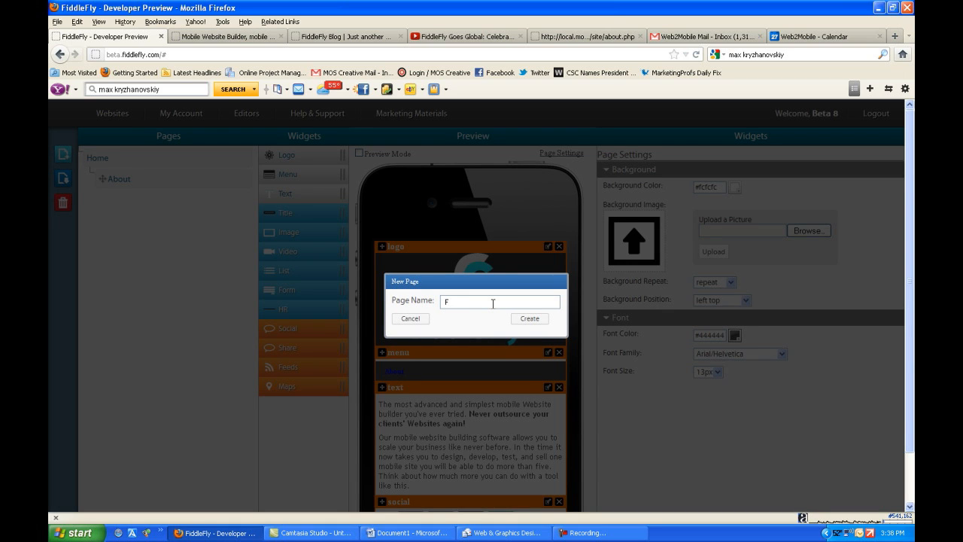
{"action": "type", "text": "Why FiddleFly"}
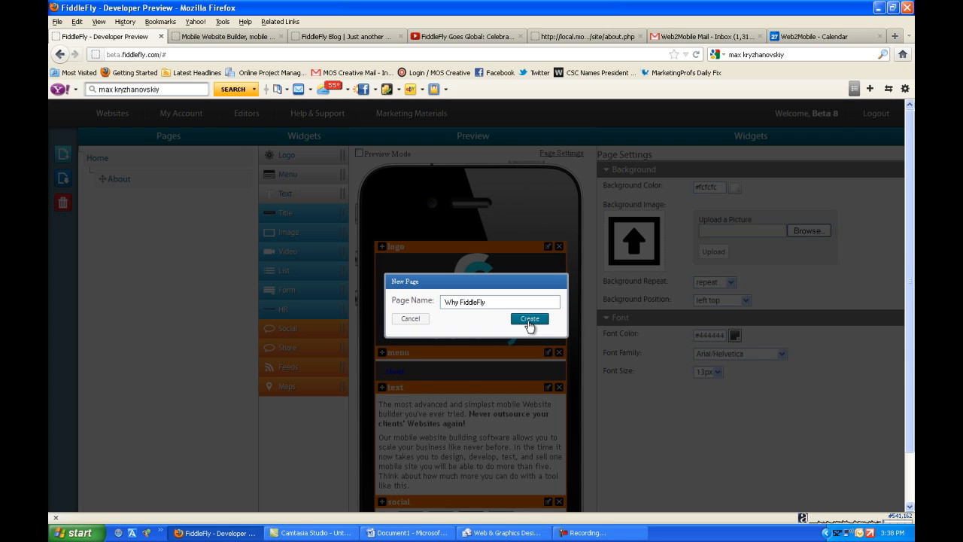
{"action": "left_click", "coordinate": [530, 319]}
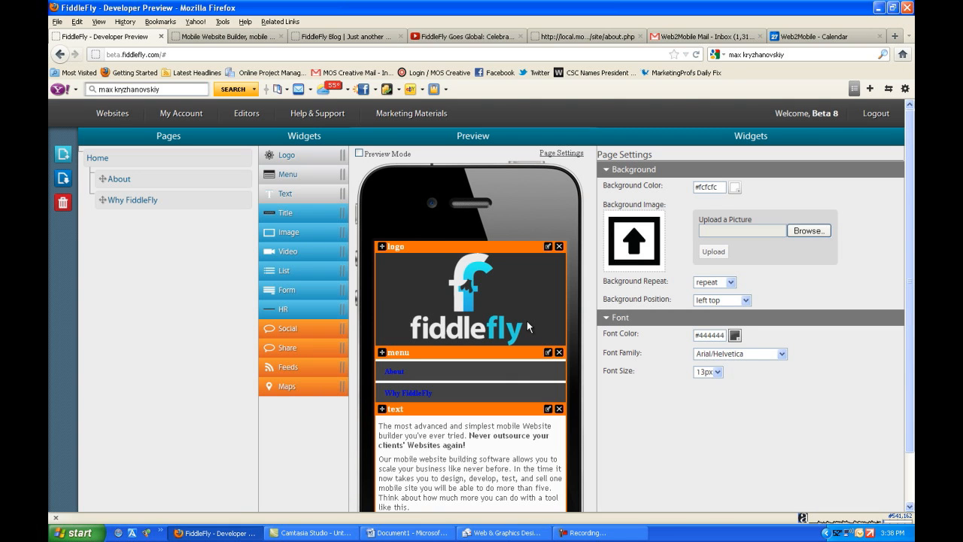
{"action": "mouse_move", "coordinate": [63, 155]}
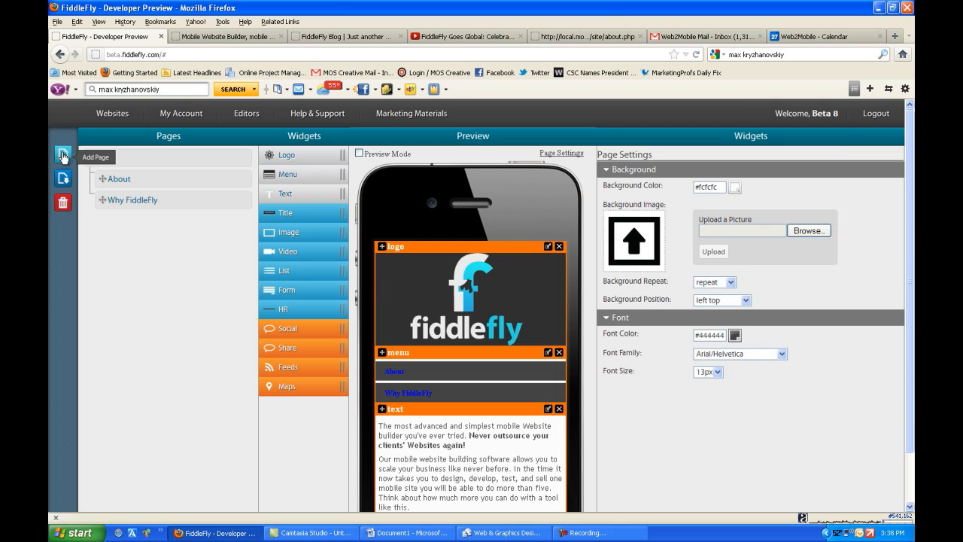
Add The Team, Founders and Live Previews pages
{"action": "left_click", "coordinate": [62, 155]}
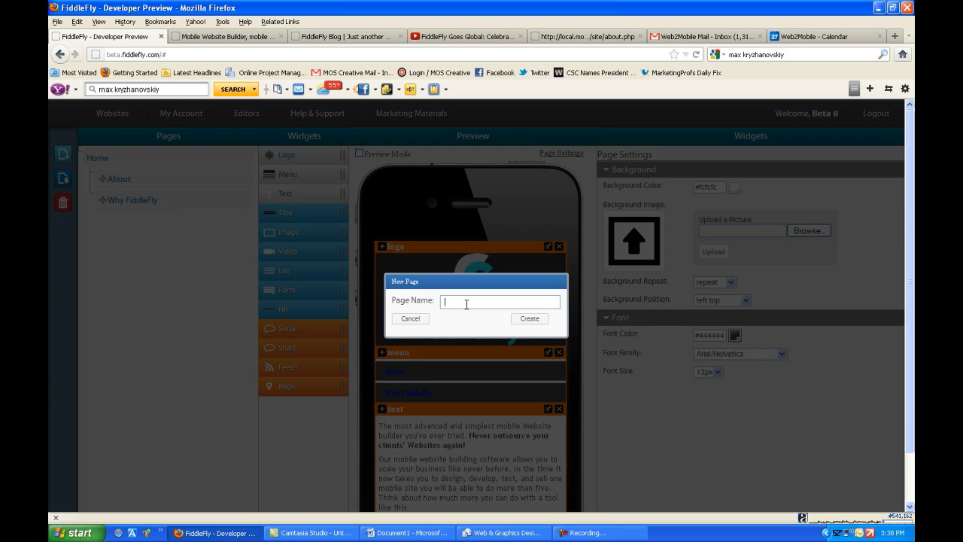
{"action": "type", "text": "The T"}
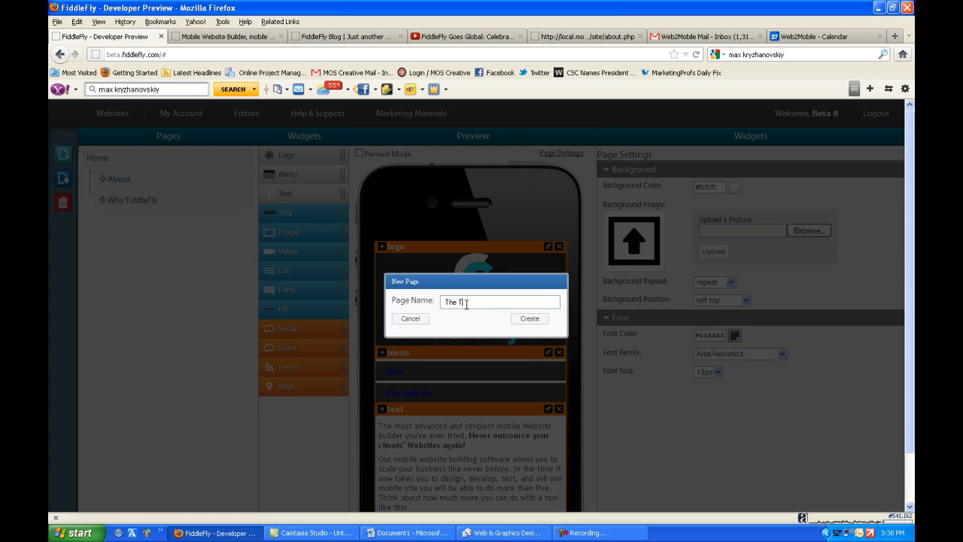
{"action": "type", "text": "eam"}
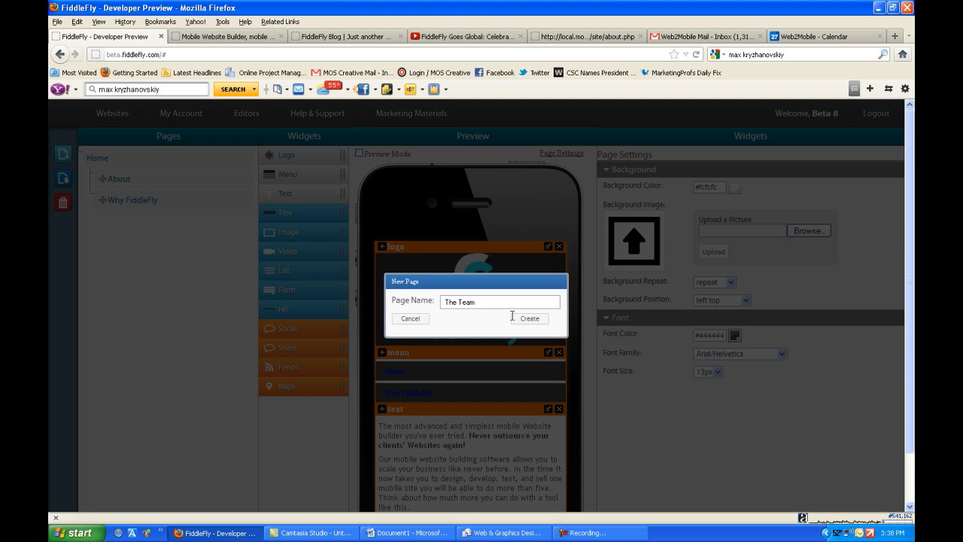
{"action": "left_click", "coordinate": [529, 318]}
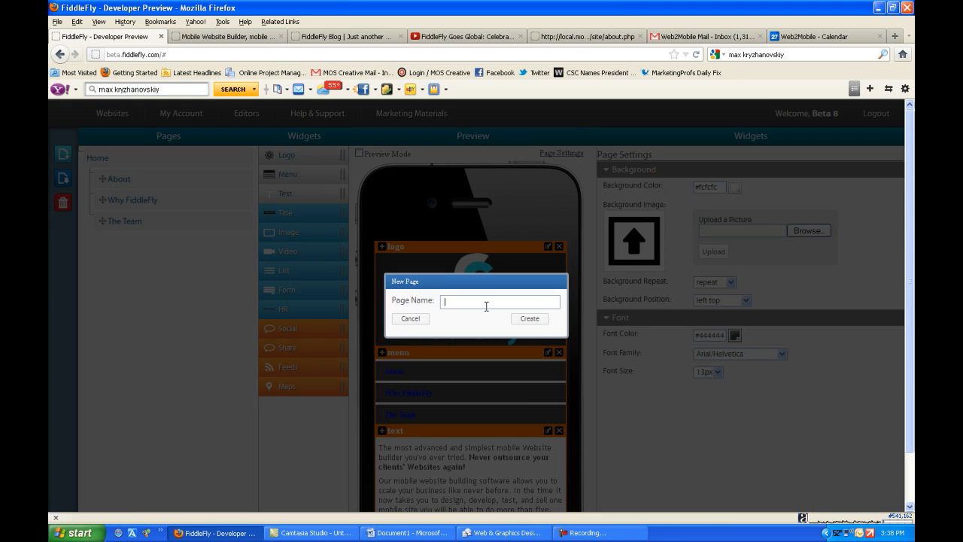
{"action": "type", "text": "Fou"}
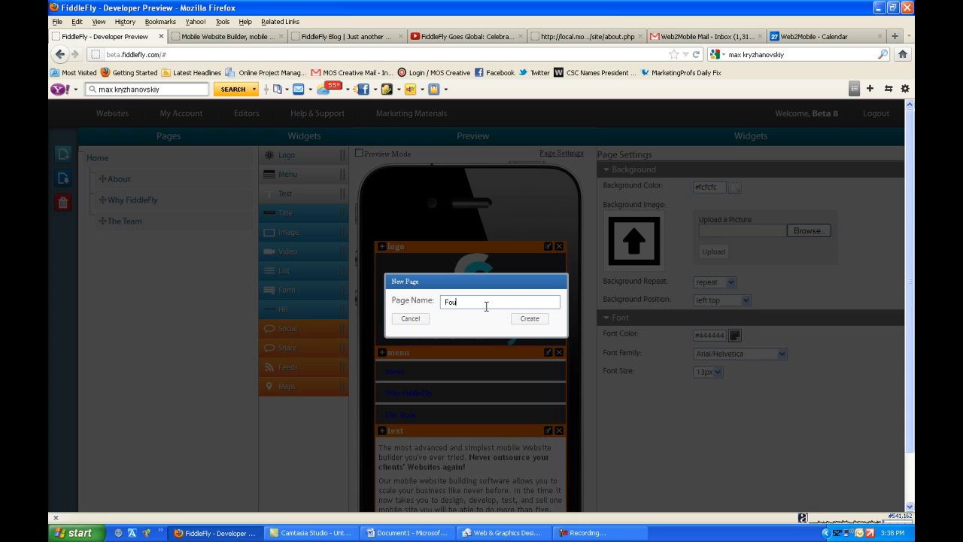
{"action": "type", "text": "nders"}
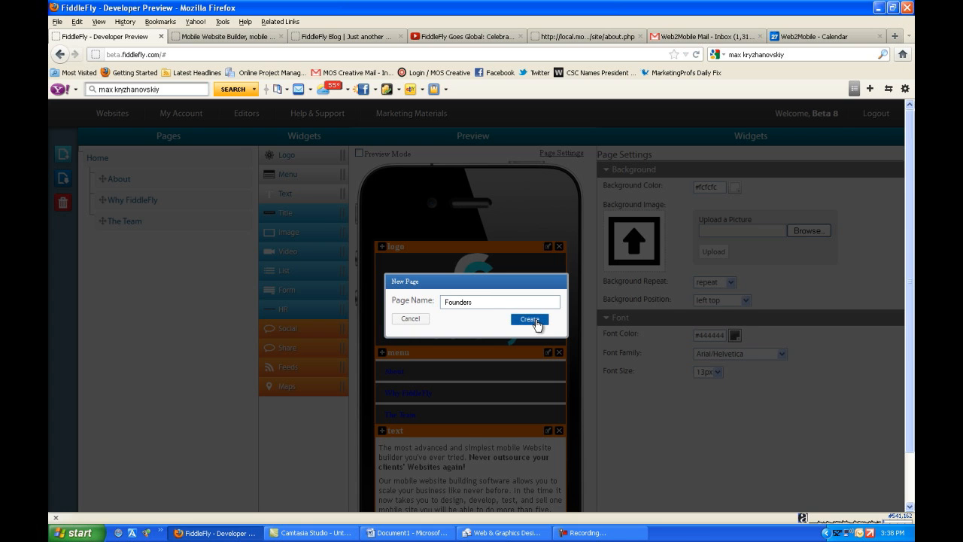
{"action": "left_click", "coordinate": [530, 319]}
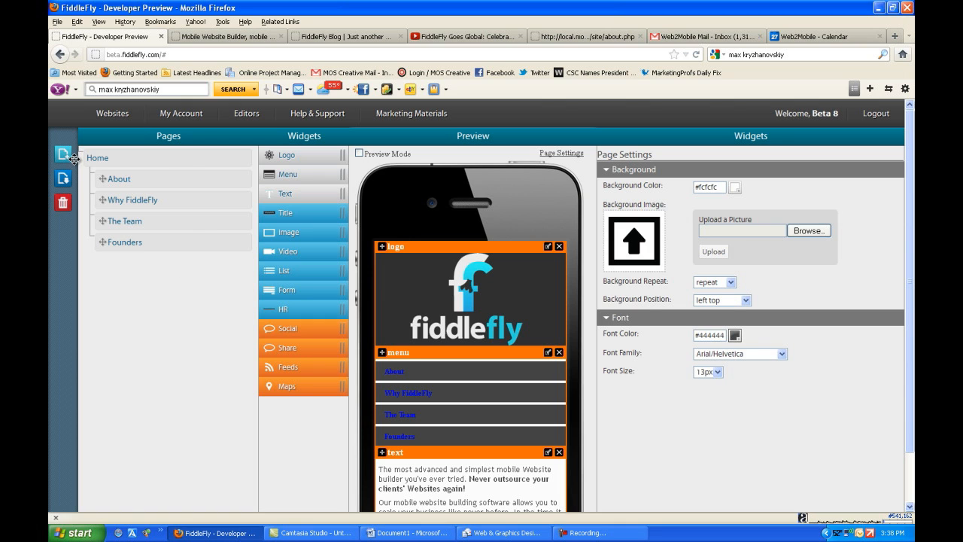
{"action": "mouse_move", "coordinate": [63, 155]}
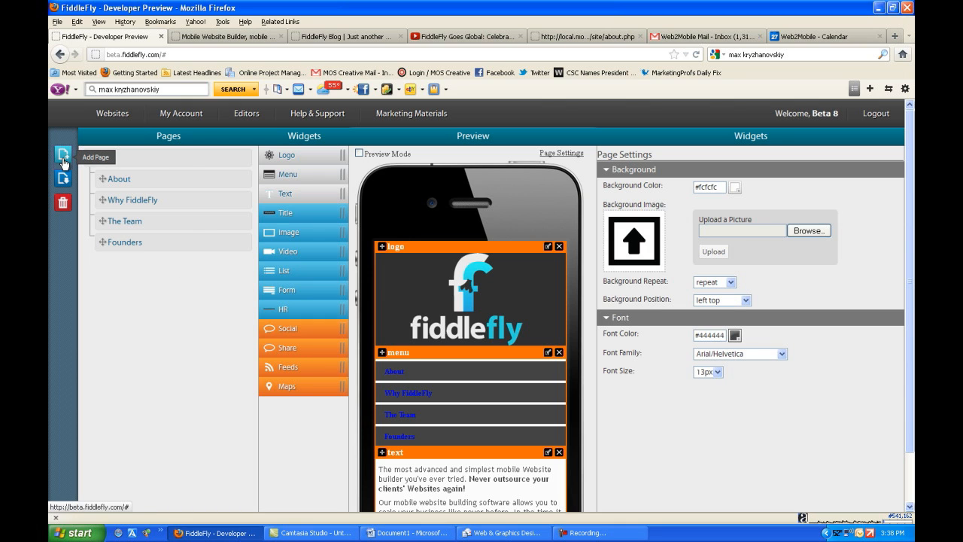
{"action": "left_click", "coordinate": [63, 155]}
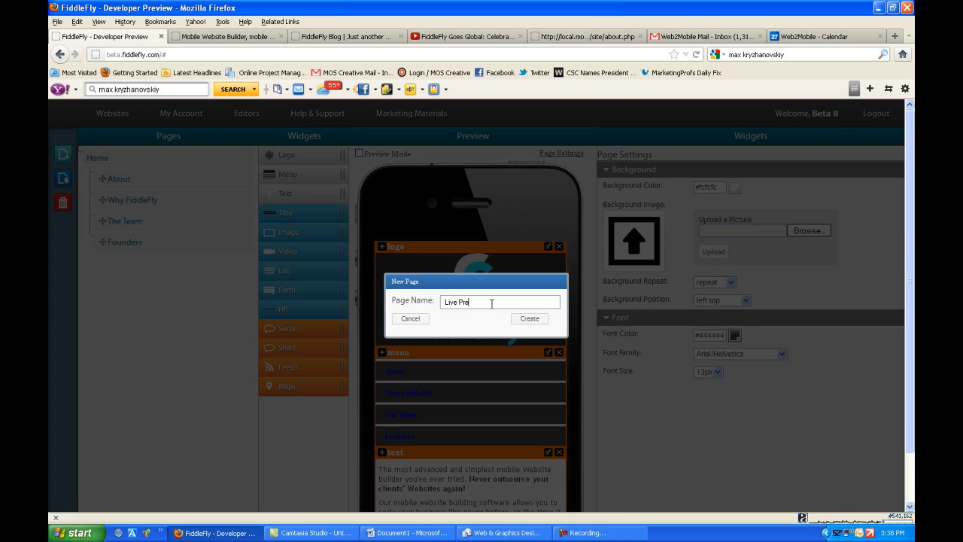
{"action": "left_click", "coordinate": [529, 318]}
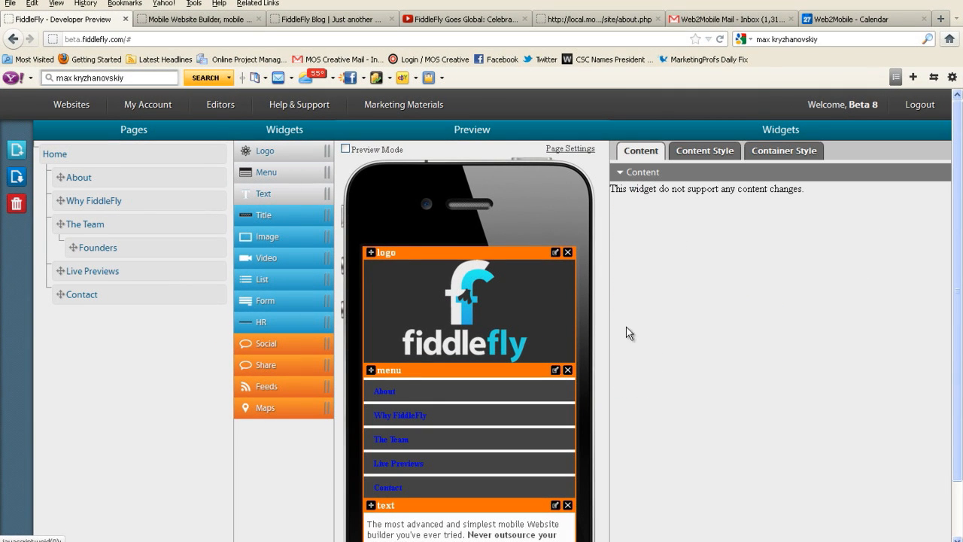
Make the menu link text white and change the menu font family
{"action": "left_click", "coordinate": [703, 150]}
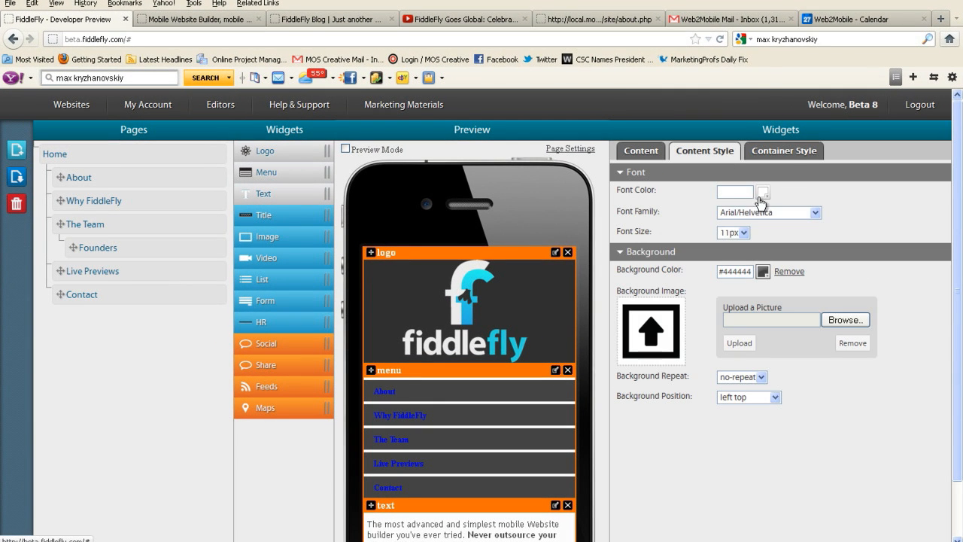
{"action": "left_click", "coordinate": [762, 191]}
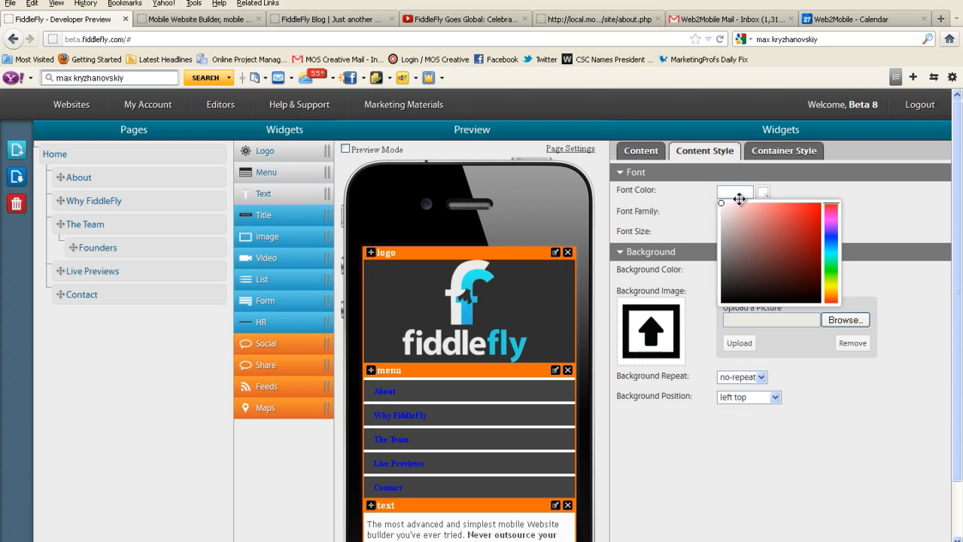
{"action": "mouse_move", "coordinate": [830, 252]}
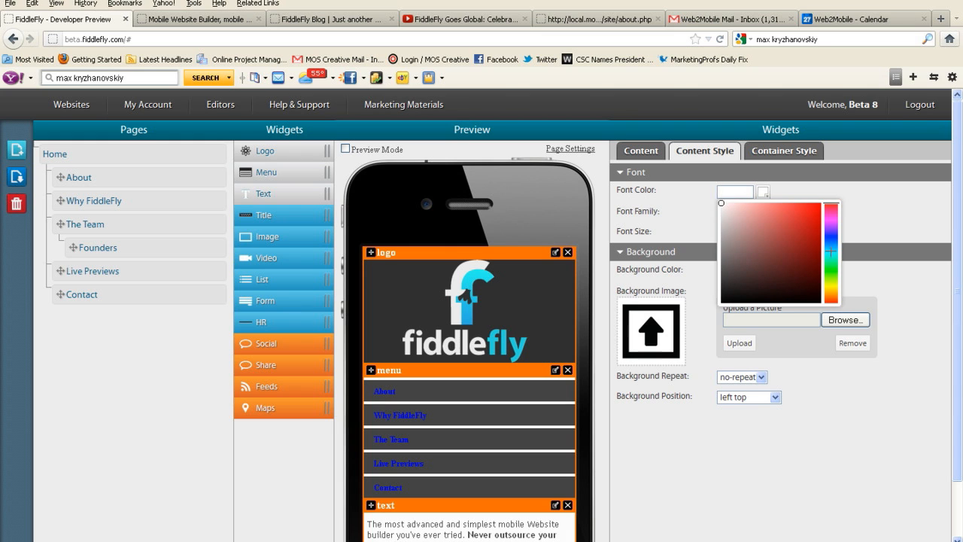
{"action": "left_click", "coordinate": [759, 235]}
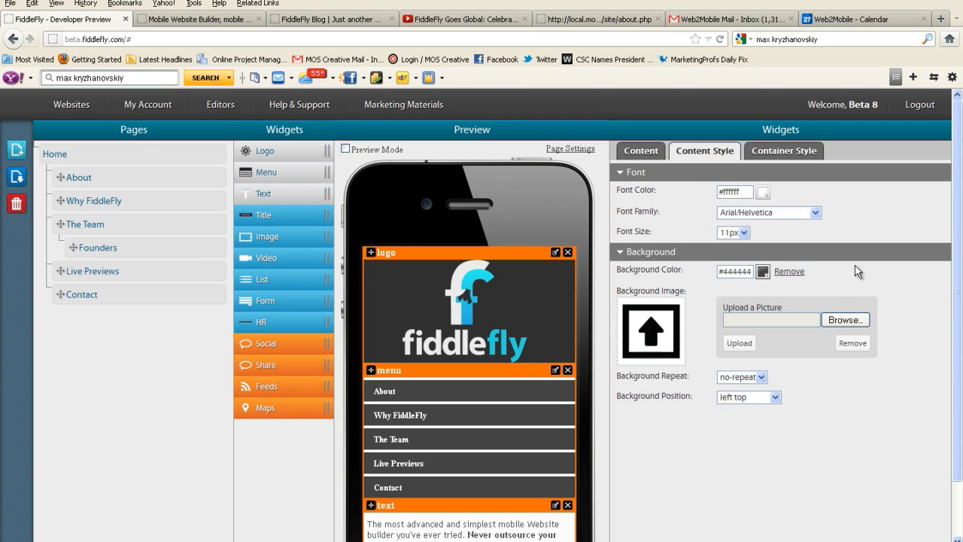
{"action": "left_click", "coordinate": [768, 212]}
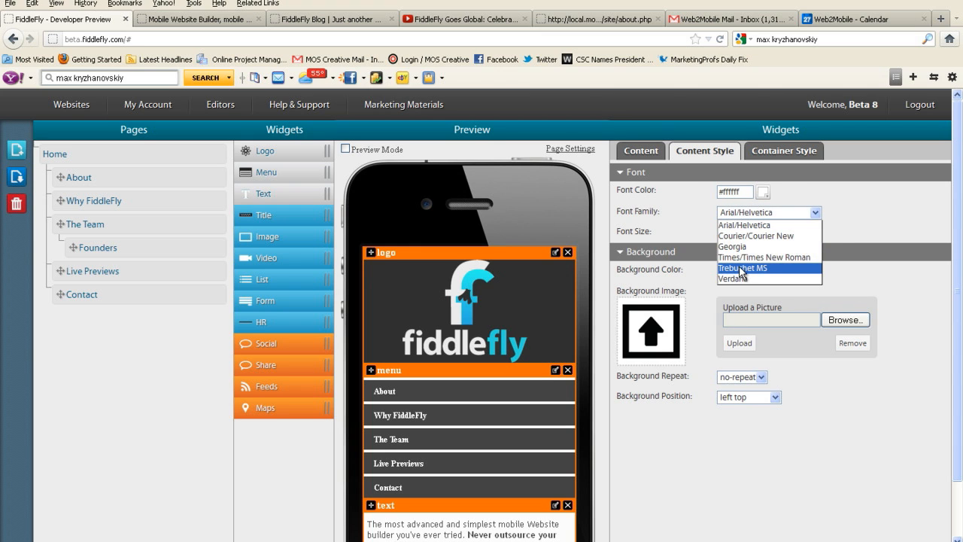
{"action": "left_click", "coordinate": [745, 268]}
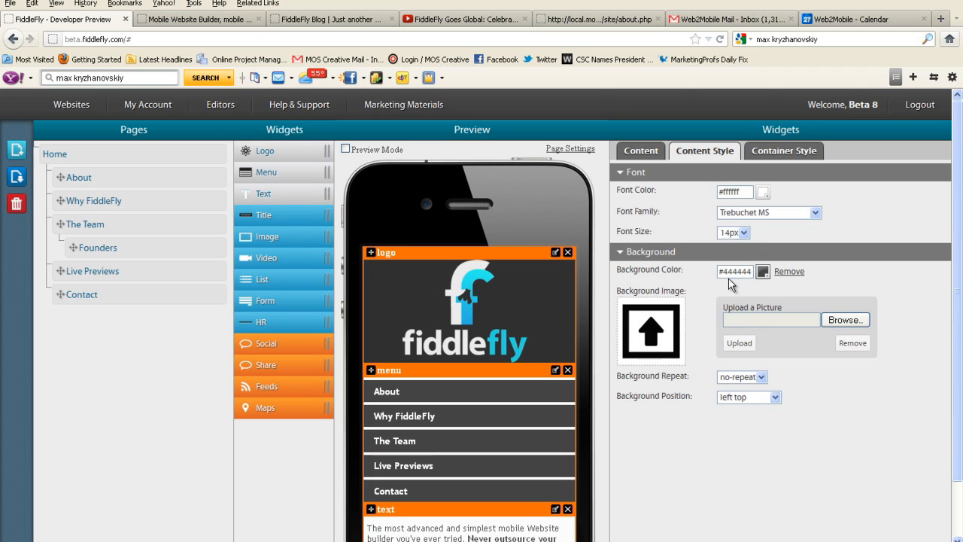
{"action": "mouse_move", "coordinate": [770, 340]}
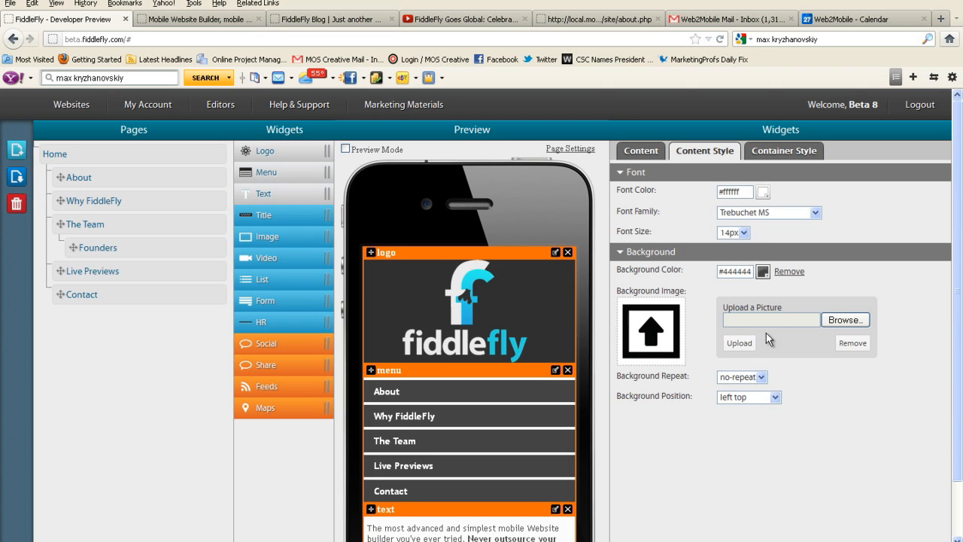
{"action": "left_click", "coordinate": [761, 271]}
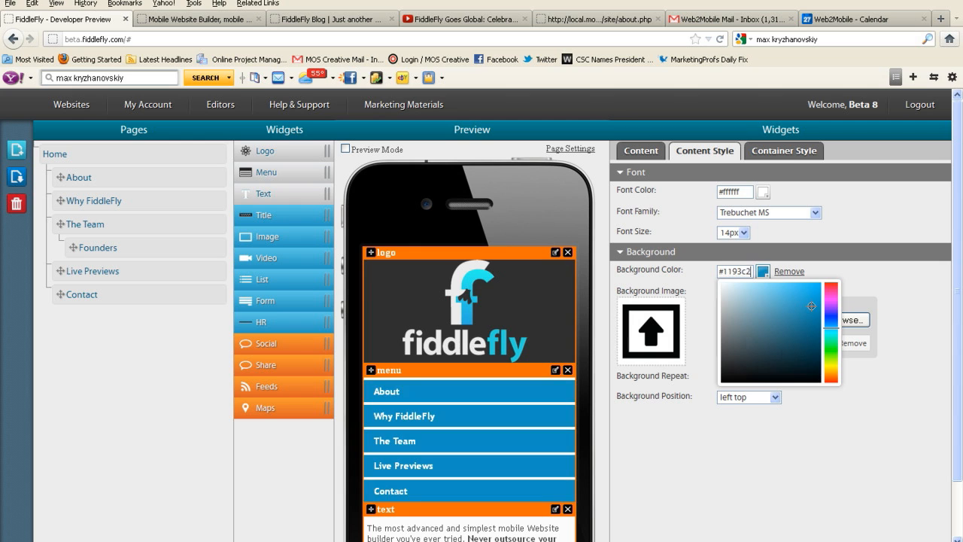
Set the menu background colour to bright blue #008fcc
{"action": "left_click", "coordinate": [809, 300]}
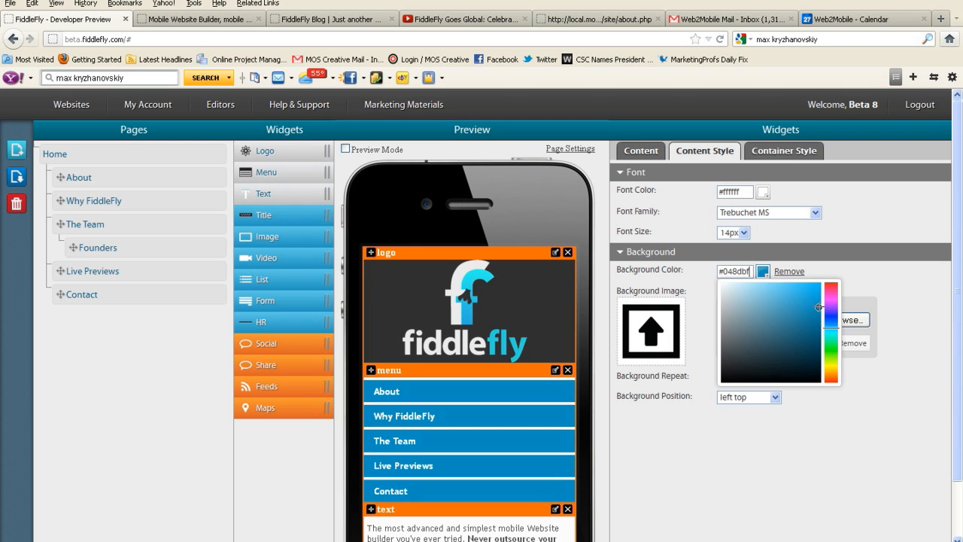
{"action": "left_click", "coordinate": [794, 303]}
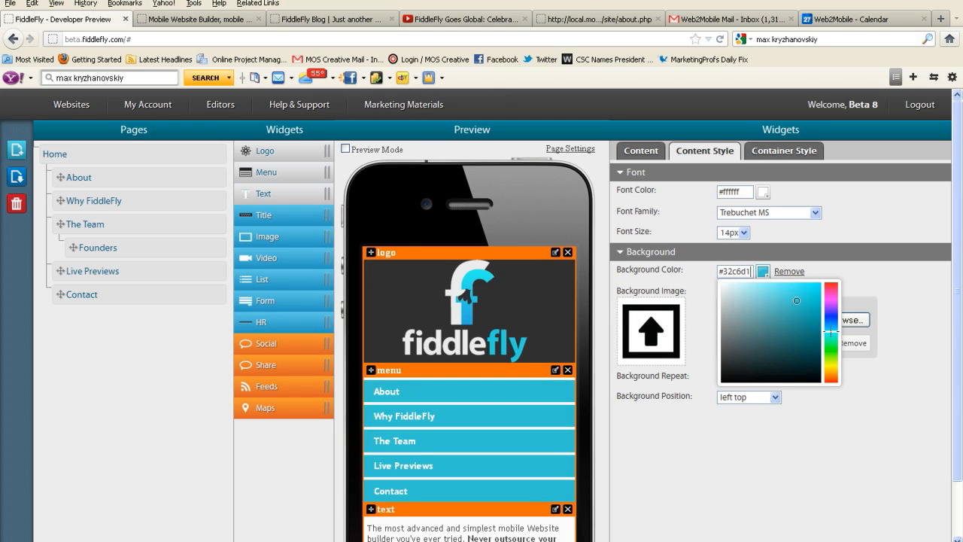
{"action": "left_click", "coordinate": [796, 299]}
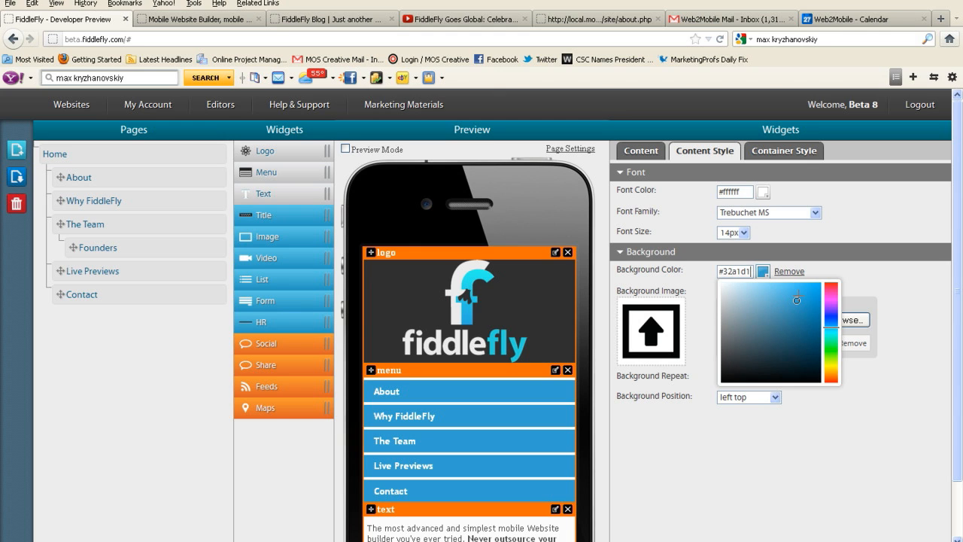
{"action": "left_click", "coordinate": [802, 301]}
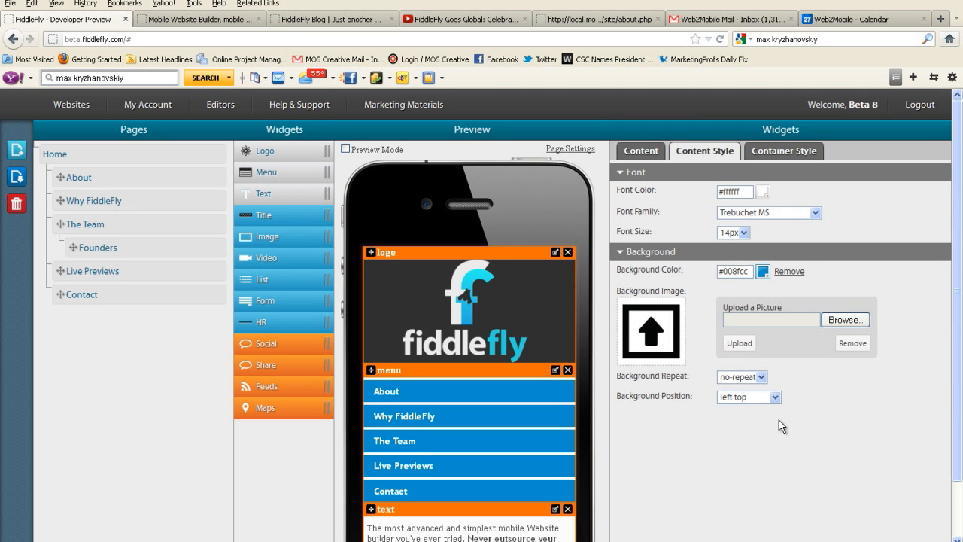
{"action": "scroll", "scroll_direction": "down", "scroll_amount": 3}
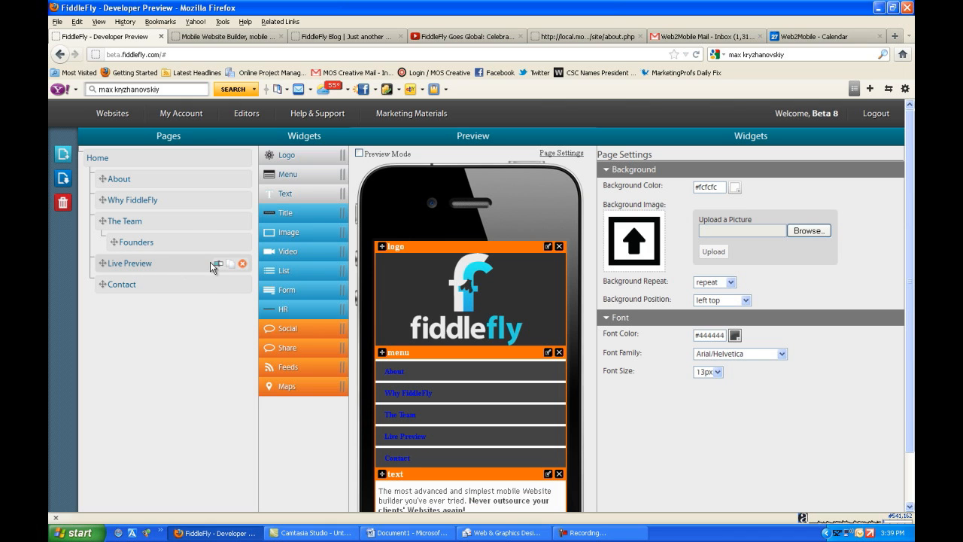
In the Pages list, change the 'Live Preview' page name to 'Live Previews'
{"action": "left_click", "coordinate": [231, 262]}
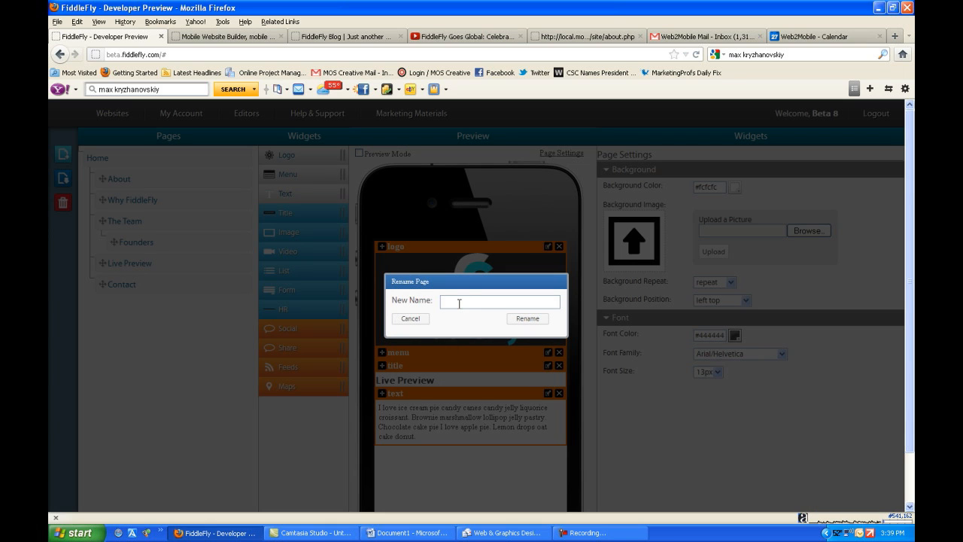
{"action": "type", "text": "Live_"}
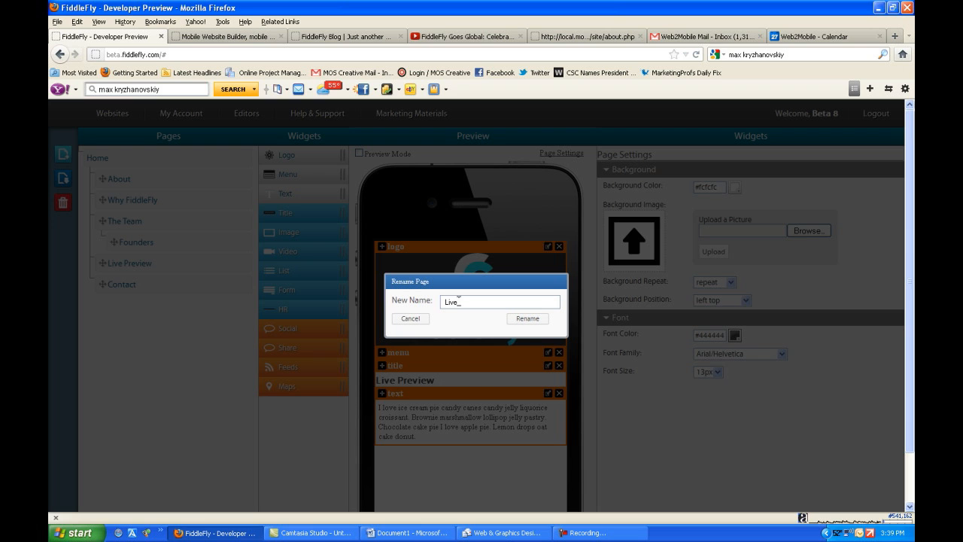
{"action": "type", "text": "Previews"}
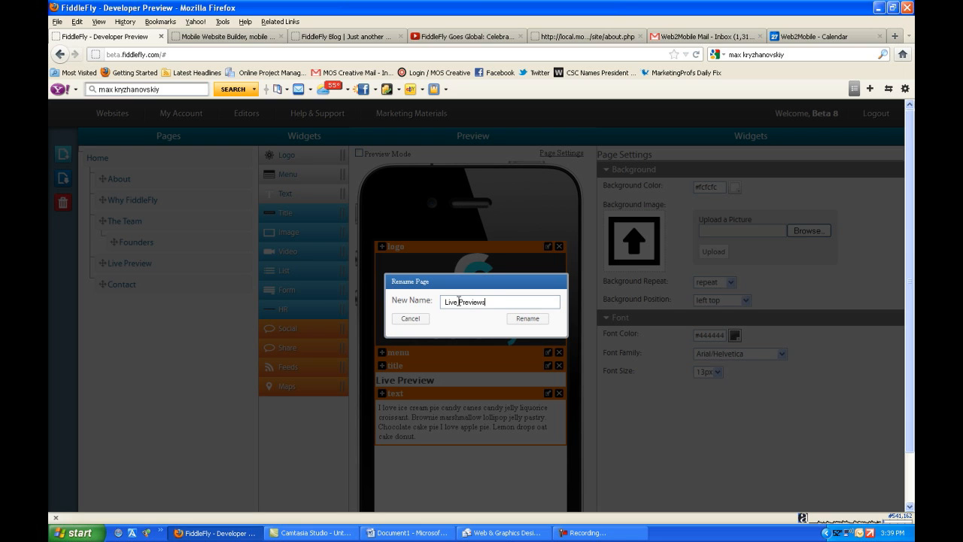
{"action": "left_click", "coordinate": [528, 319]}
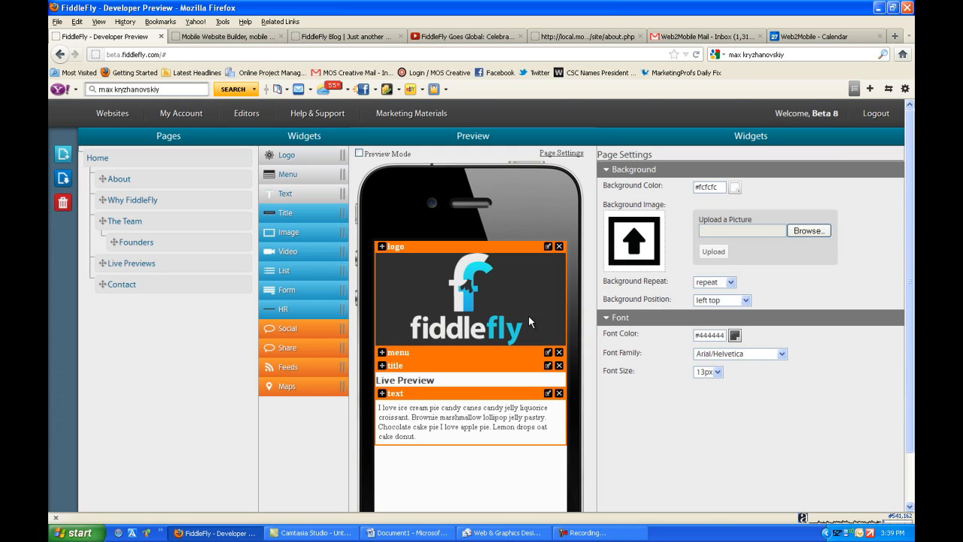
{"action": "mouse_move", "coordinate": [128, 211]}
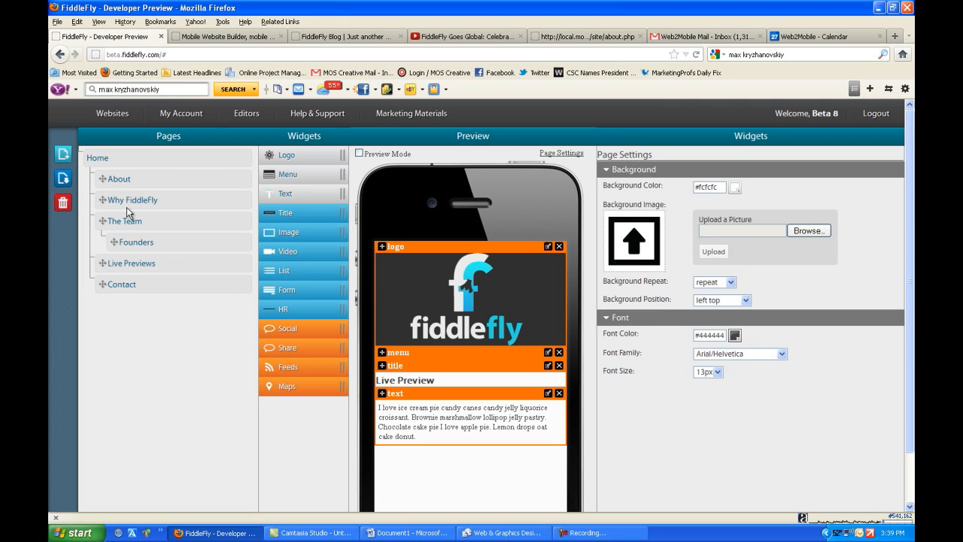
{"action": "mouse_move", "coordinate": [194, 311]}
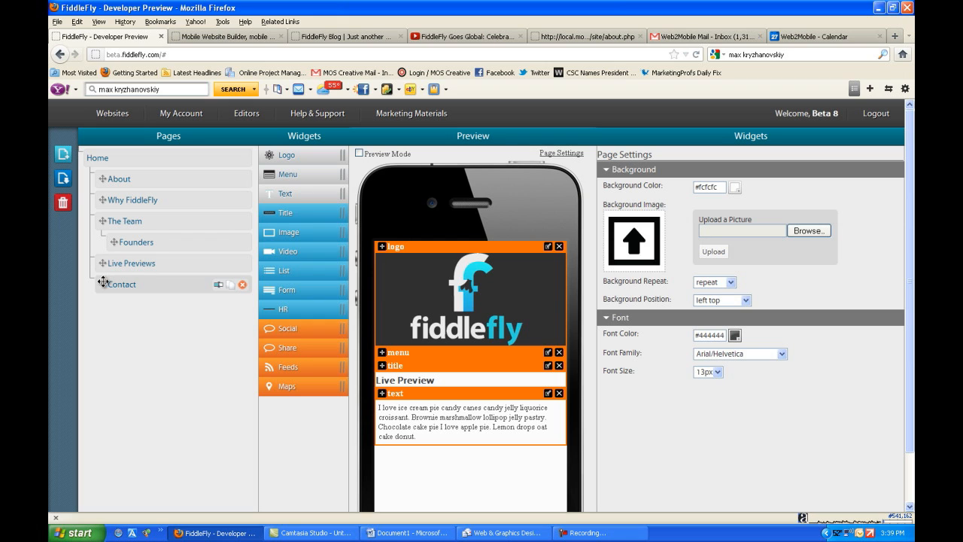
{"action": "mouse_move", "coordinate": [117, 182]}
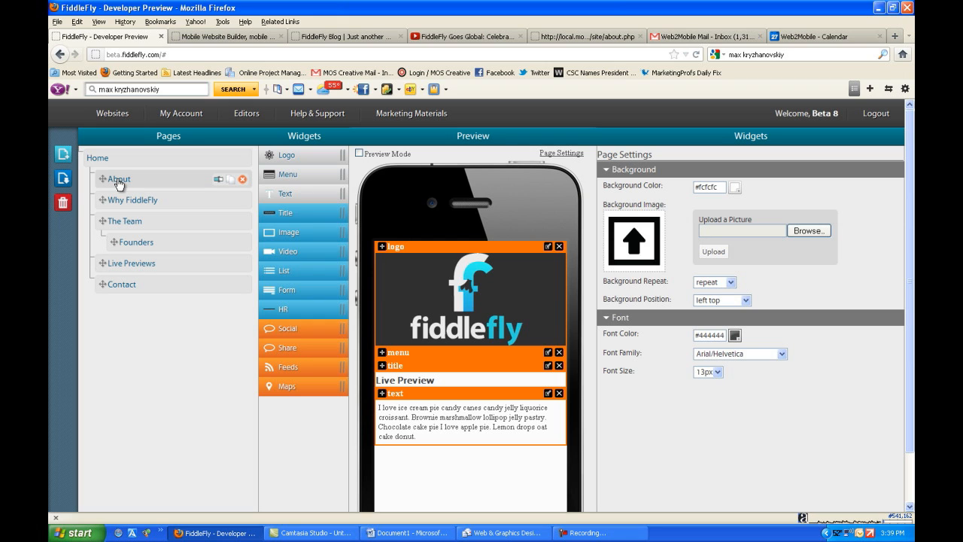
Open the About page and find the What is FiddleFly? text on fiddlefly.com
{"action": "left_click", "coordinate": [118, 178]}
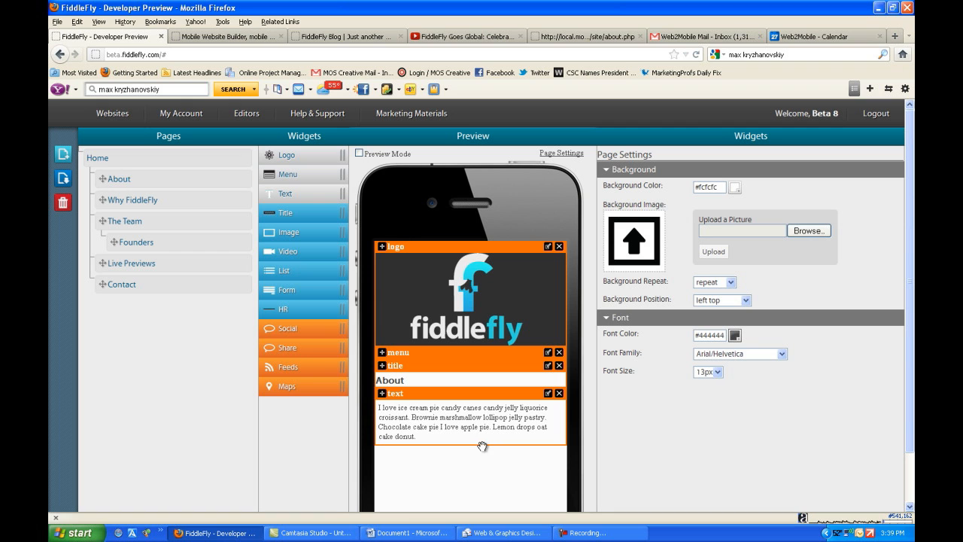
{"action": "mouse_move", "coordinate": [233, 41]}
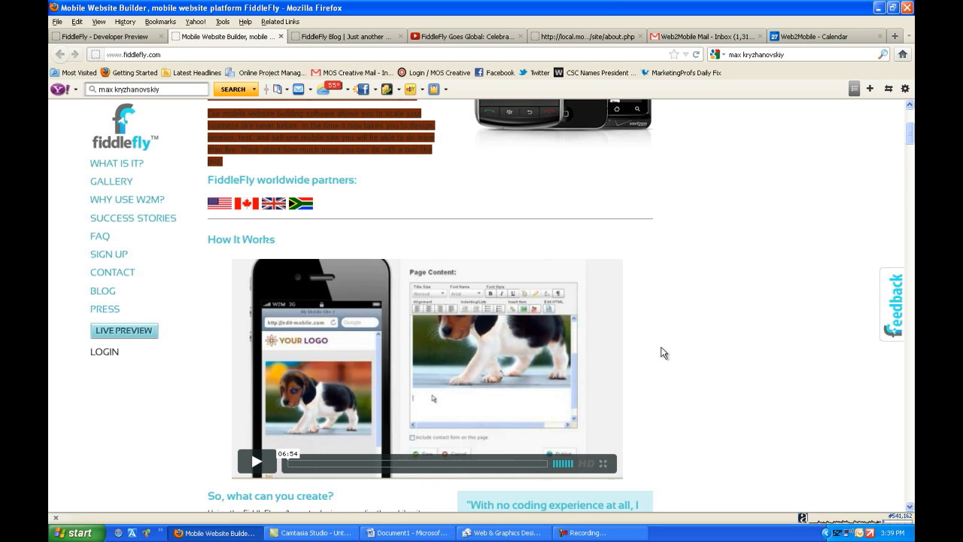
{"action": "scroll", "scroll_direction": "up", "scroll_amount": 3}
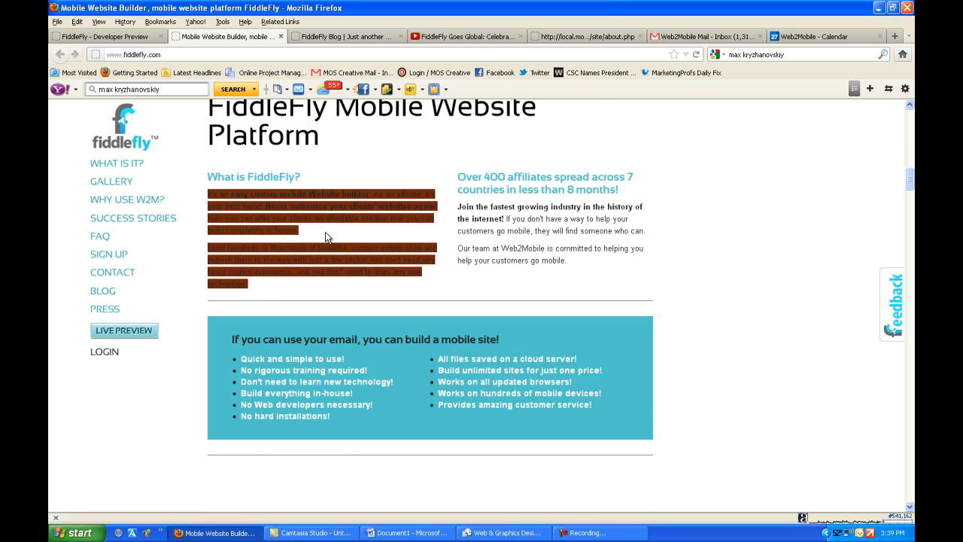
{"action": "mouse_move", "coordinate": [111, 47]}
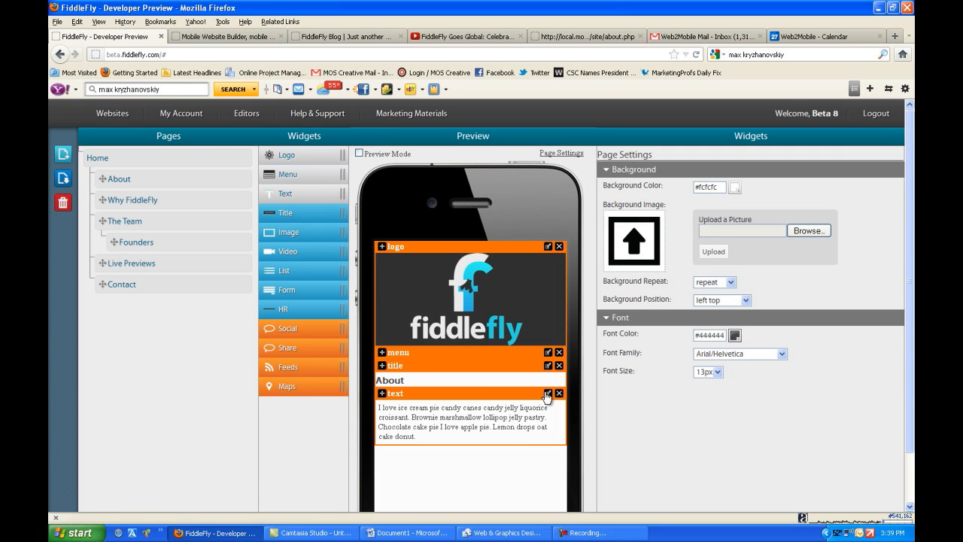
Paste the What is FiddleFly? copy into the About text block, restyle its font, and delete the About title
{"action": "left_click", "coordinate": [548, 394]}
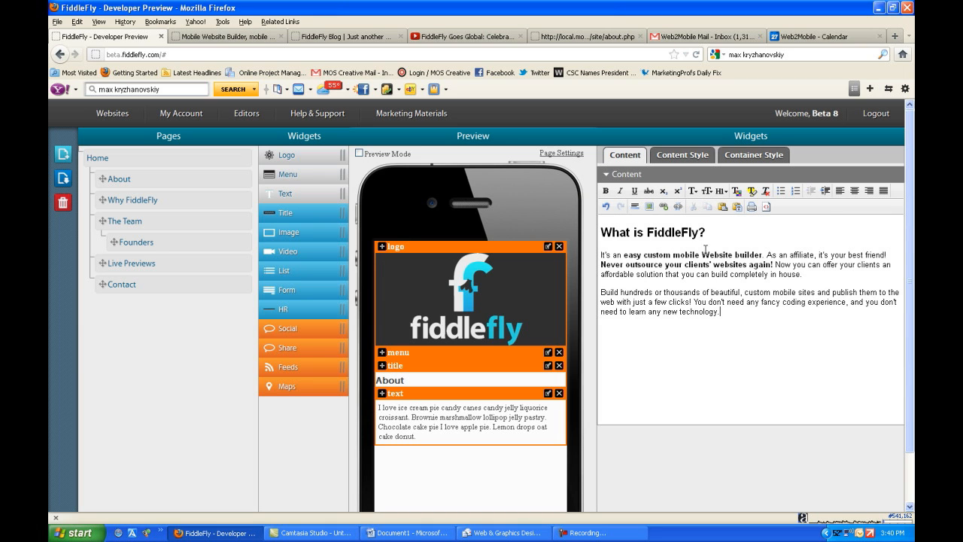
{"action": "mouse_move", "coordinate": [728, 309]}
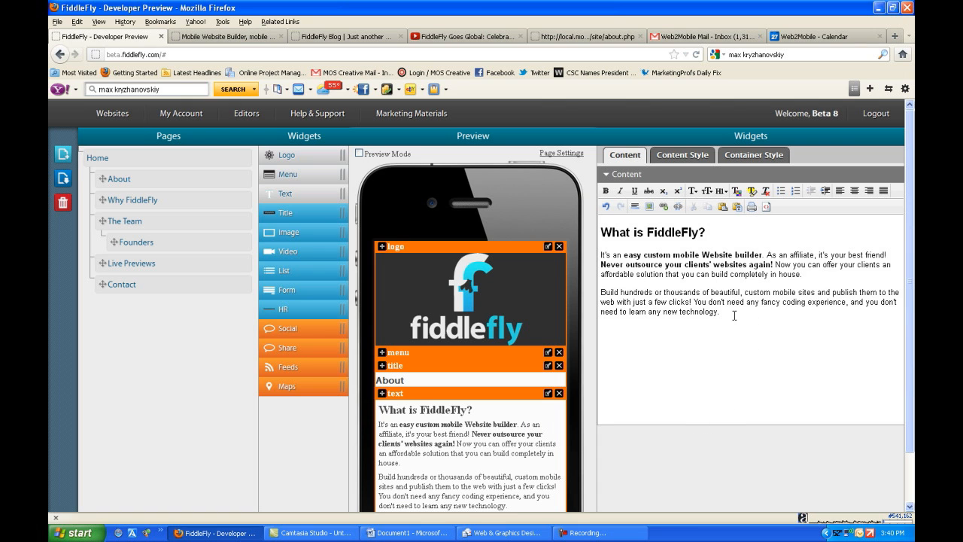
{"action": "key", "text": "ctrl+a"}
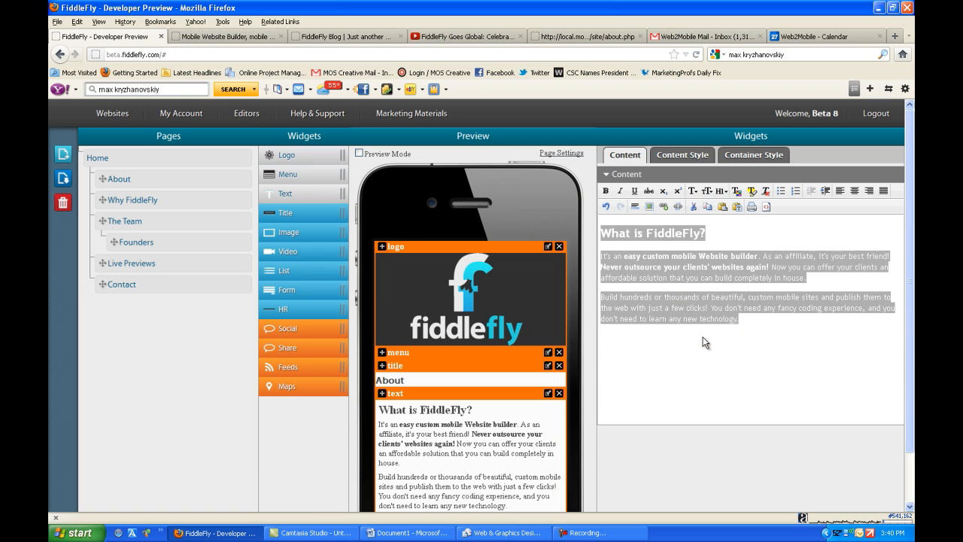
{"action": "mouse_move", "coordinate": [637, 419]}
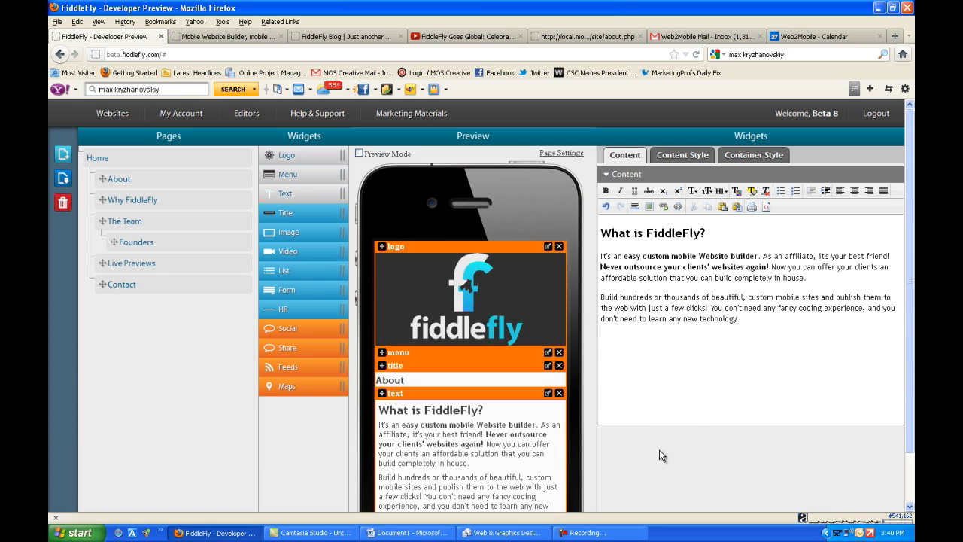
{"action": "scroll", "scroll_direction": "down", "scroll_amount": 3}
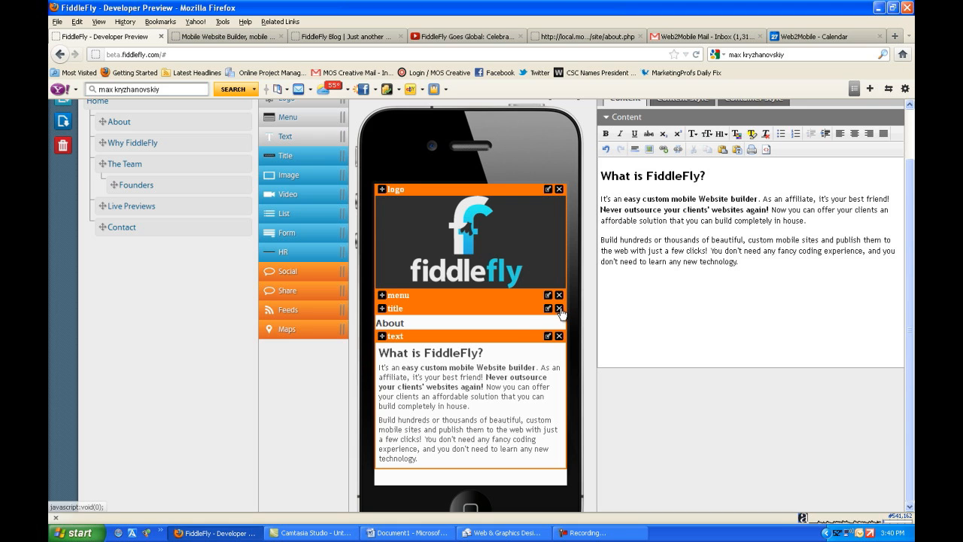
{"action": "left_click", "coordinate": [559, 308]}
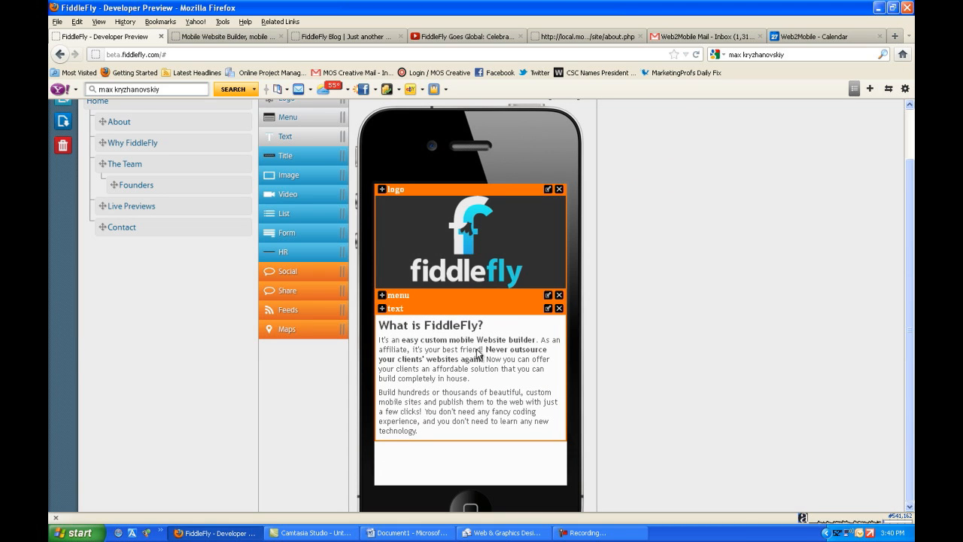
{"action": "mouse_move", "coordinate": [364, 241]}
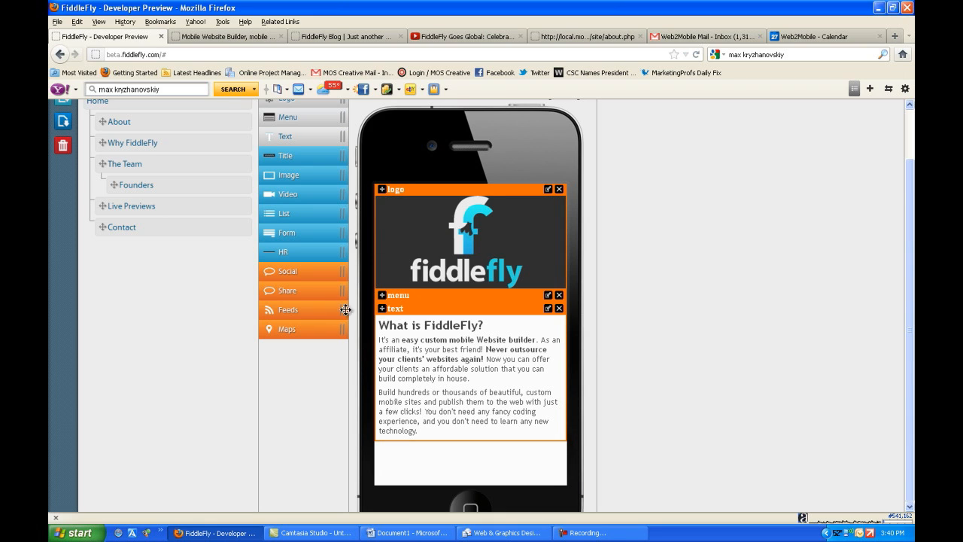
{"action": "mouse_move", "coordinate": [280, 194]}
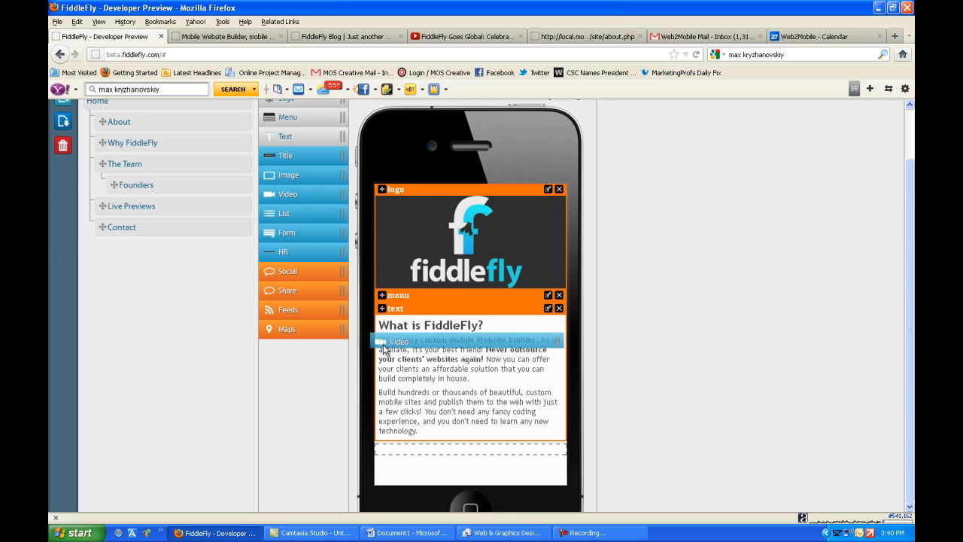
Add a video block below the description and fetch the FiddleFly Goes Global link
{"action": "left_click_drag", "start_coordinate": [399, 341], "coordinate": [399, 448]}
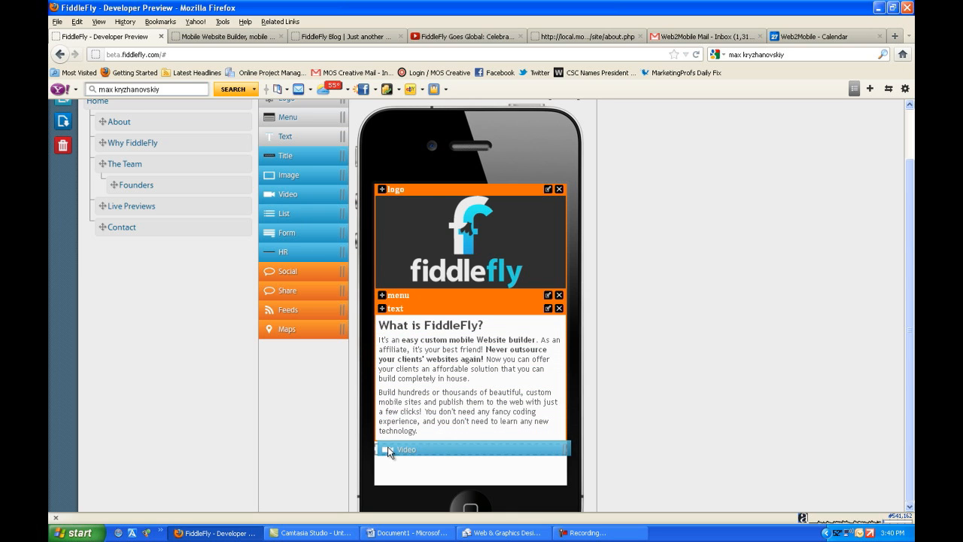
{"action": "left_click", "coordinate": [406, 448]}
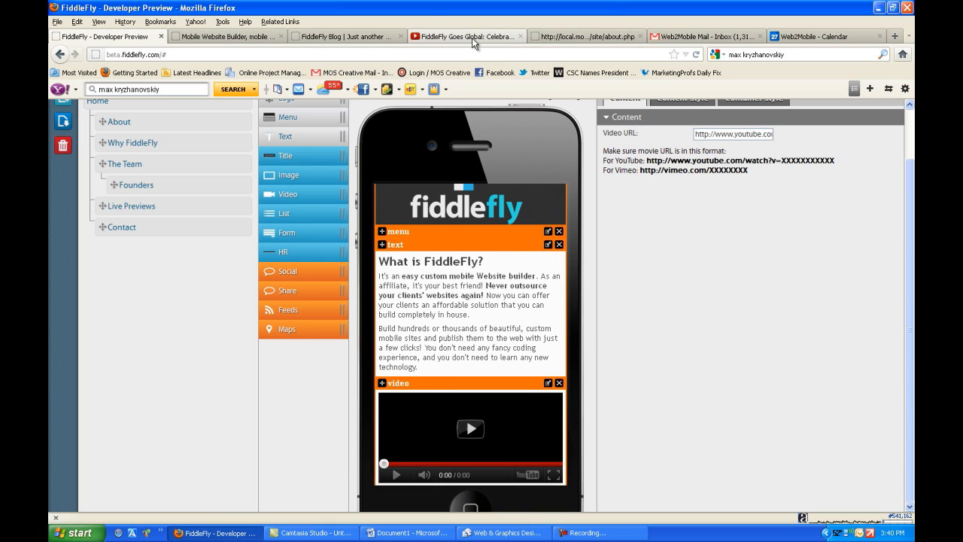
{"action": "left_click", "coordinate": [466, 36]}
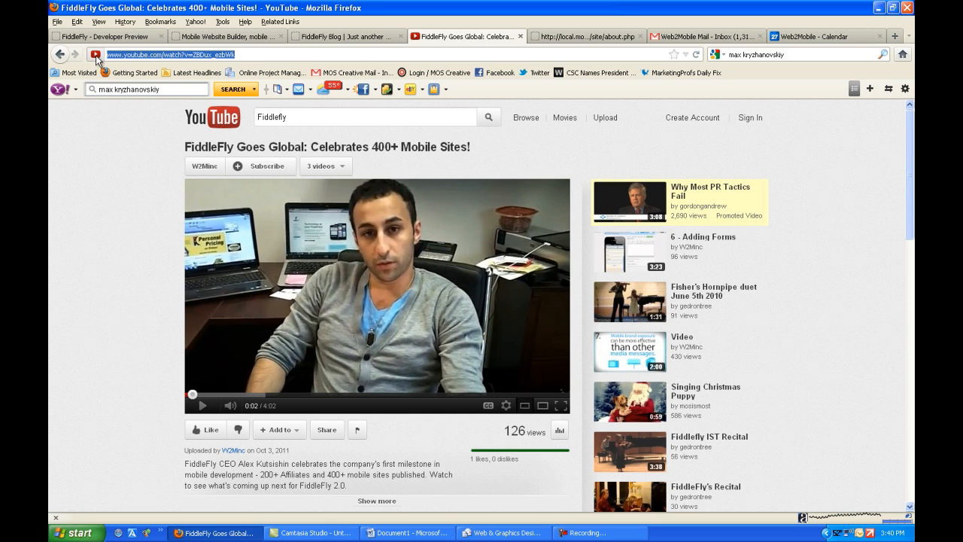
{"action": "left_click", "coordinate": [105, 36]}
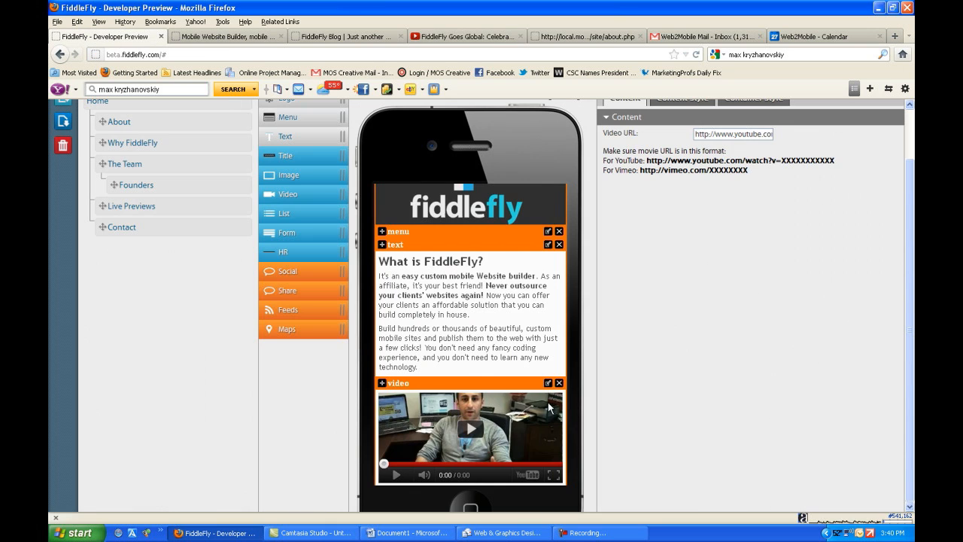
{"action": "mouse_move", "coordinate": [583, 367]}
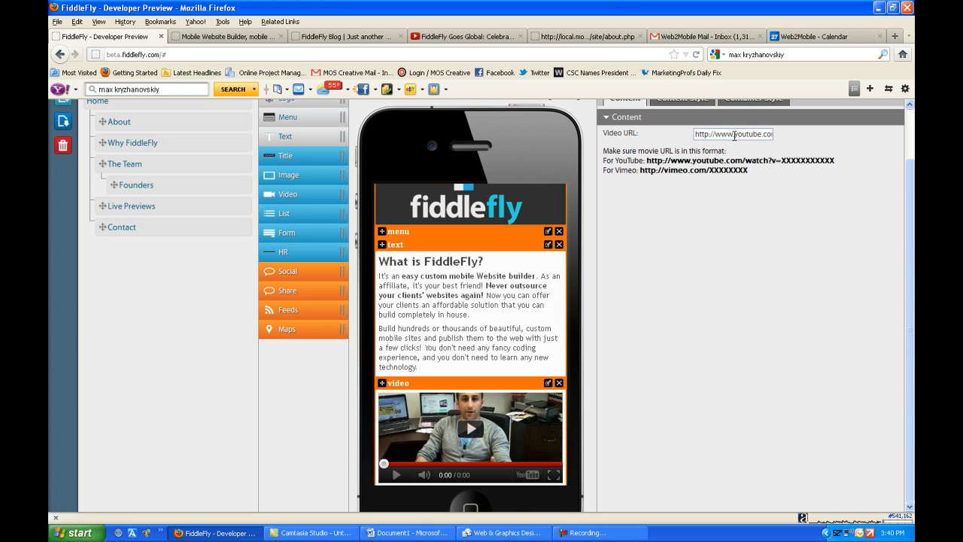
Replace the Video URL with the FiddleFly Goes Global YouTube link
{"action": "double_click", "coordinate": [747, 133]}
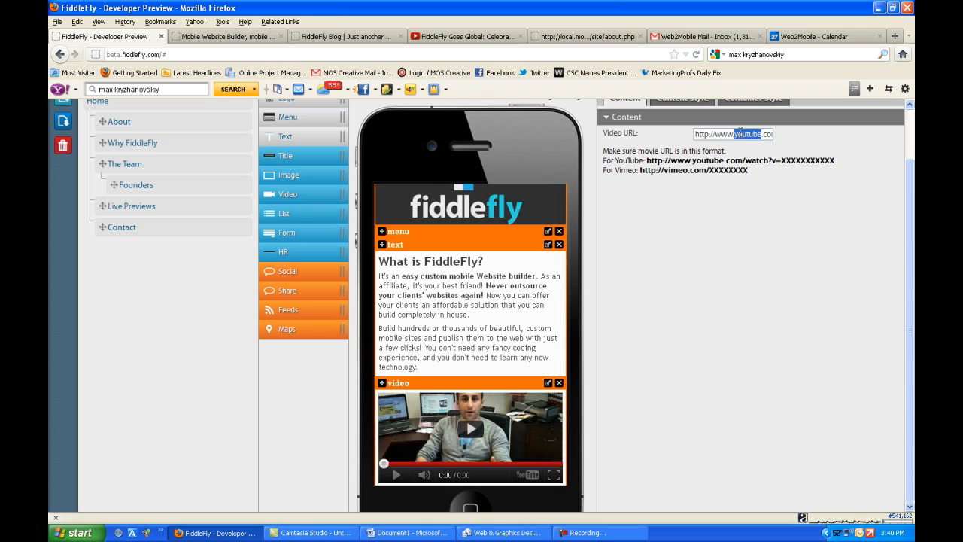
{"action": "triple_click", "coordinate": [711, 133]}
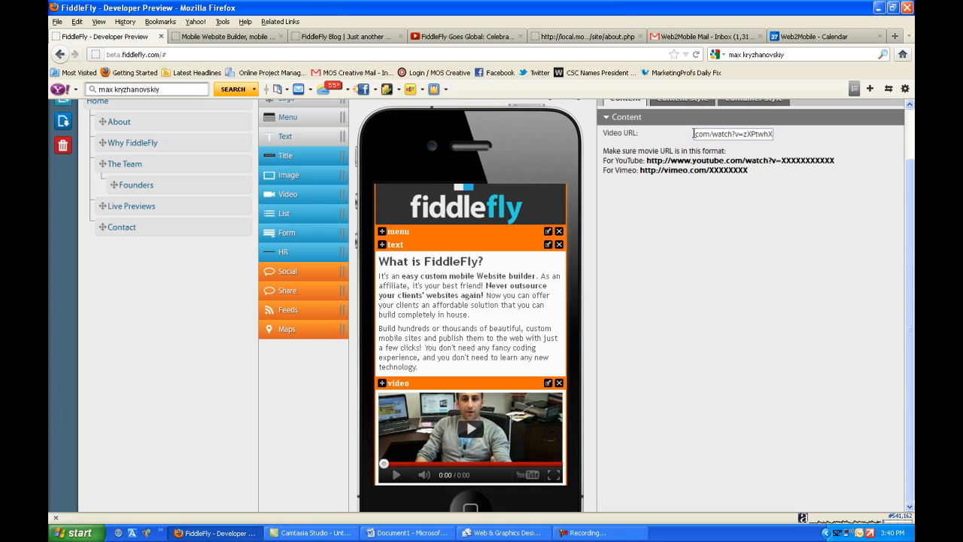
{"action": "triple_click", "coordinate": [732, 133]}
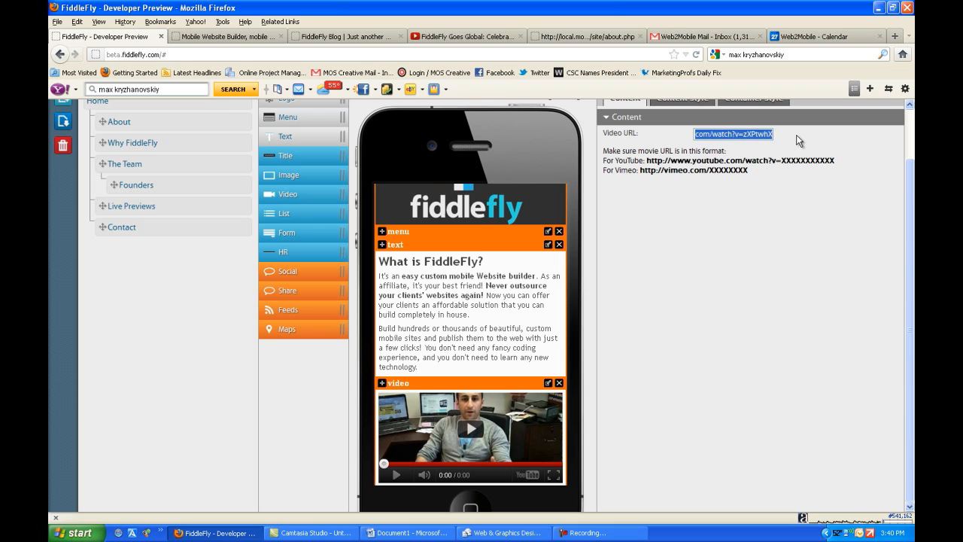
{"action": "type", "text": "B8Co"}
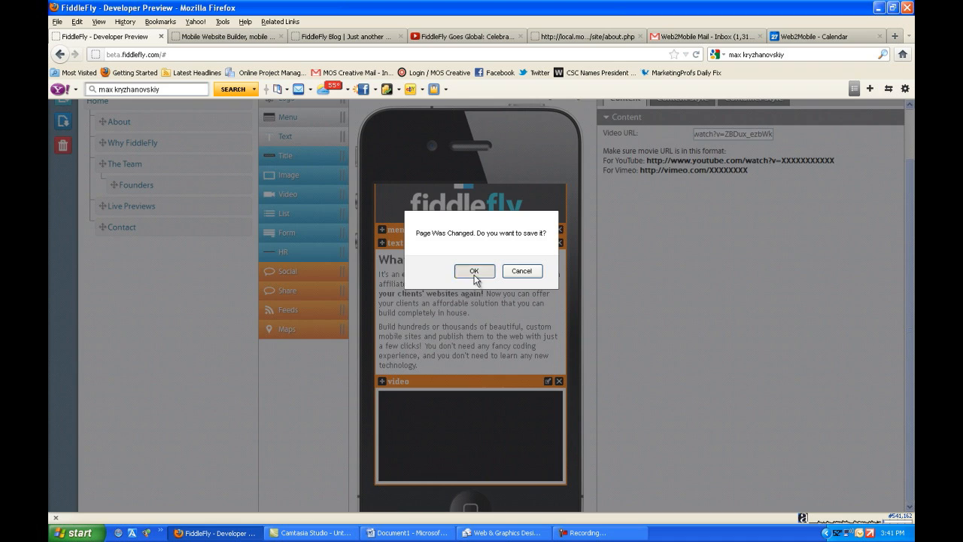
Save the previous page, then upload the Why FiddleFly graphic into a new image block under the logo
{"action": "left_click", "coordinate": [474, 271]}
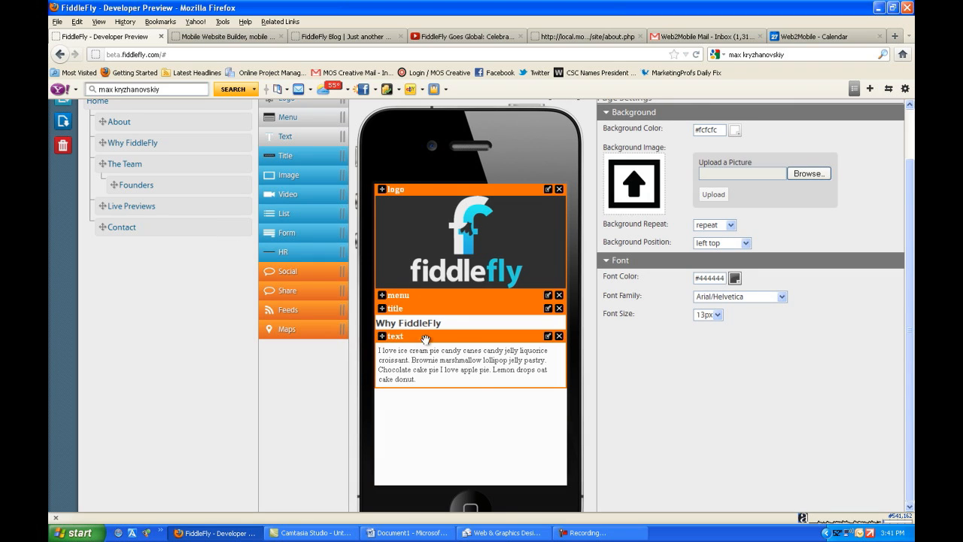
{"action": "mouse_move", "coordinate": [295, 191]}
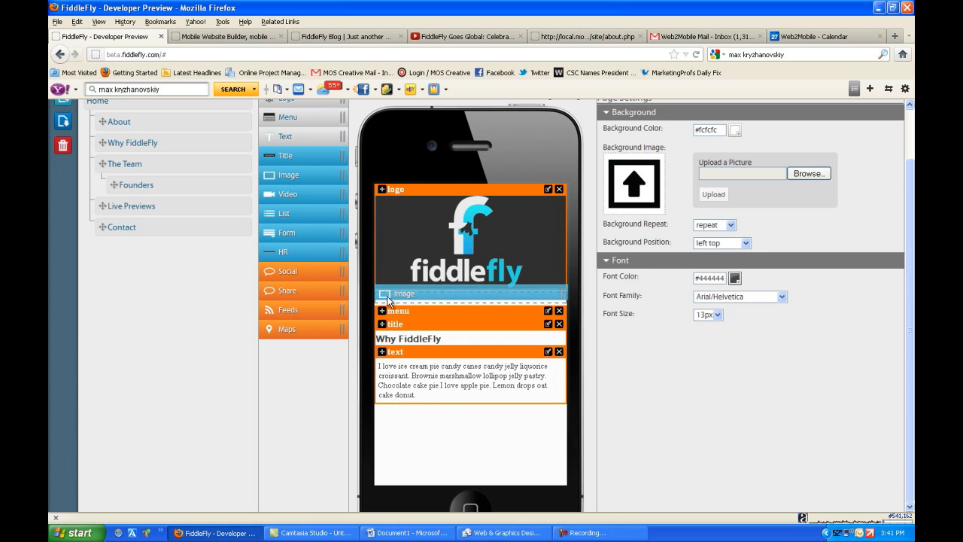
{"action": "left_click", "coordinate": [403, 294]}
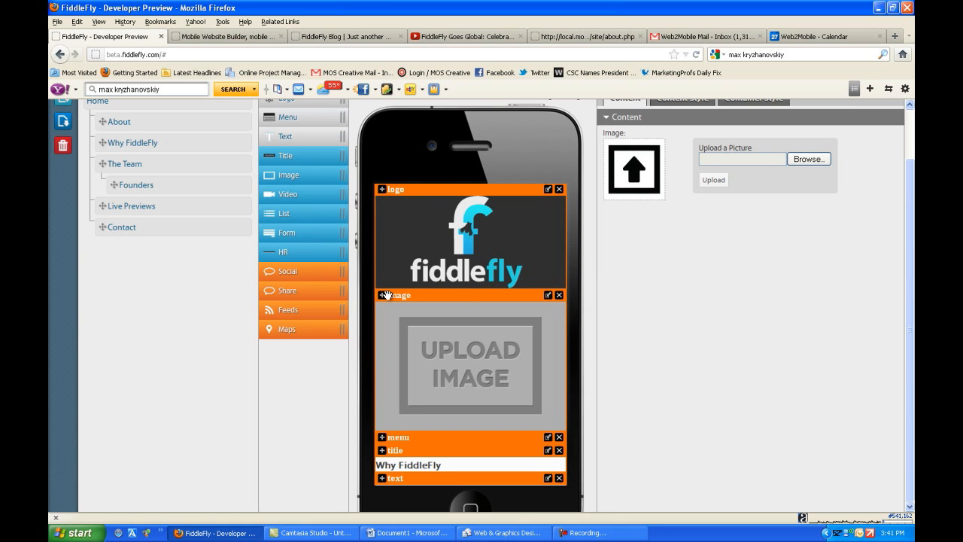
{"action": "left_click", "coordinate": [808, 159]}
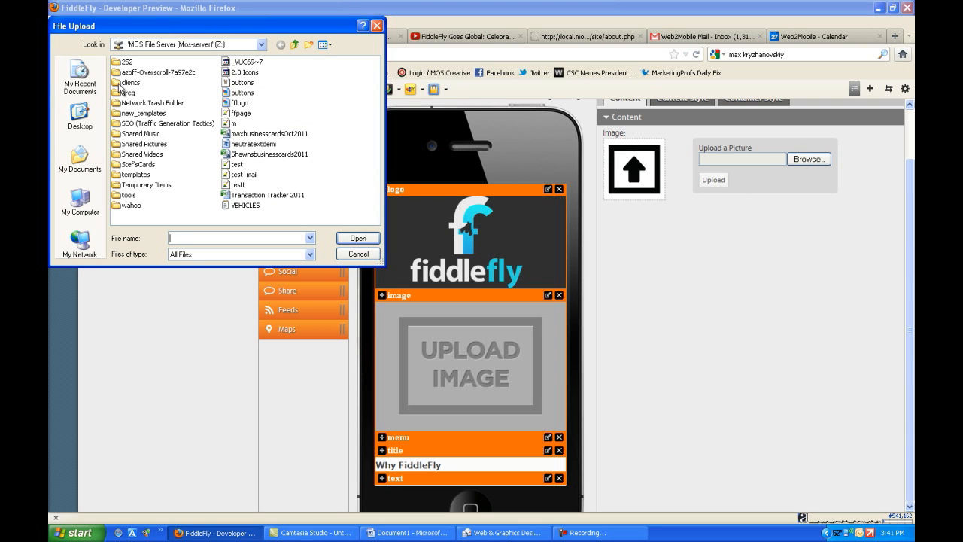
{"action": "double_click", "coordinate": [131, 82]}
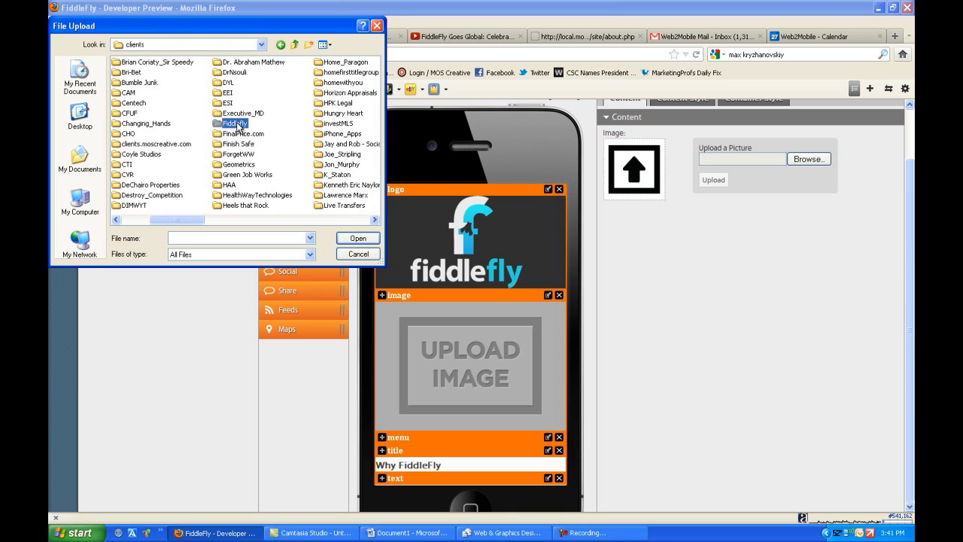
{"action": "double_click", "coordinate": [234, 123]}
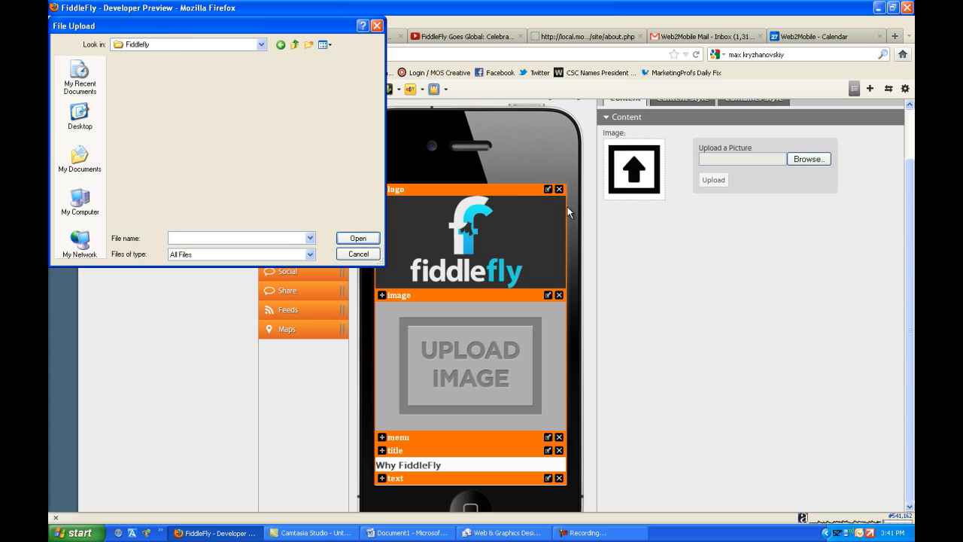
{"action": "left_click", "coordinate": [358, 238]}
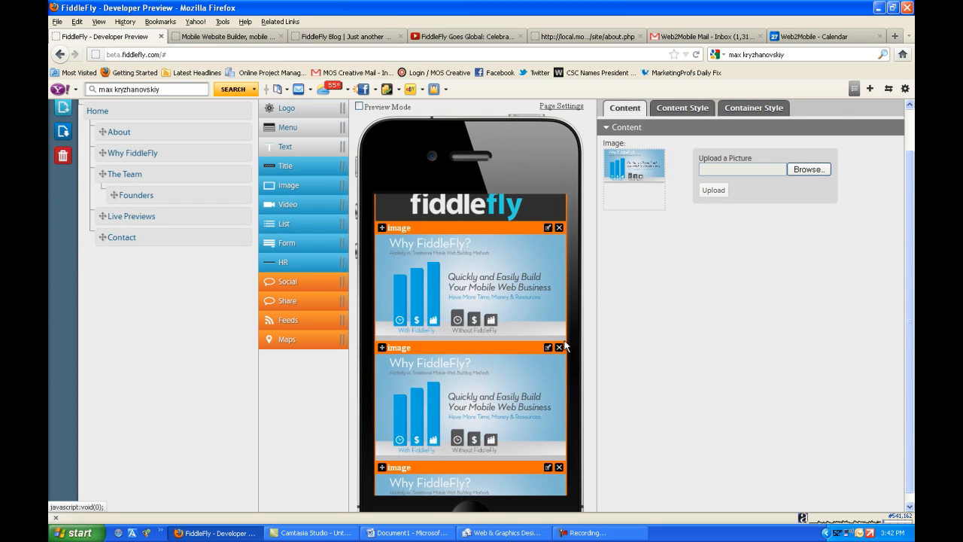
Upload Why FF 2, Why FF 3 and Why FF 4 graphics into the next three image blocks
{"action": "left_click", "coordinate": [809, 169]}
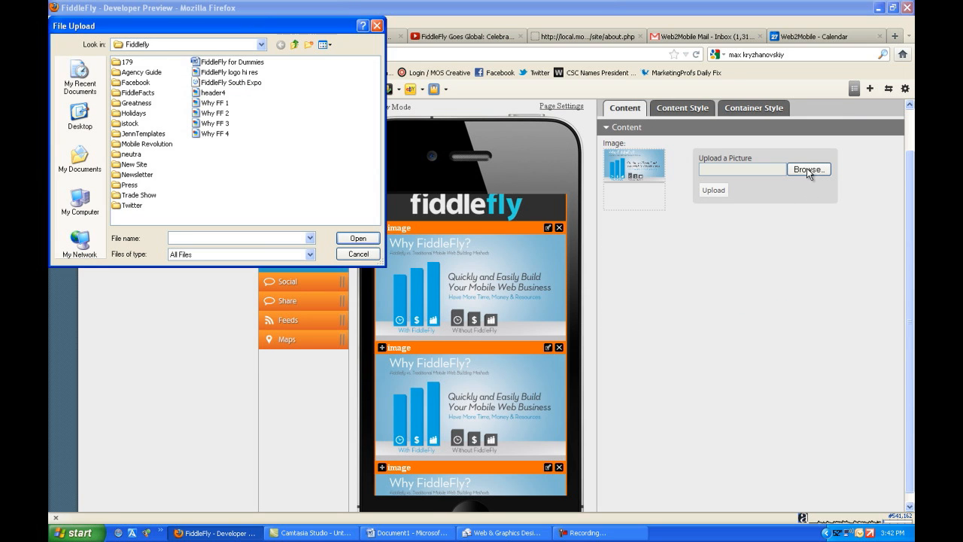
{"action": "left_click", "coordinate": [357, 253]}
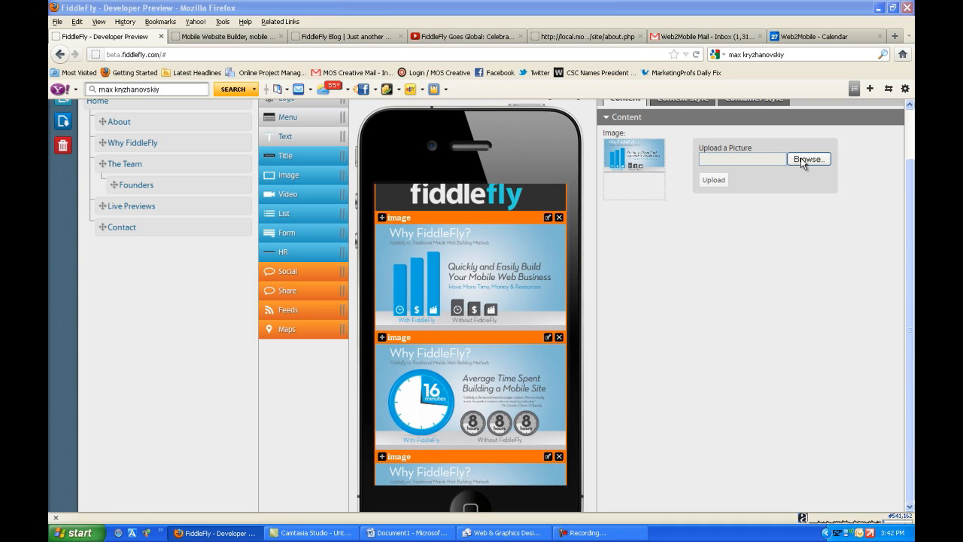
{"action": "left_click", "coordinate": [808, 159]}
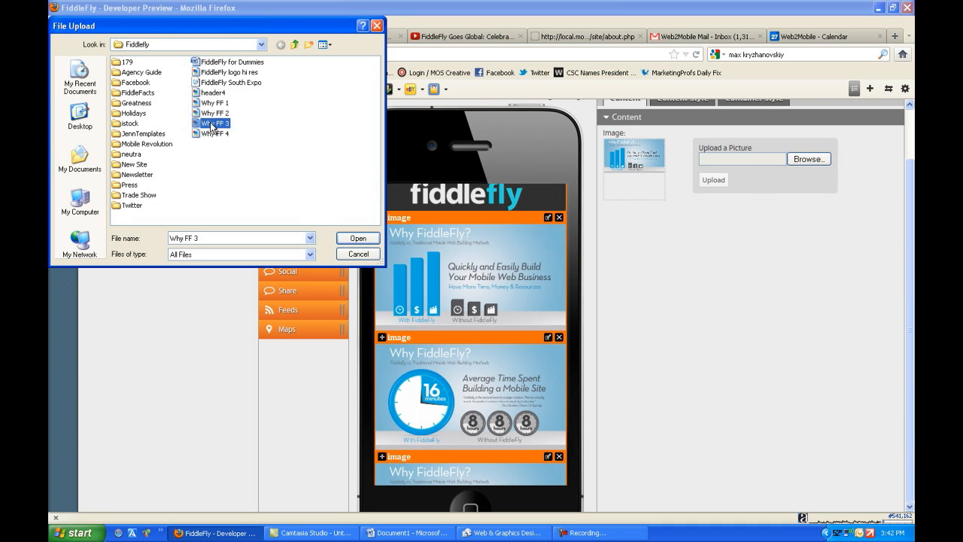
{"action": "left_click", "coordinate": [358, 238]}
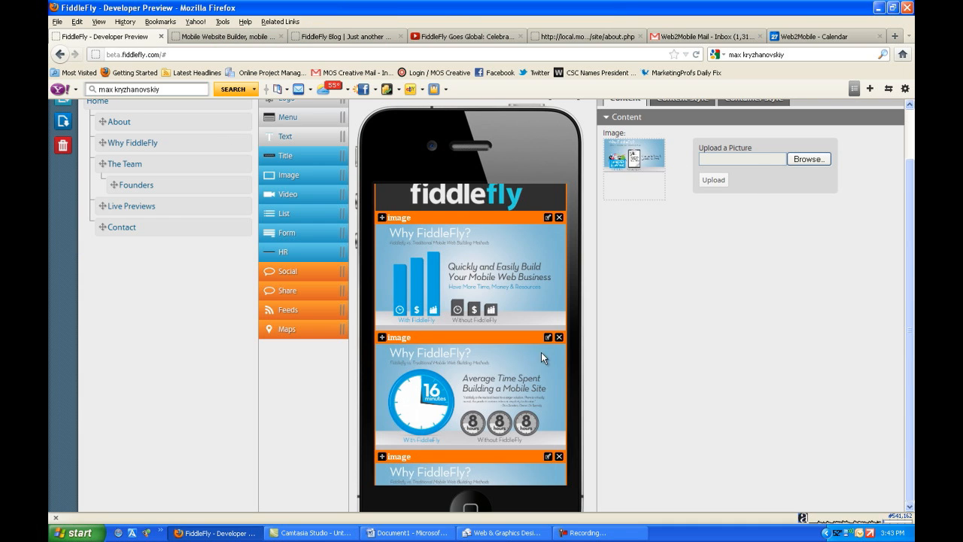
{"action": "scroll", "scroll_direction": "down", "scroll_amount": 3}
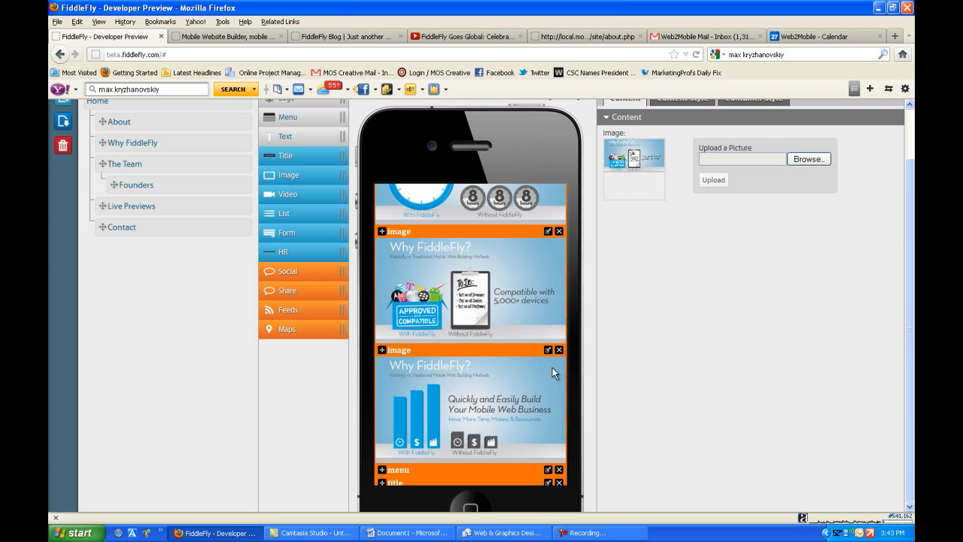
{"action": "left_click", "coordinate": [712, 180]}
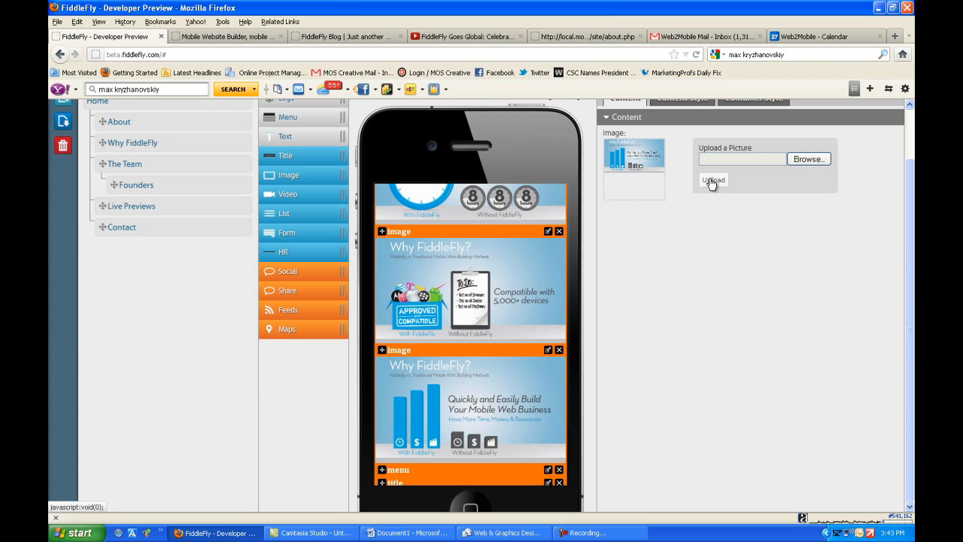
{"action": "left_click", "coordinate": [808, 158]}
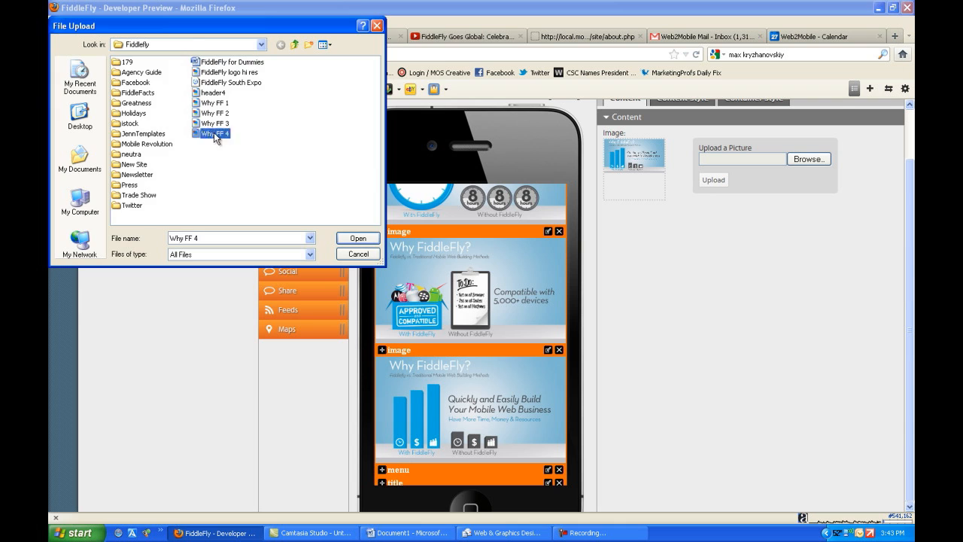
{"action": "left_click", "coordinate": [357, 238]}
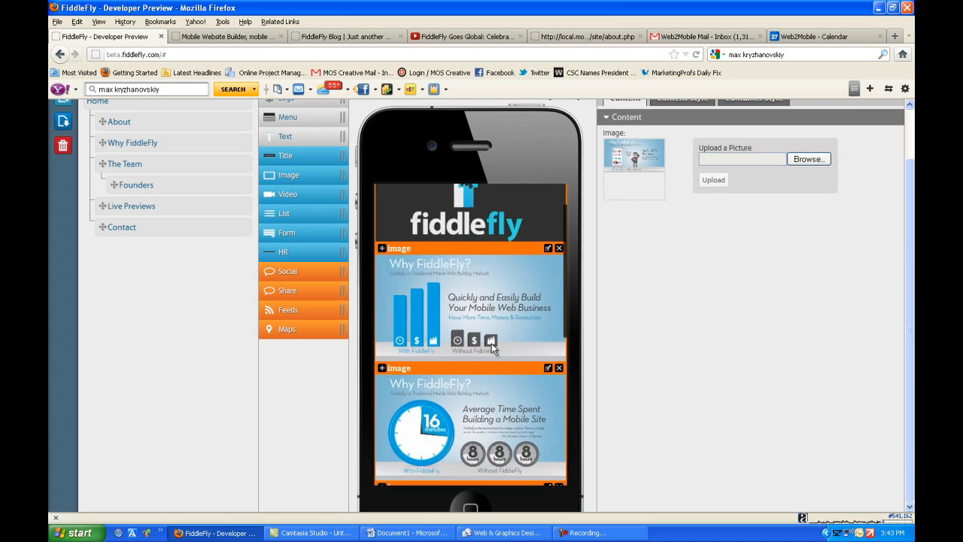
{"action": "scroll", "scroll_direction": "down", "scroll_amount": 3}
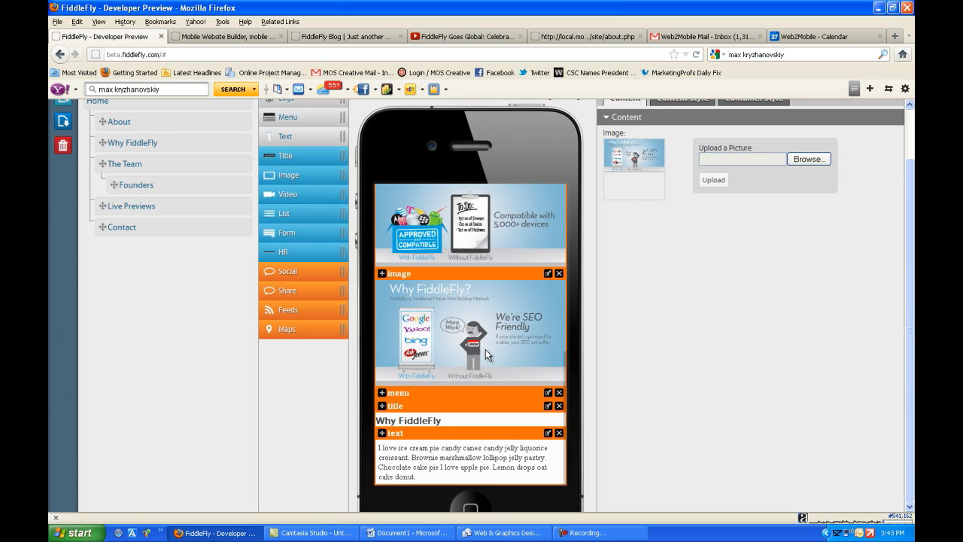
Delete the menu and title blocks from the Why FiddleFly page
{"action": "left_click", "coordinate": [559, 392]}
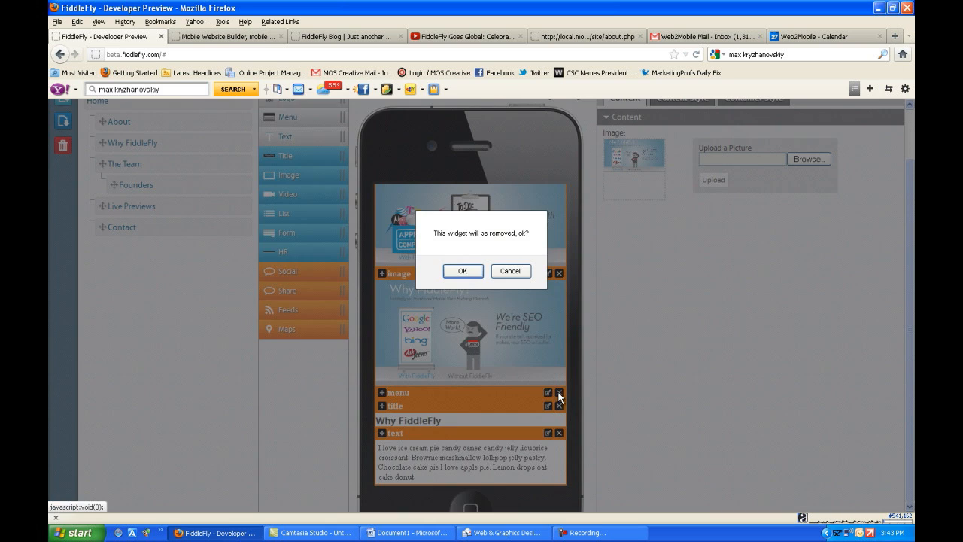
{"action": "left_click", "coordinate": [463, 270]}
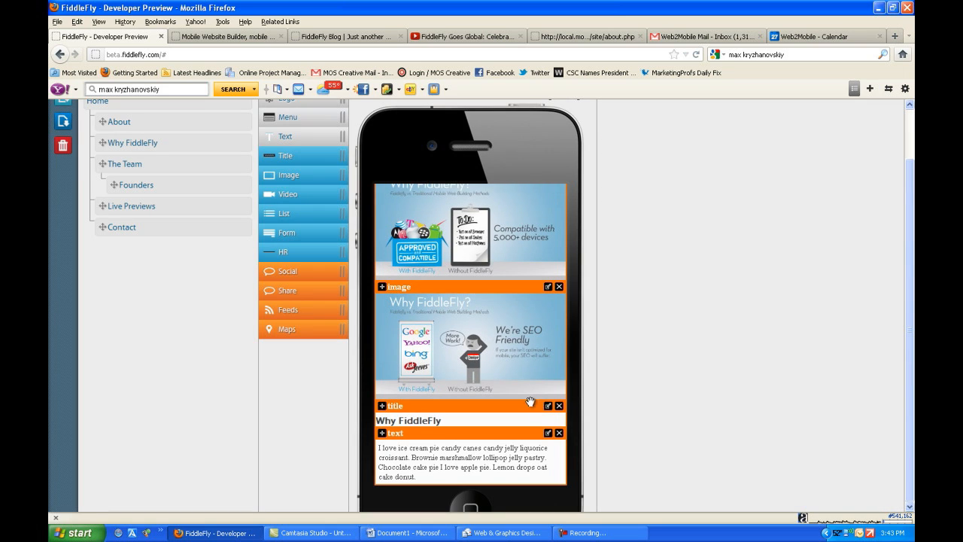
{"action": "mouse_move", "coordinate": [578, 406]}
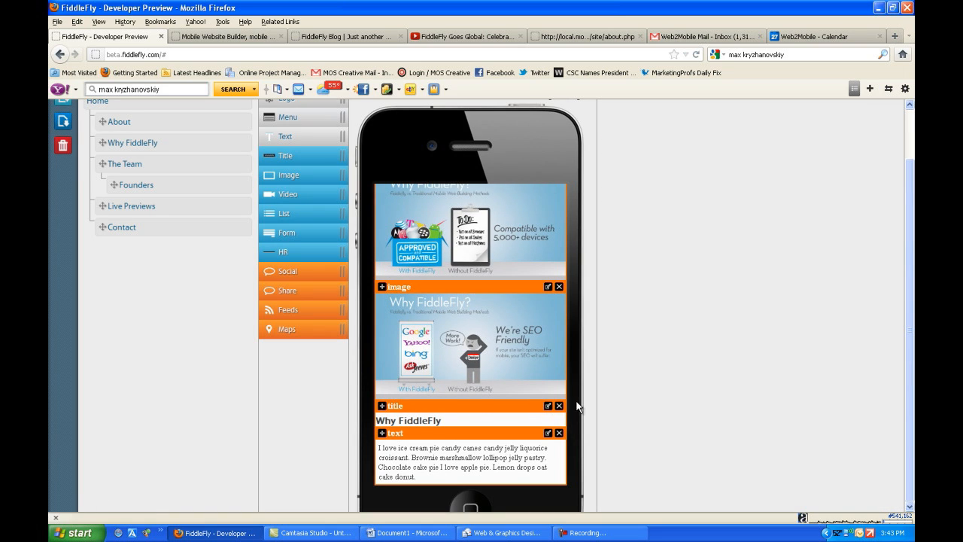
{"action": "left_click", "coordinate": [559, 286]}
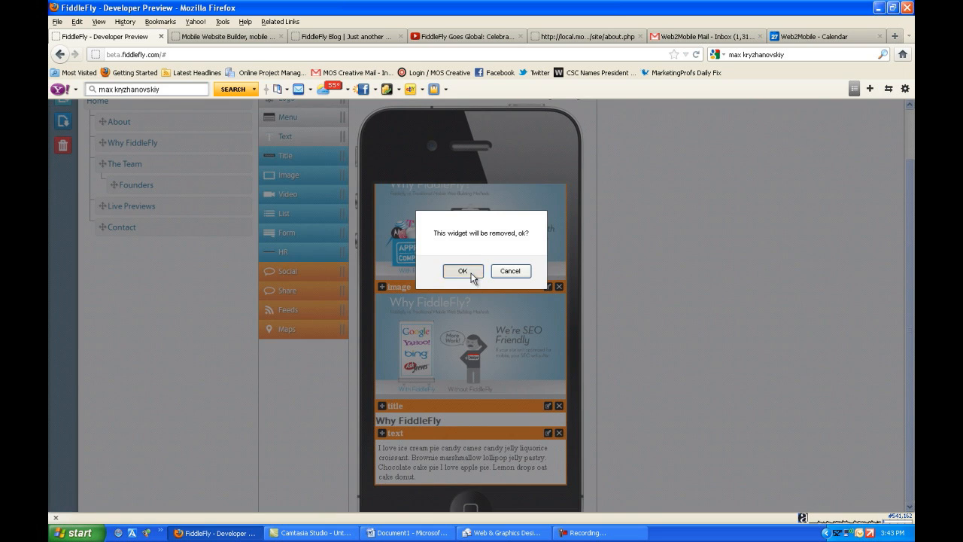
{"action": "left_click", "coordinate": [462, 271]}
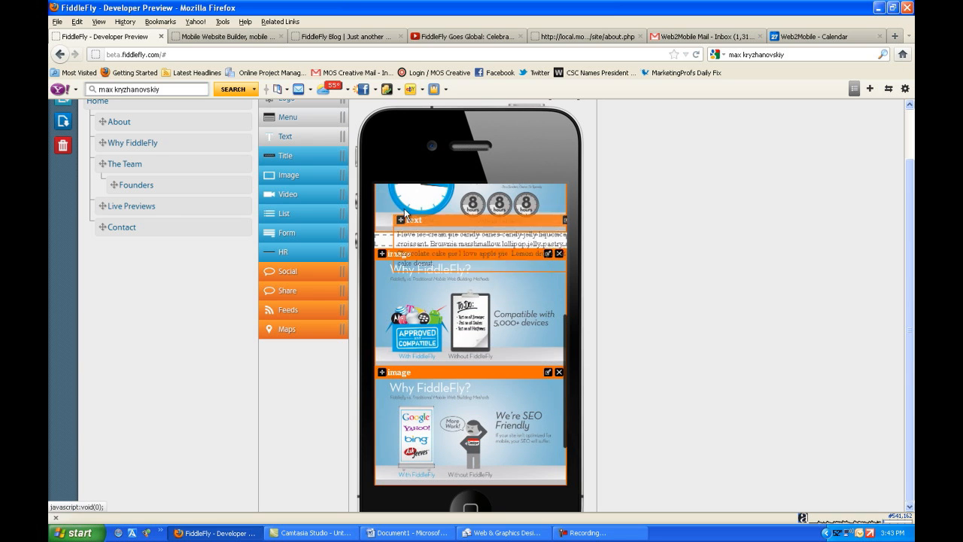
{"action": "scroll", "scroll_direction": "up", "scroll_amount": 3}
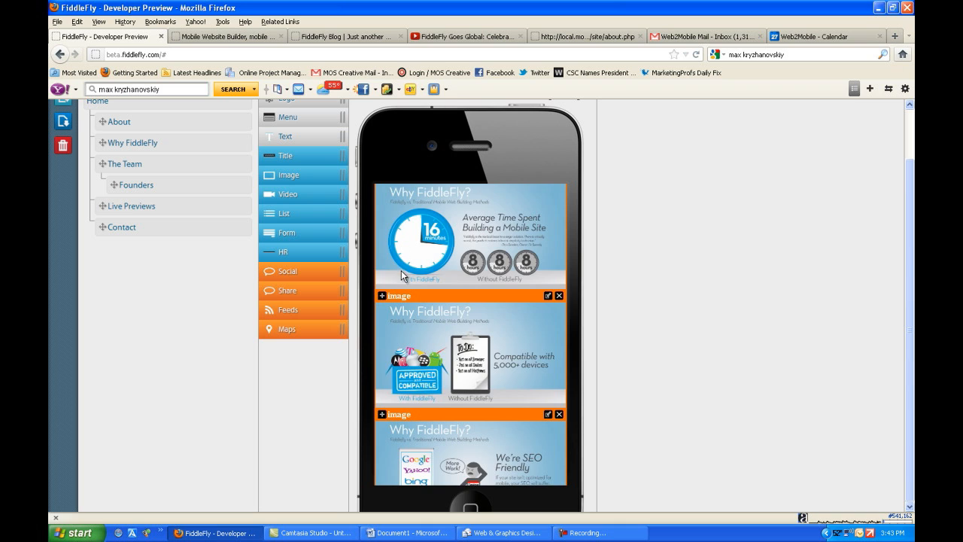
{"action": "scroll", "scroll_direction": "up", "scroll_amount": 3}
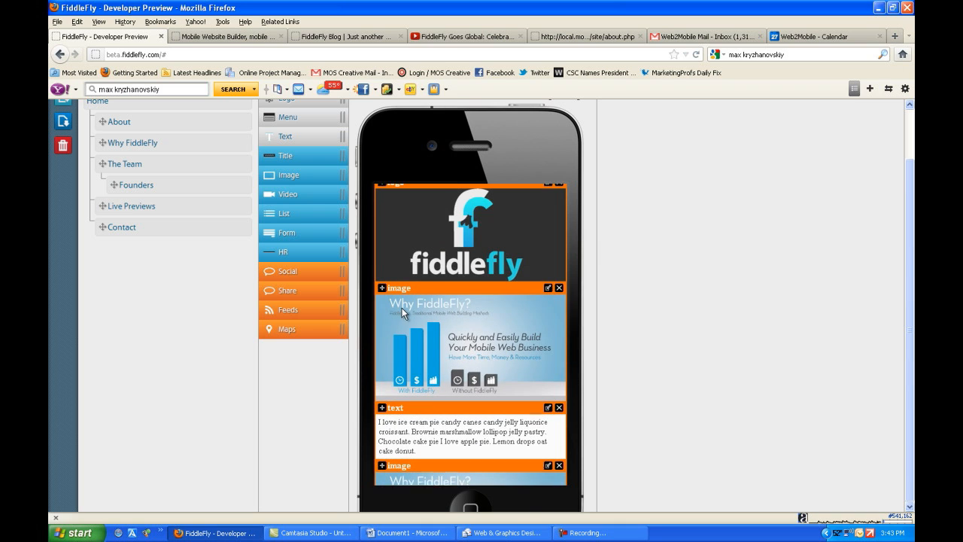
{"action": "scroll", "scroll_direction": "down", "scroll_amount": 3}
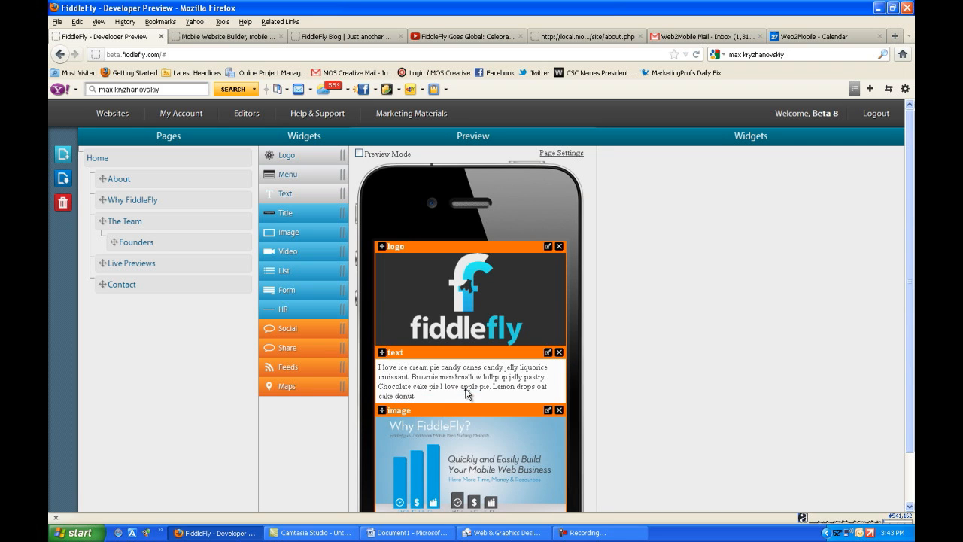
Start editing the lorem ipsum block and grab the About FiddleFly paragraph from about.php
{"action": "left_click", "coordinate": [548, 353]}
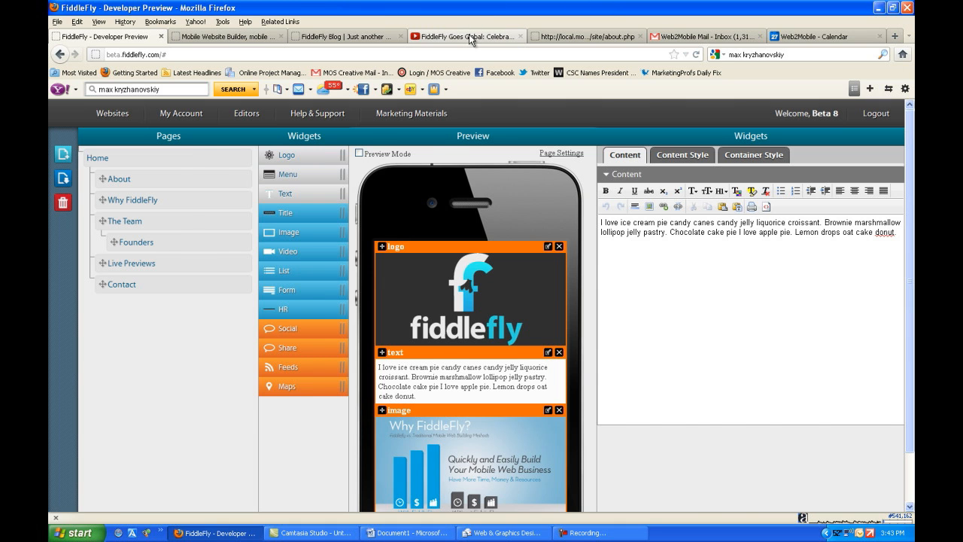
{"action": "left_click", "coordinate": [586, 36]}
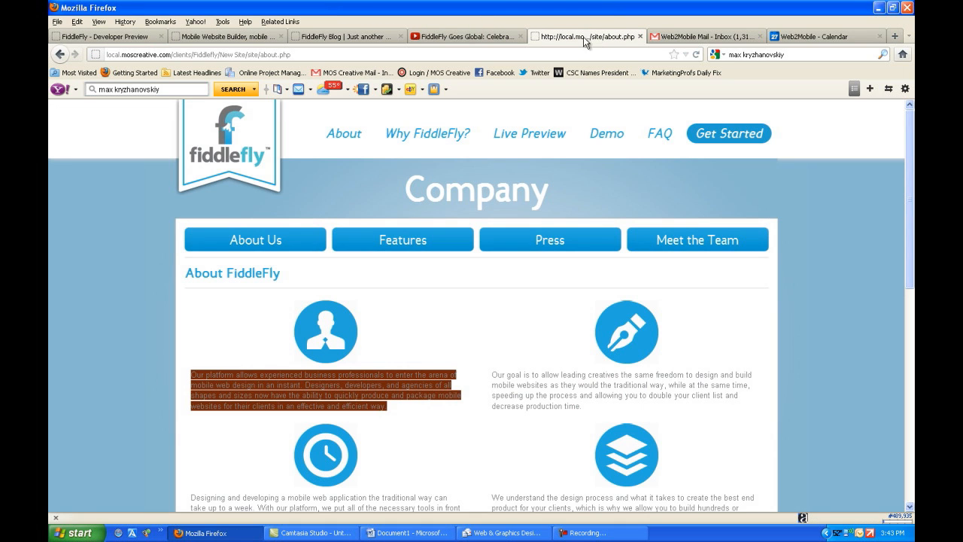
{"action": "scroll", "scroll_direction": "down", "scroll_amount": 3}
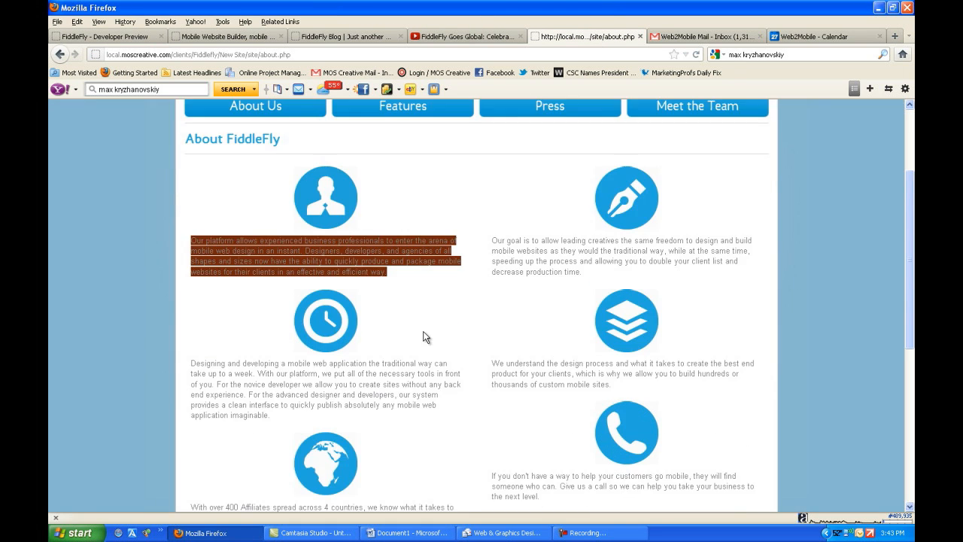
{"action": "mouse_move", "coordinate": [406, 285]}
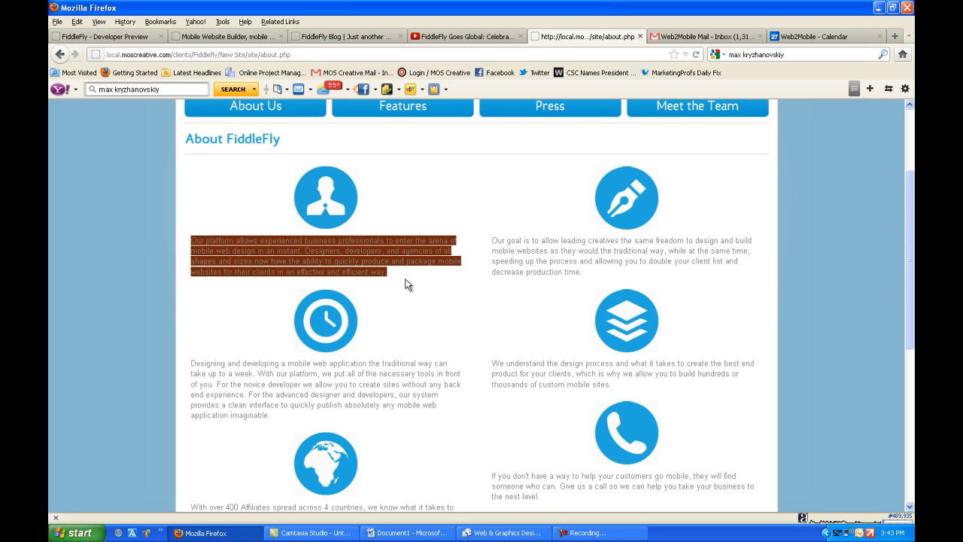
{"action": "left_click", "coordinate": [105, 35]}
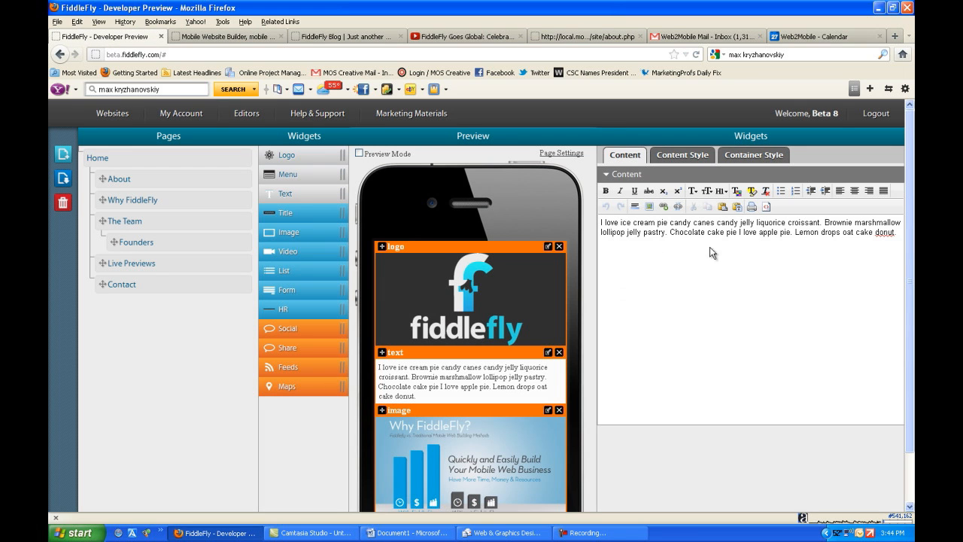
Paste the 'Our platform allows experienced business professionals…' paragraph and apply a new font
{"action": "key", "text": "ctrl+a"}
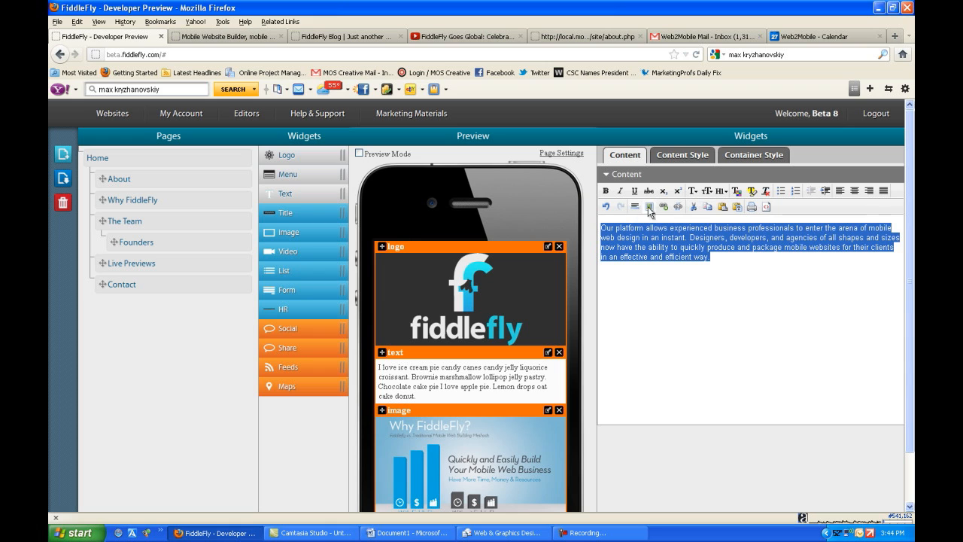
{"action": "left_click", "coordinate": [706, 190]}
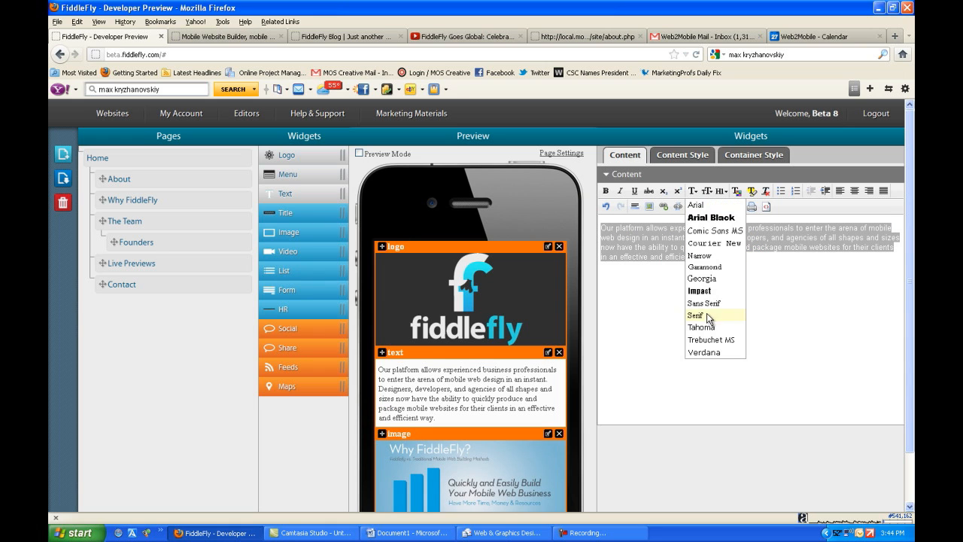
{"action": "left_click", "coordinate": [694, 314]}
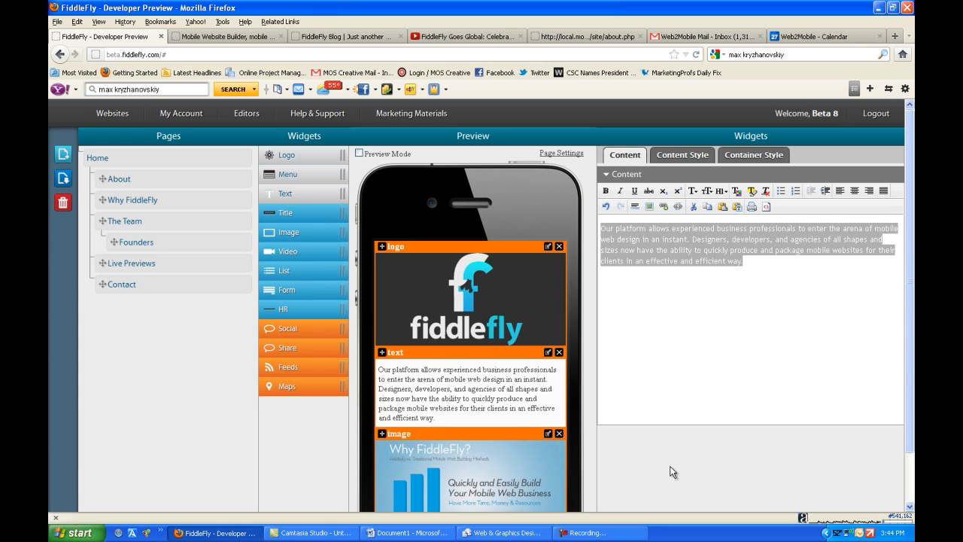
{"action": "mouse_move", "coordinate": [626, 398]}
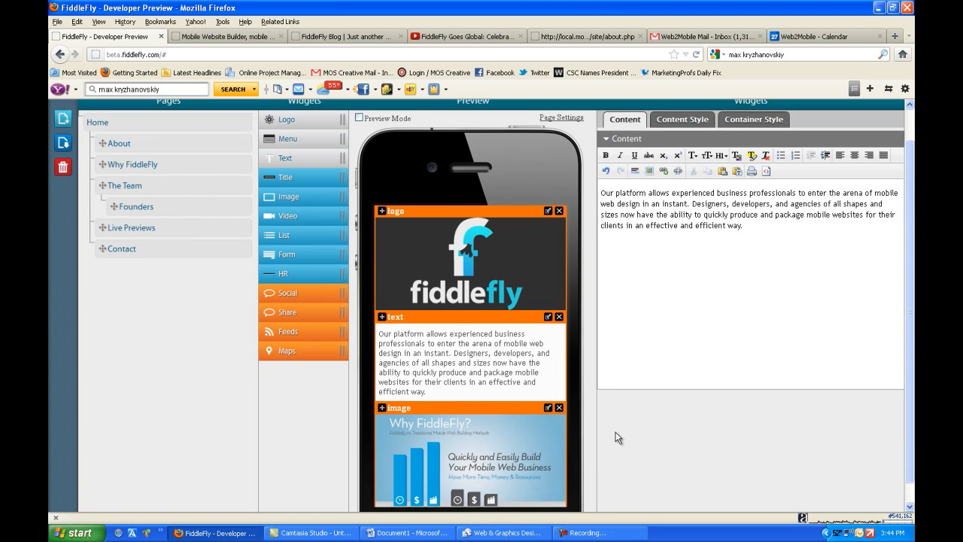
{"action": "scroll", "scroll_direction": "down", "scroll_amount": 3}
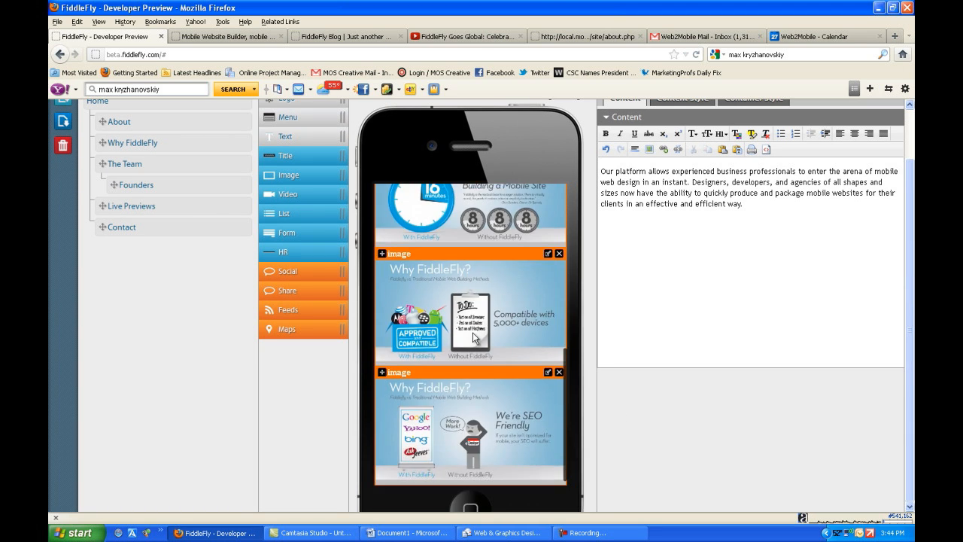
{"action": "scroll", "scroll_direction": "up", "scroll_amount": 3}
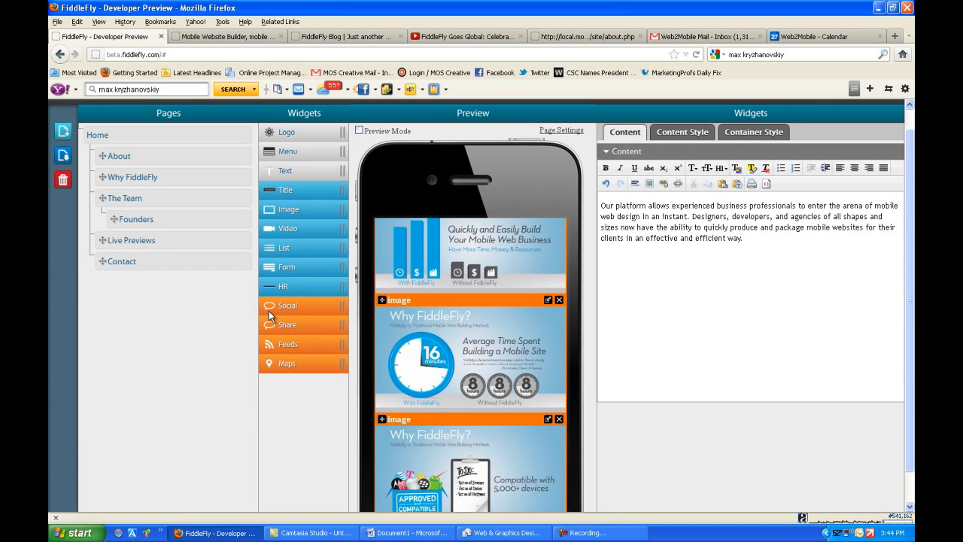
{"action": "scroll", "scroll_direction": "down", "scroll_amount": 3}
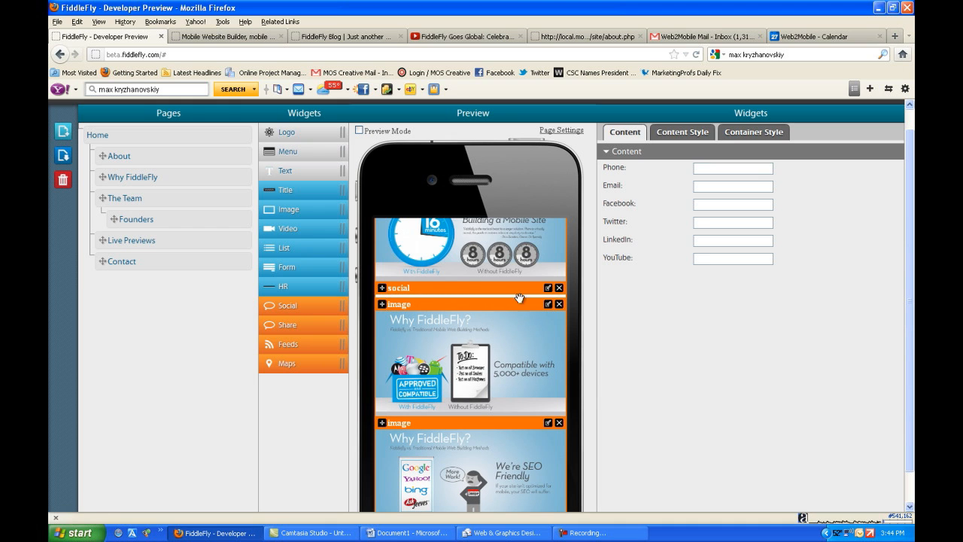
{"action": "mouse_move", "coordinate": [435, 292]}
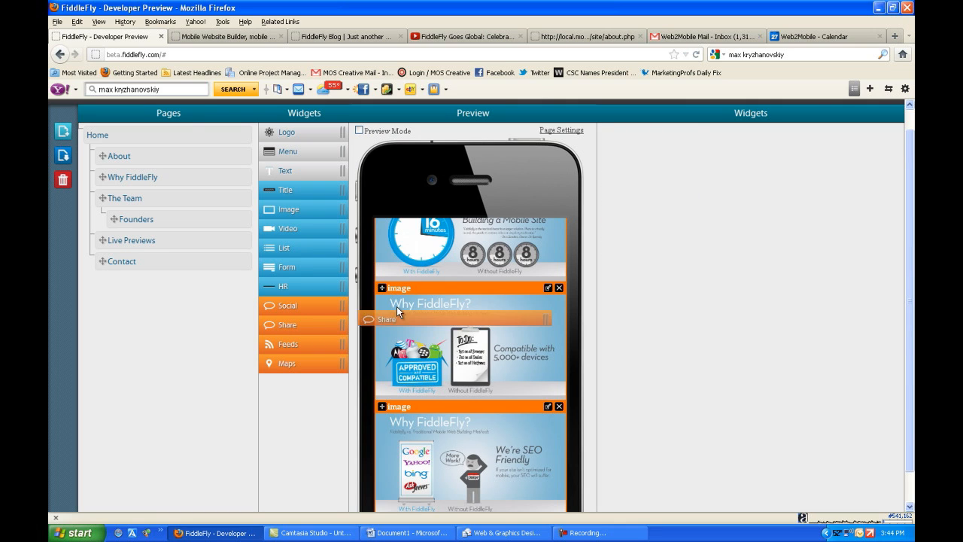
Drop a Share widget under the time-spent image and confirm saving the page
{"action": "left_click", "coordinate": [387, 319]}
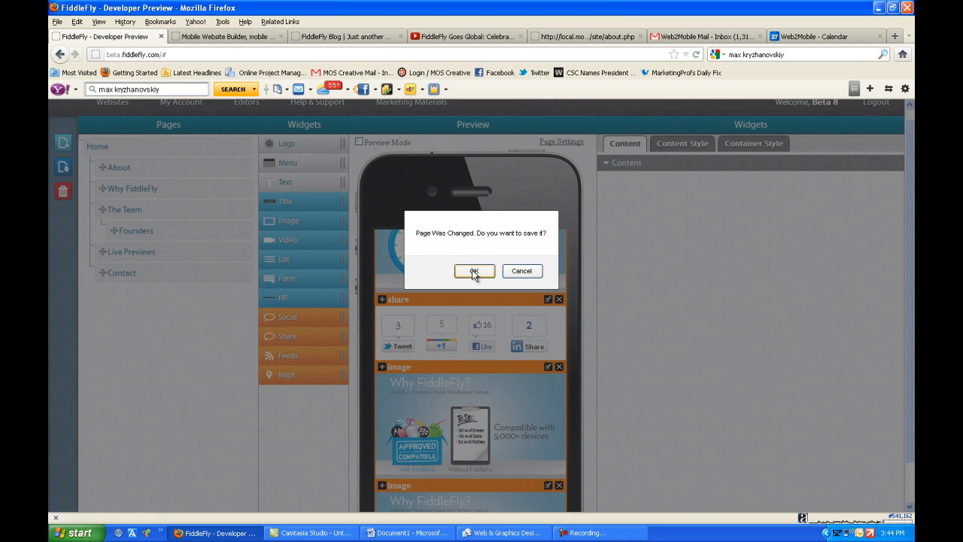
{"action": "left_click", "coordinate": [474, 271]}
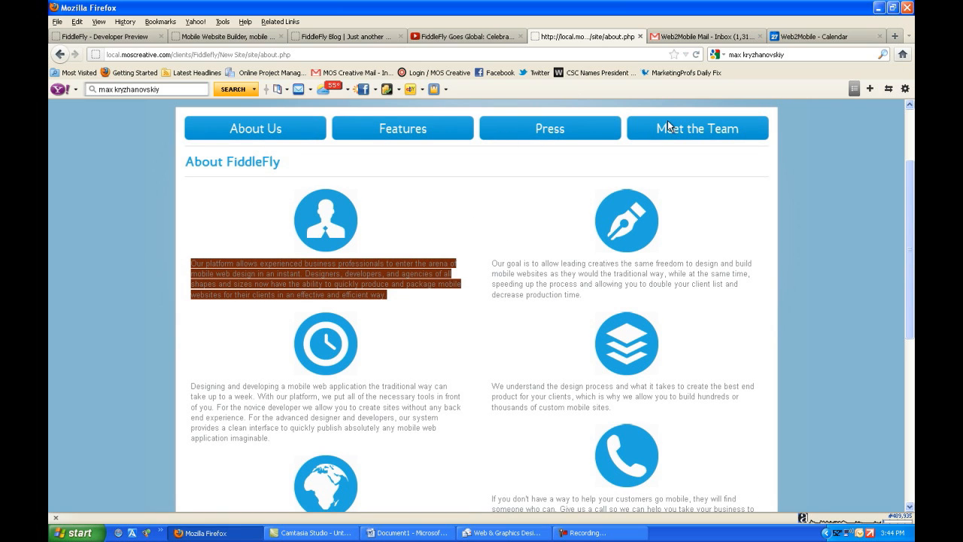
Copy the CEO quote from Meet the Team and return to the Founders page editor
{"action": "left_click", "coordinate": [697, 128]}
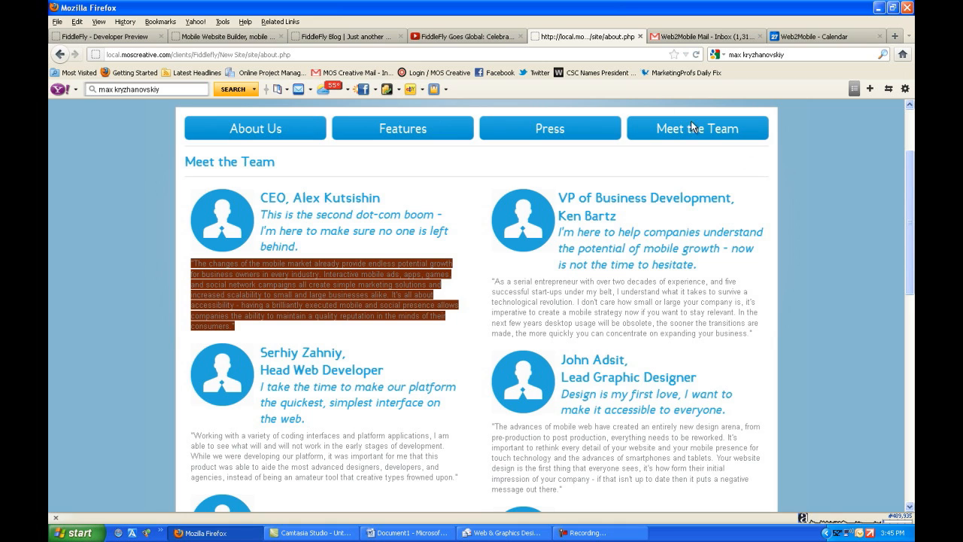
{"action": "left_click", "coordinate": [102, 36]}
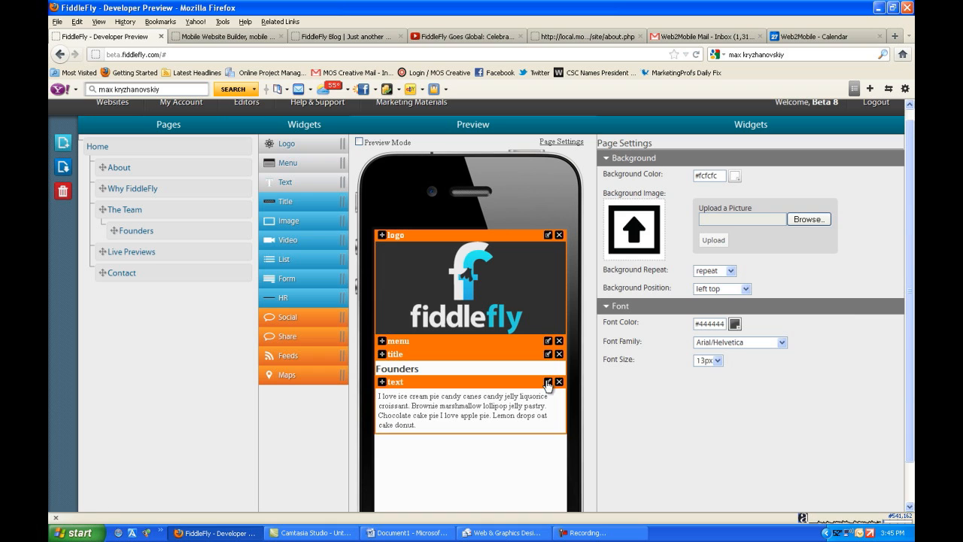
{"action": "left_click", "coordinate": [550, 382]}
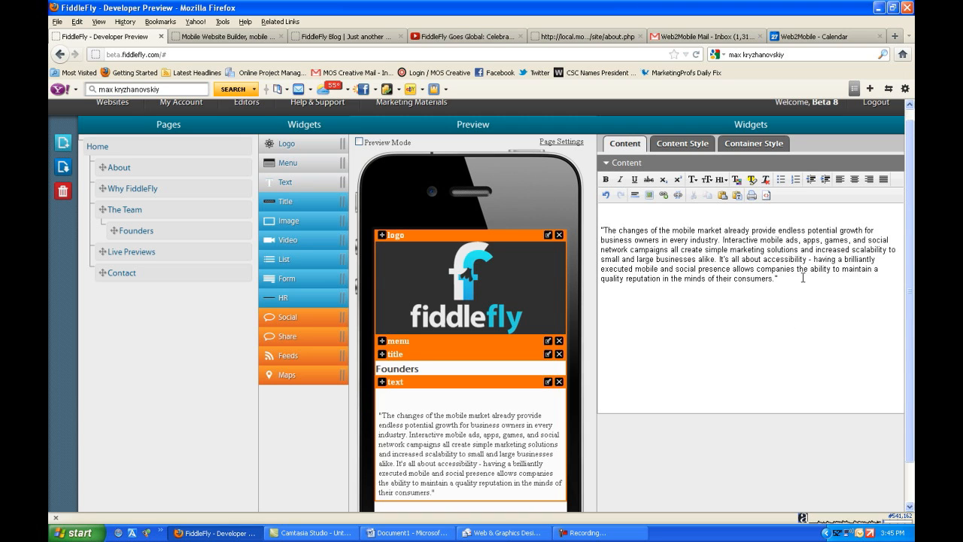
{"action": "mouse_move", "coordinate": [619, 209]}
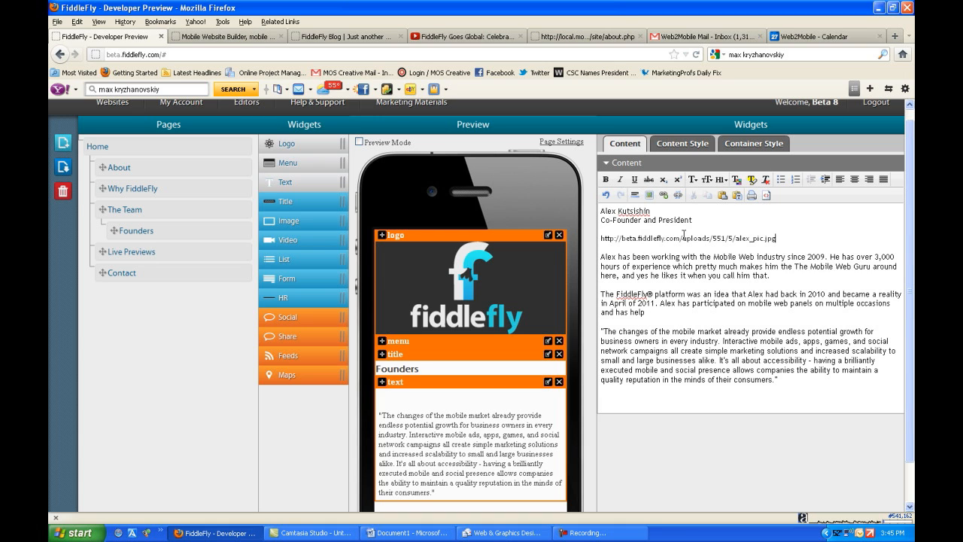
{"action": "triple_click", "coordinate": [688, 237]}
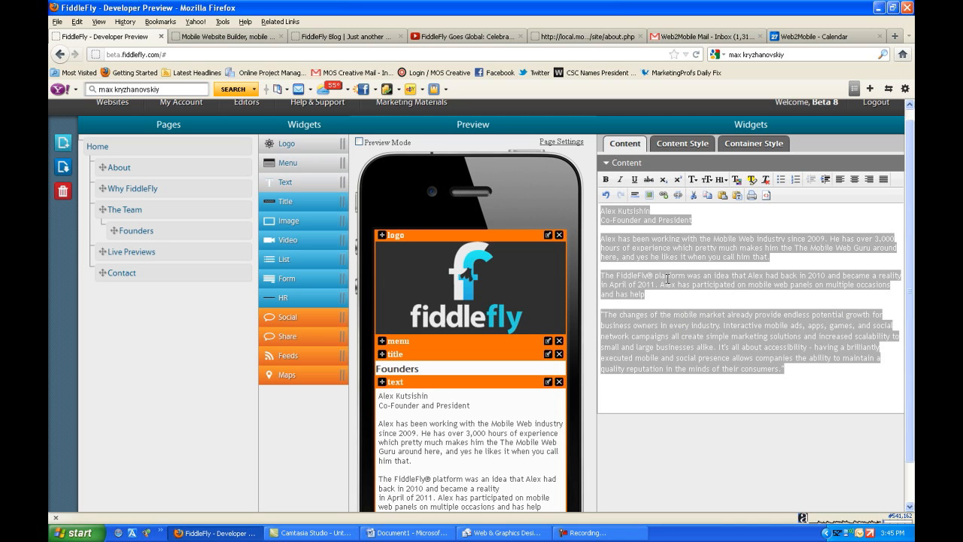
{"action": "left_click", "coordinate": [680, 219]}
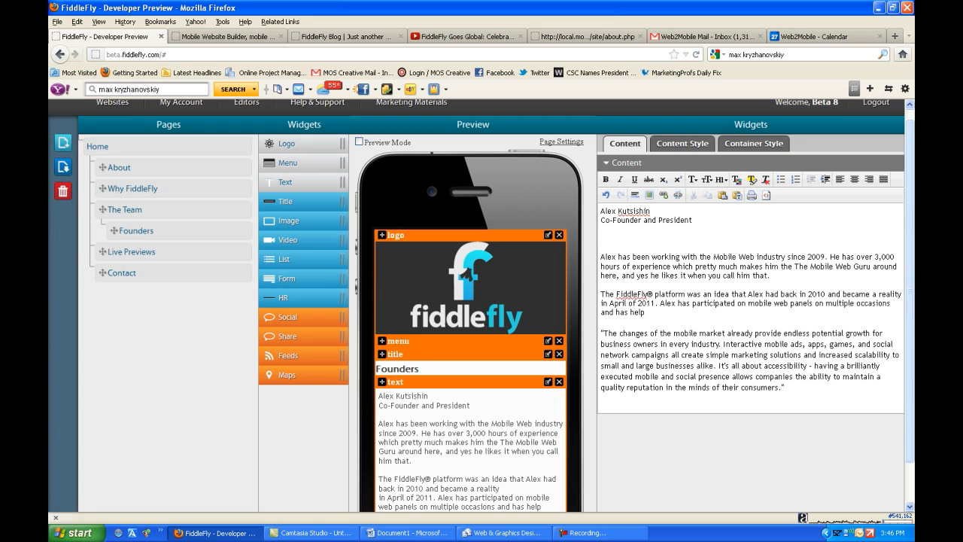
{"action": "left_click", "coordinate": [624, 237]}
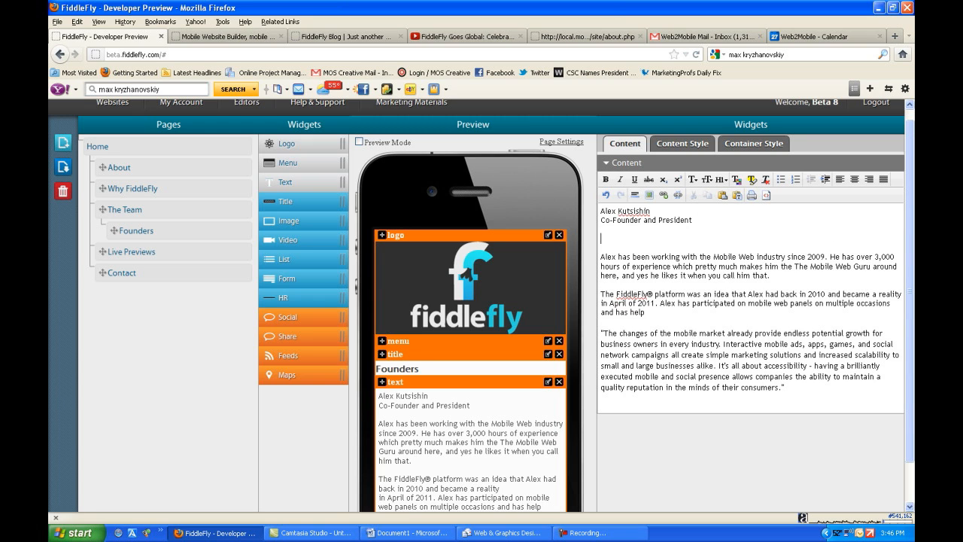
{"action": "mouse_move", "coordinate": [654, 192]}
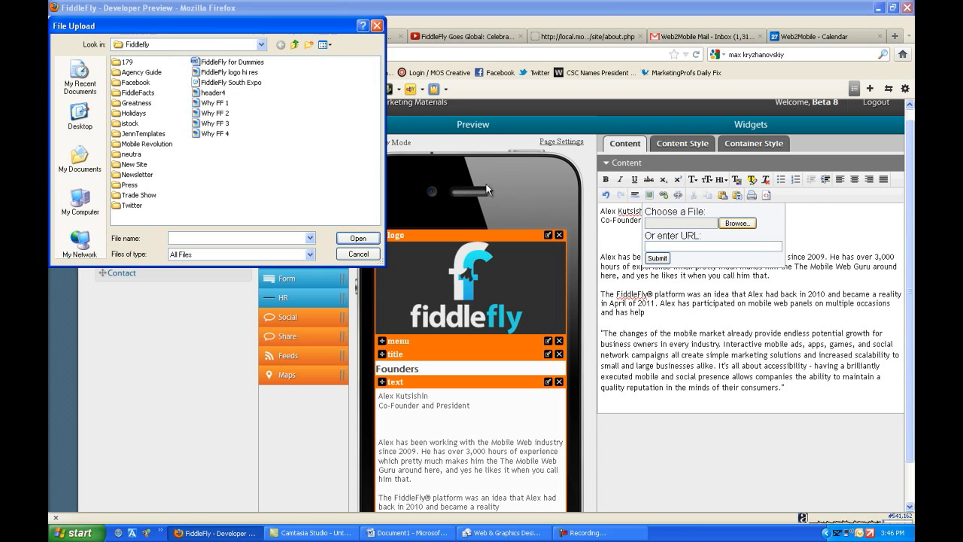
{"action": "left_click", "coordinate": [79, 119]}
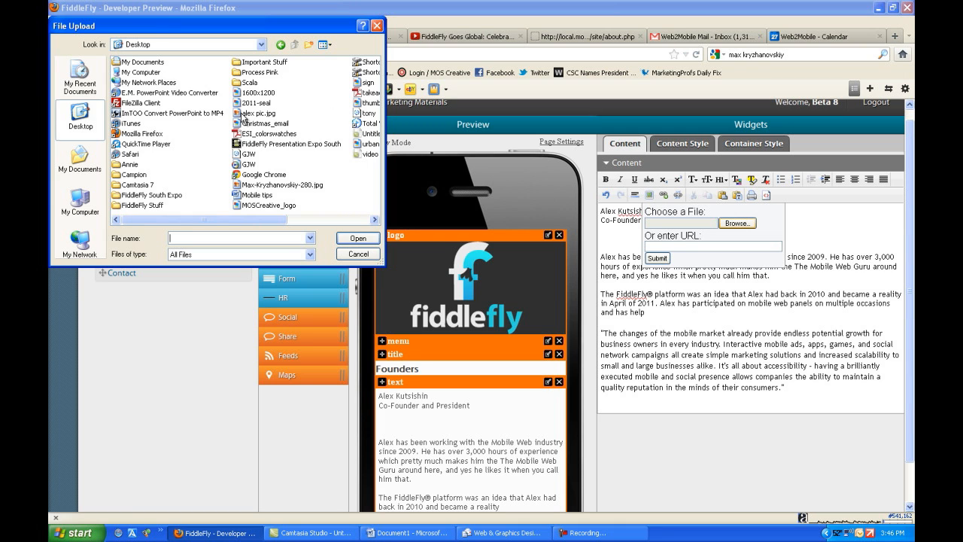
{"action": "left_click", "coordinate": [358, 237]}
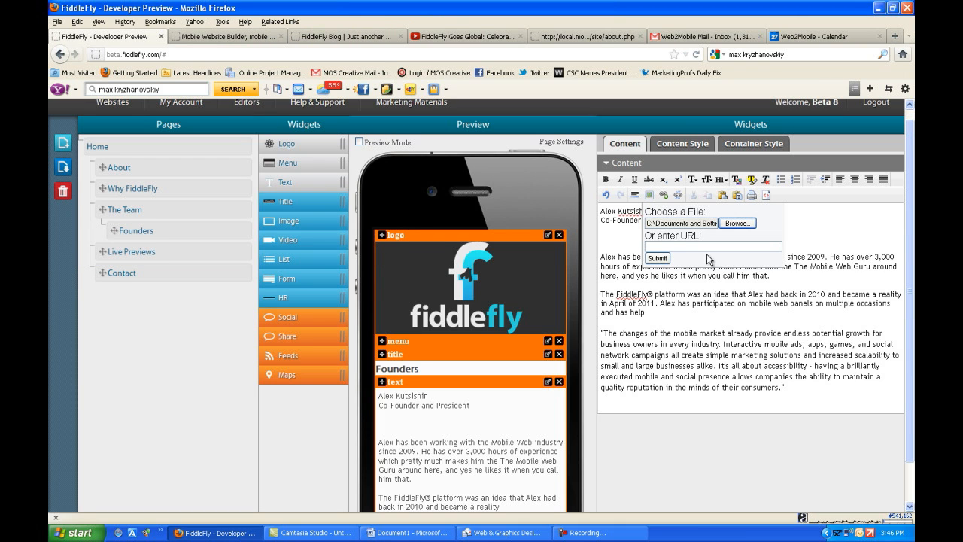
{"action": "left_click", "coordinate": [656, 259]}
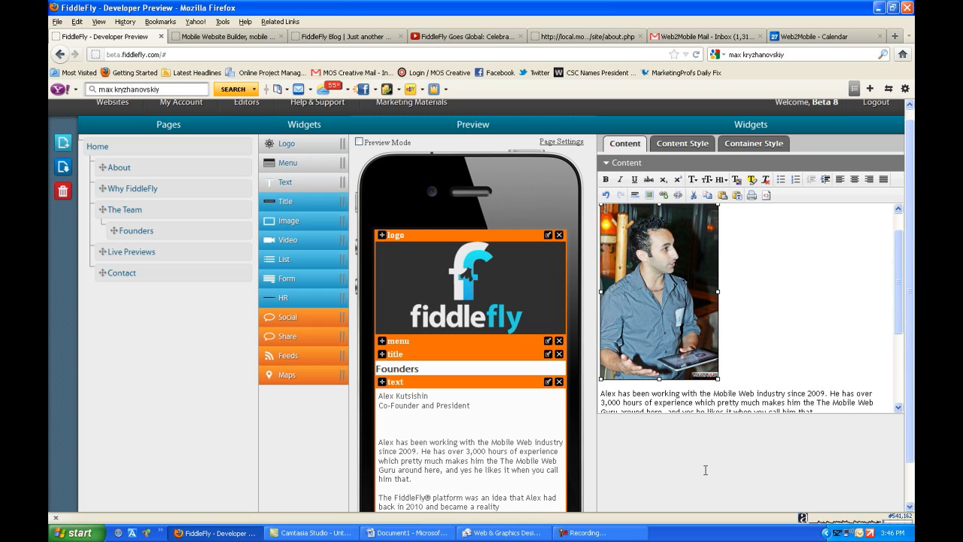
Place a Social block below Alex's bio on the Founders page and open its contact settings
{"action": "scroll", "scroll_direction": "down", "scroll_amount": 3}
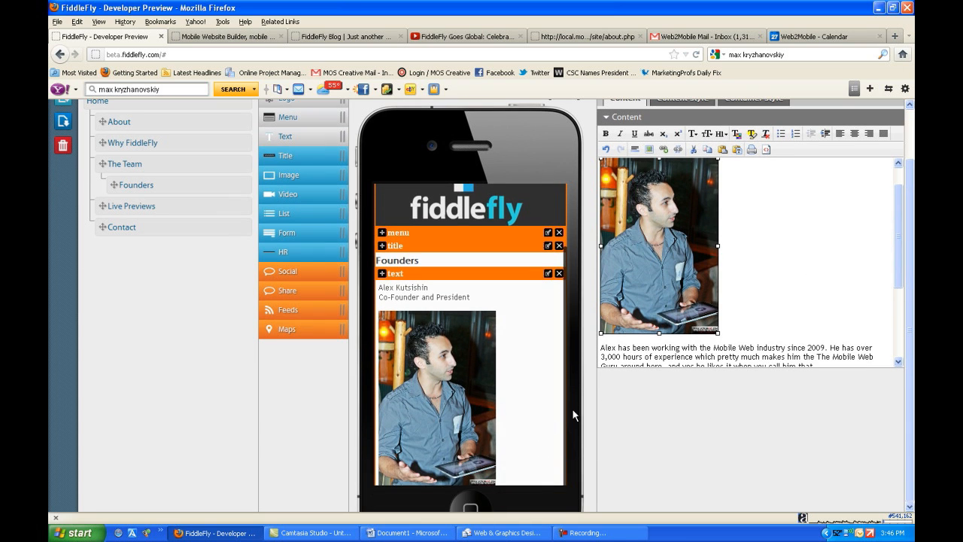
{"action": "scroll", "scroll_direction": "down", "scroll_amount": 3}
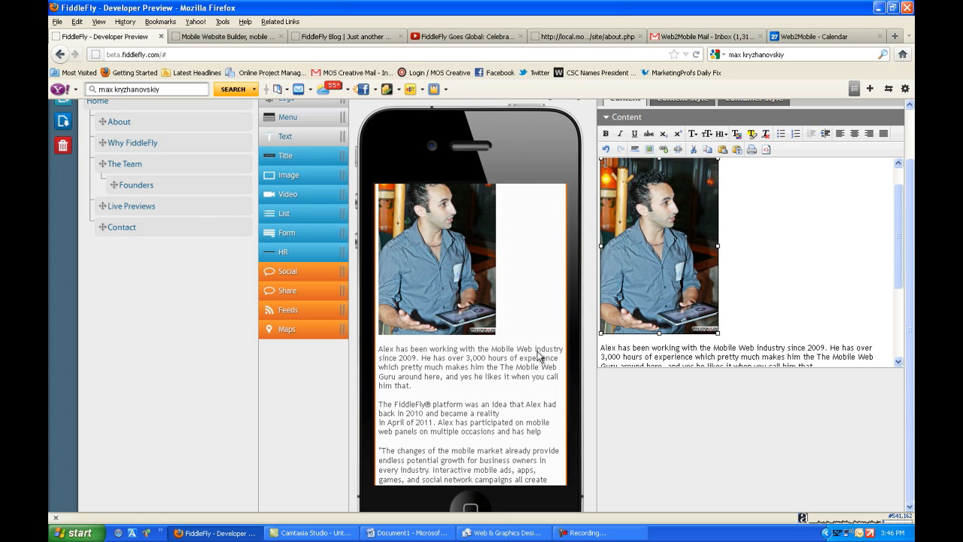
{"action": "scroll", "scroll_direction": "down", "scroll_amount": 3}
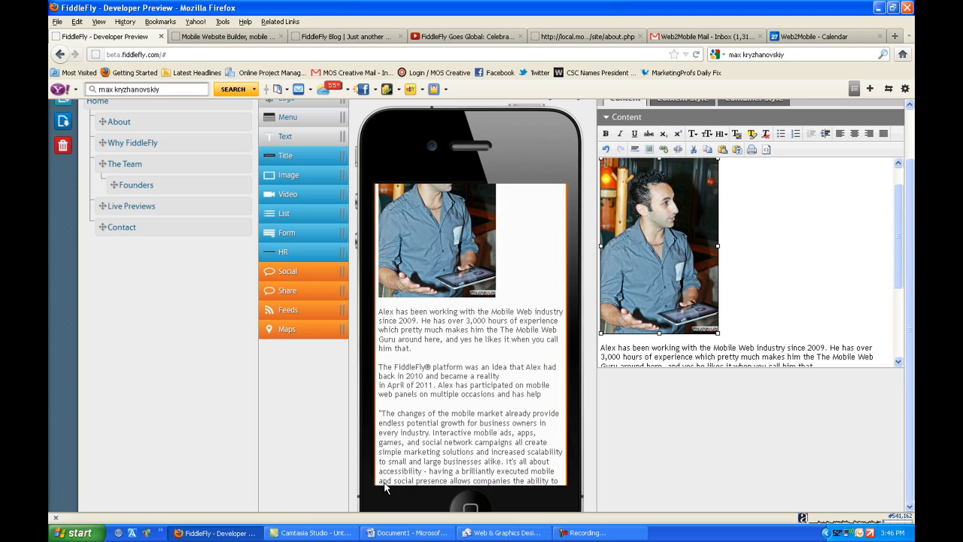
{"action": "left_click", "coordinate": [288, 271]}
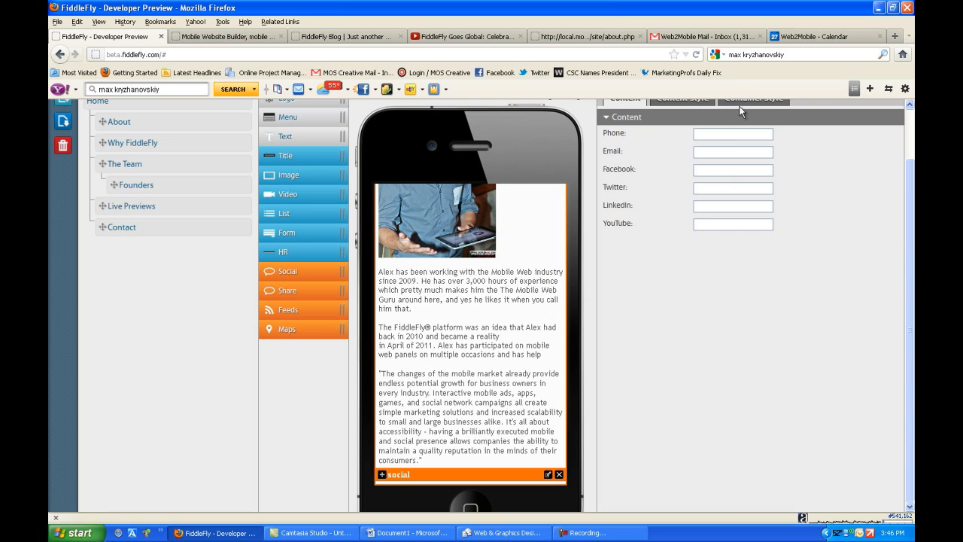
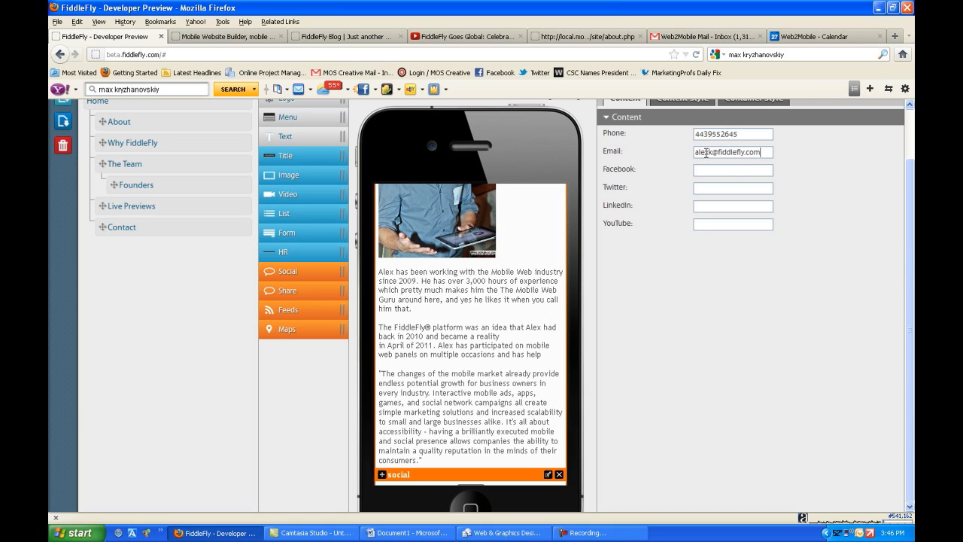
{"action": "mouse_move", "coordinate": [640, 297]}
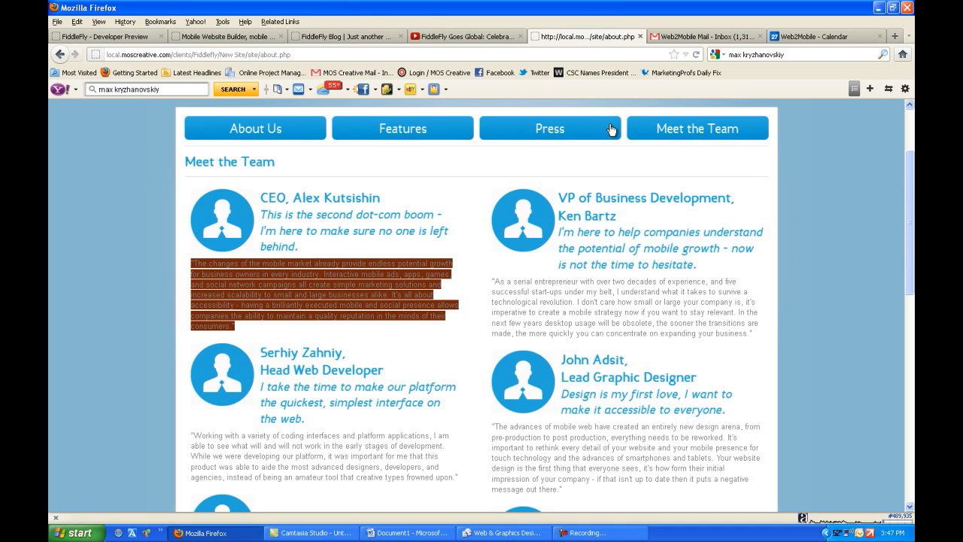
{"action": "scroll", "scroll_direction": "down", "scroll_amount": 3}
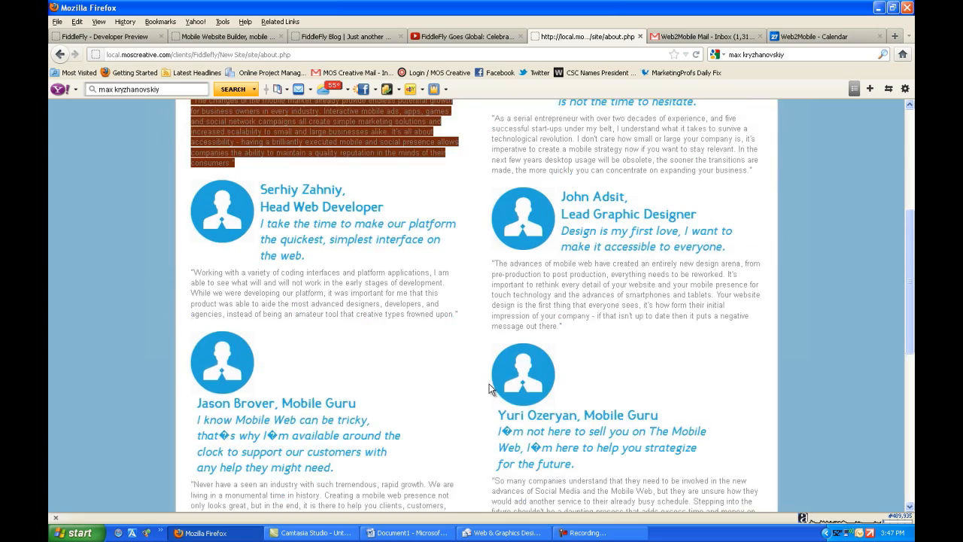
{"action": "scroll", "scroll_direction": "down", "scroll_amount": 3}
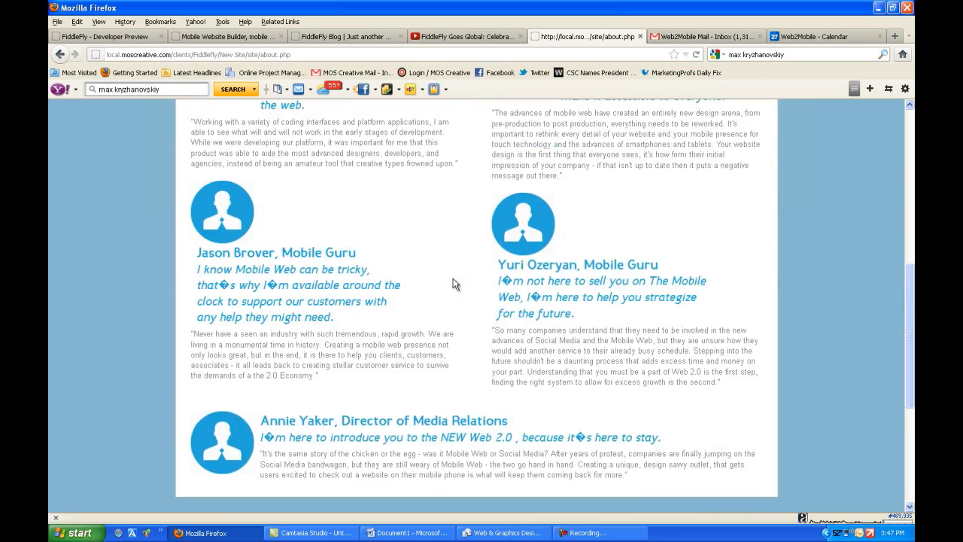
{"action": "scroll", "scroll_direction": "up", "scroll_amount": 3}
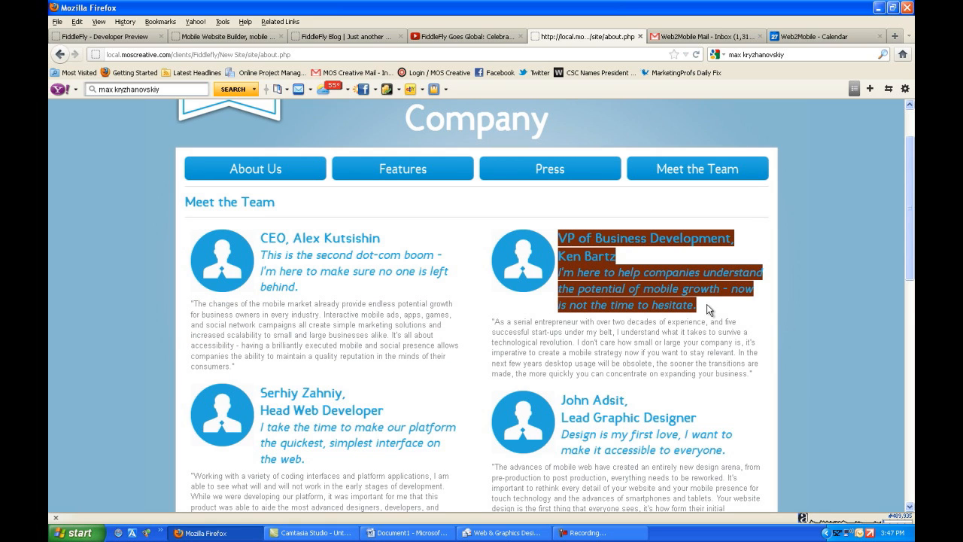
{"action": "left_click", "coordinate": [106, 36]}
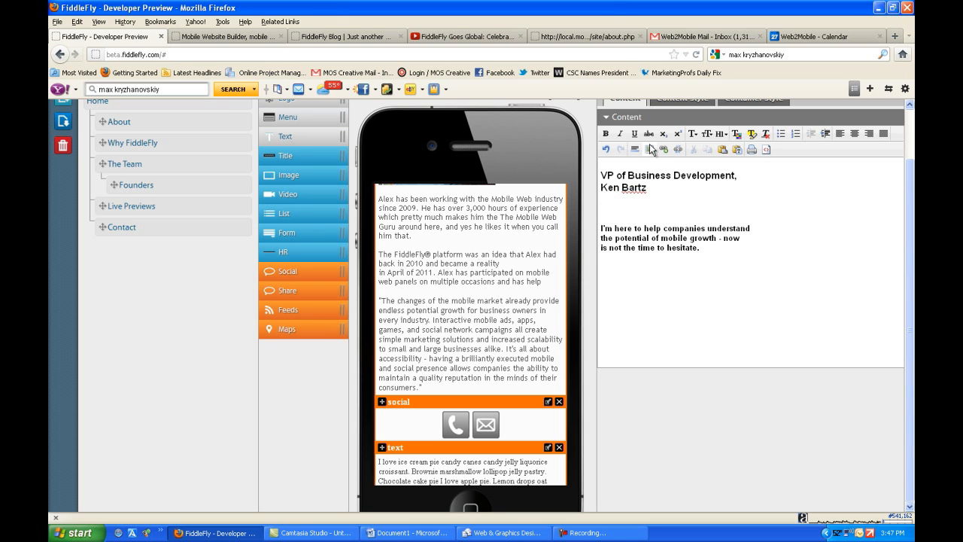
{"action": "left_click", "coordinate": [650, 149]}
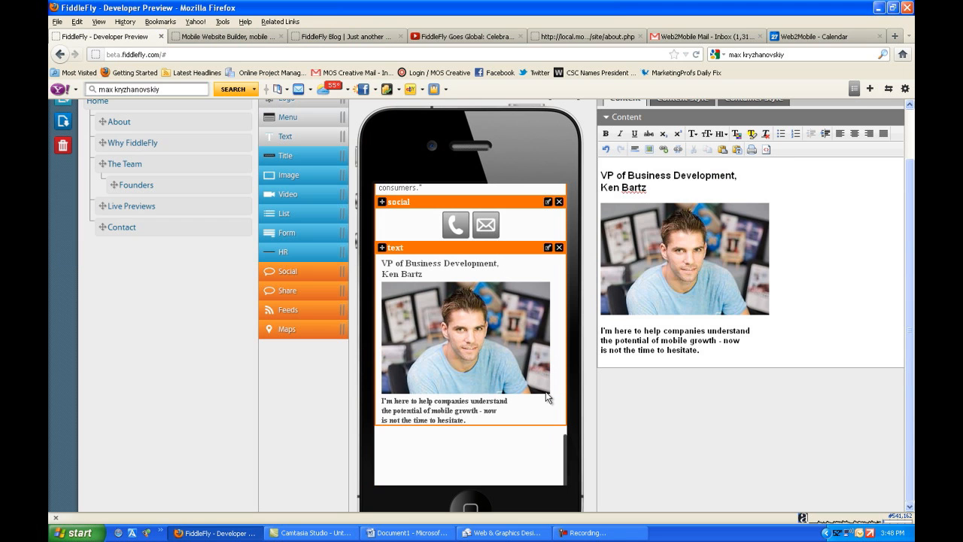
{"action": "mouse_move", "coordinate": [271, 271]}
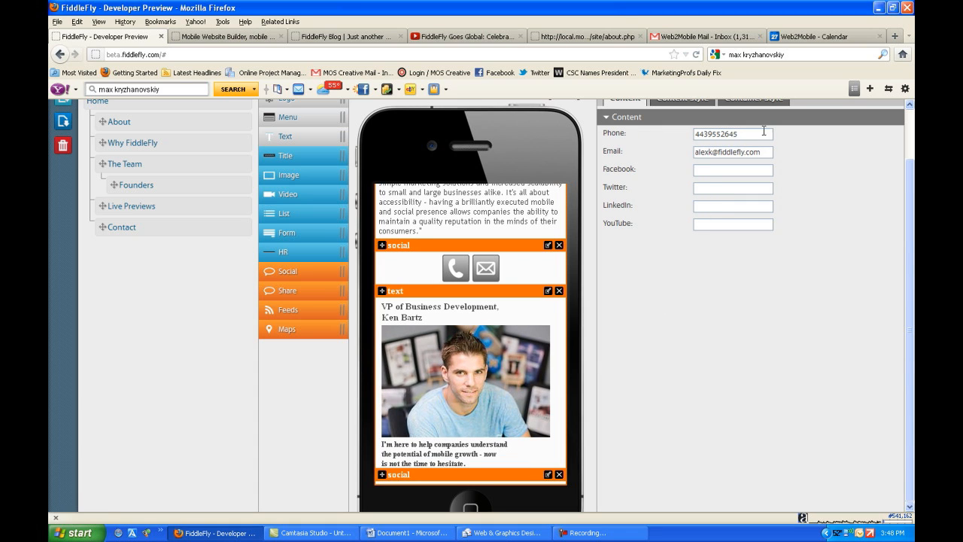
{"action": "triple_click", "coordinate": [732, 133]}
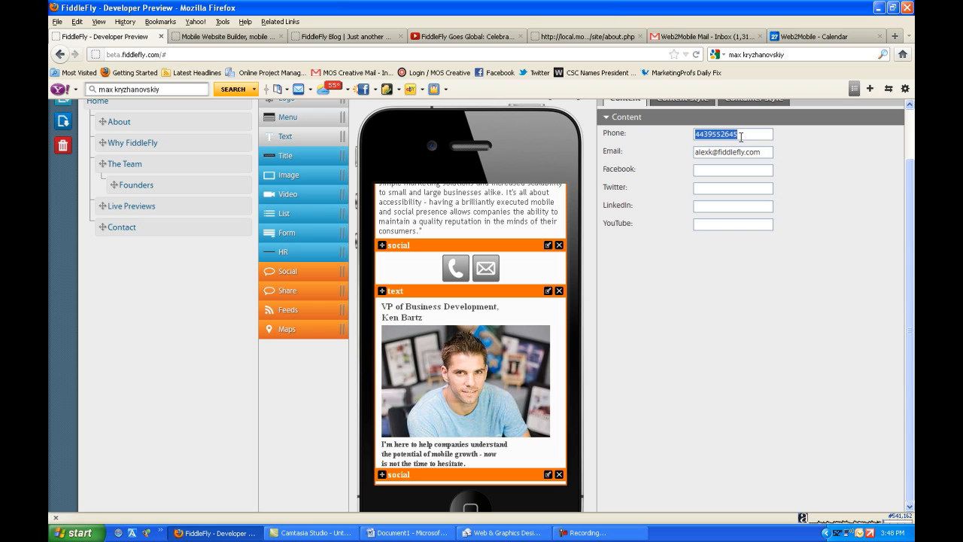
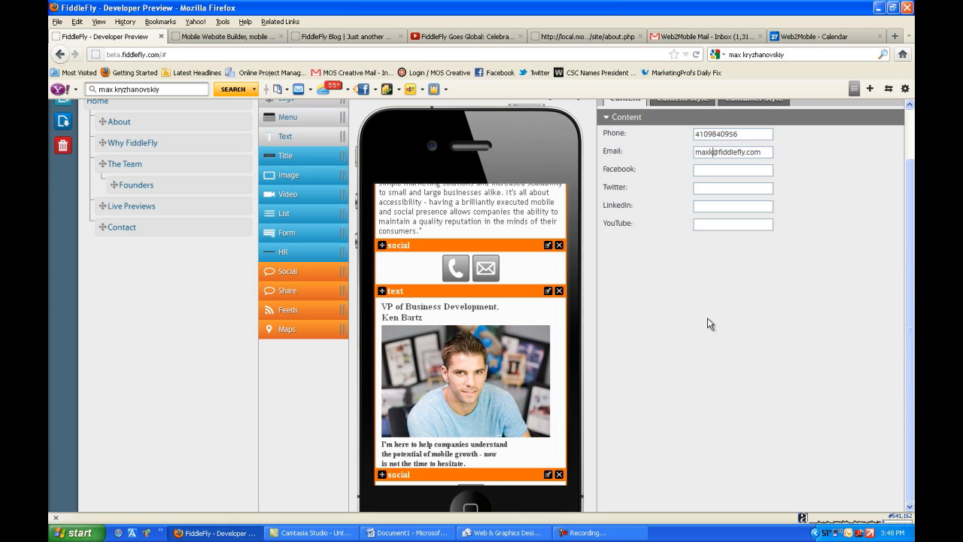
{"action": "scroll", "scroll_direction": "up", "scroll_amount": 3}
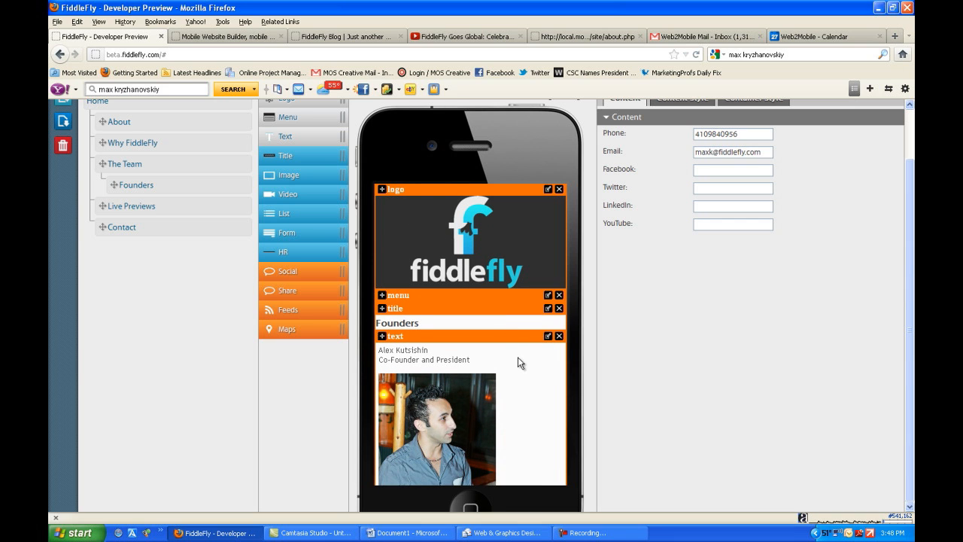
Scroll through the Founders page preview to review the finished bios
{"action": "scroll", "scroll_direction": "down", "scroll_amount": 3}
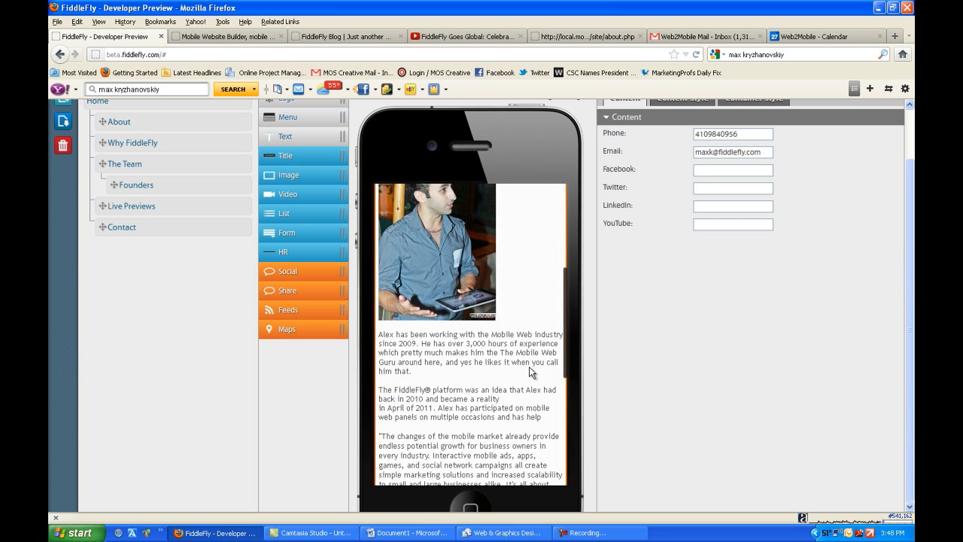
{"action": "scroll", "scroll_direction": "down", "scroll_amount": 3}
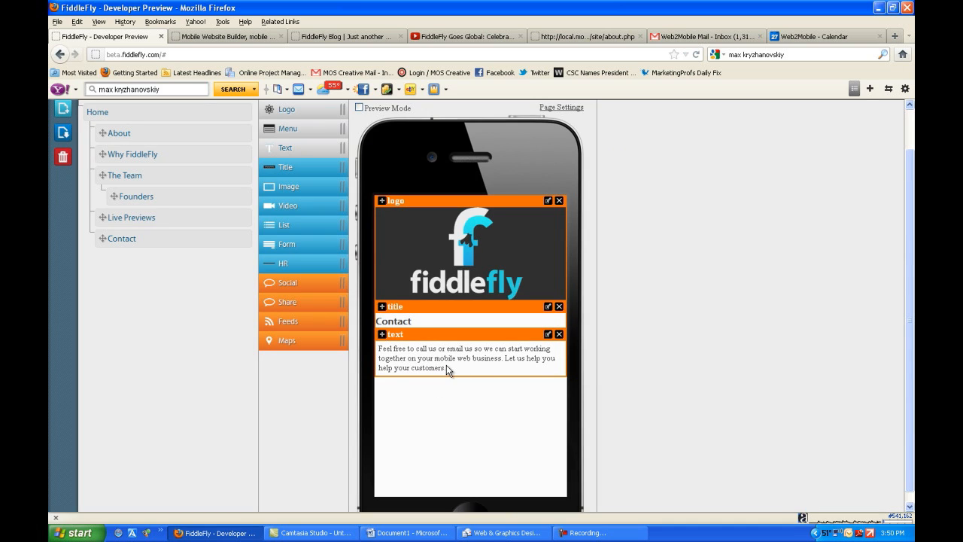
{"action": "mouse_move", "coordinate": [386, 377]}
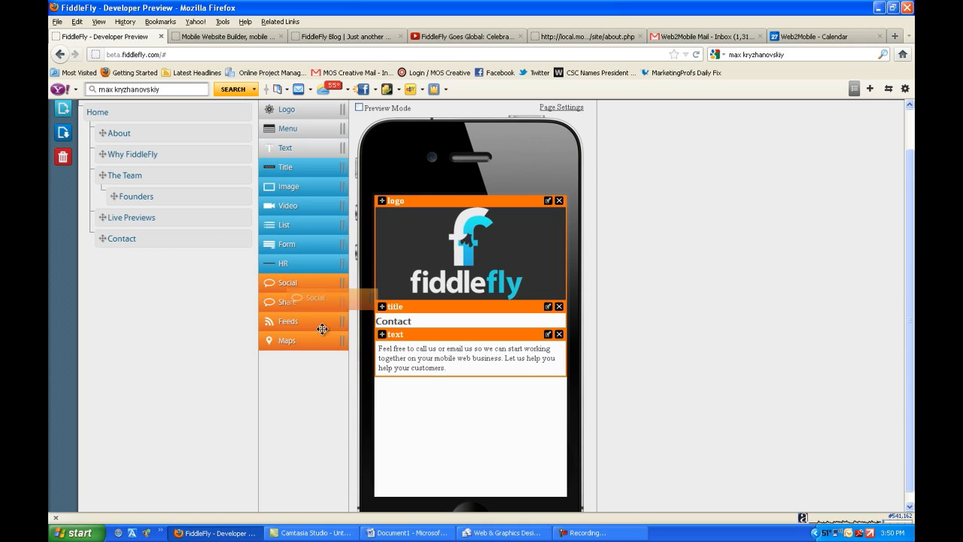
Add a social block beneath the Contact text and replace its phone number starting with 44
{"action": "left_click", "coordinate": [288, 282]}
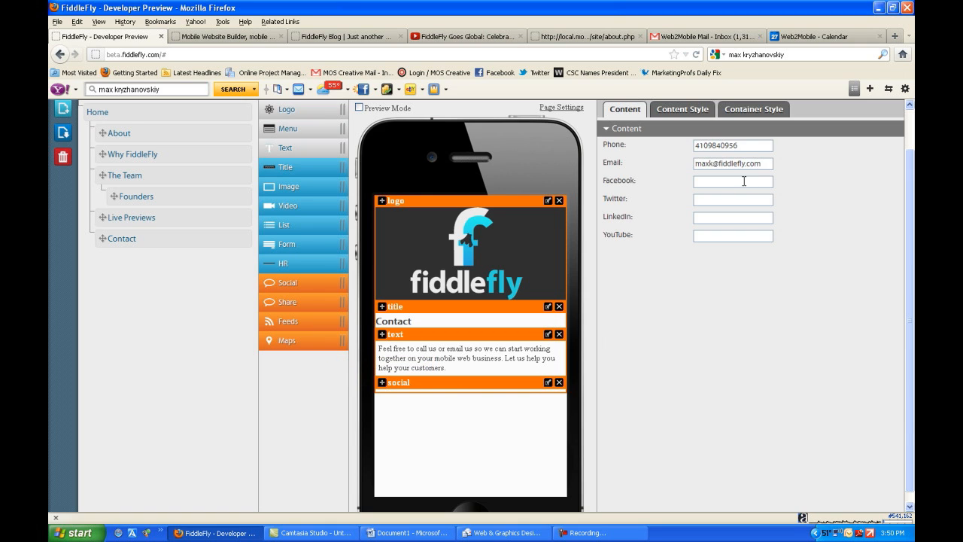
{"action": "triple_click", "coordinate": [732, 144]}
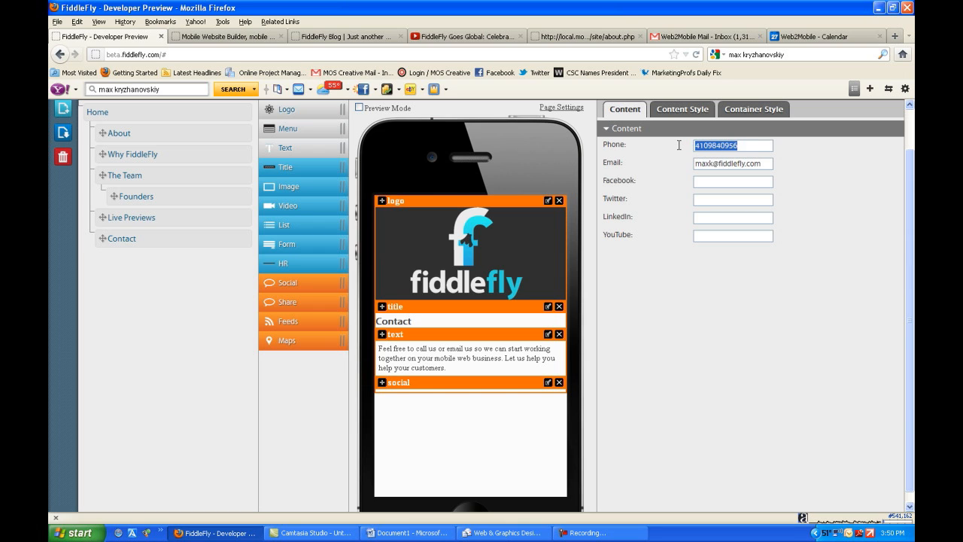
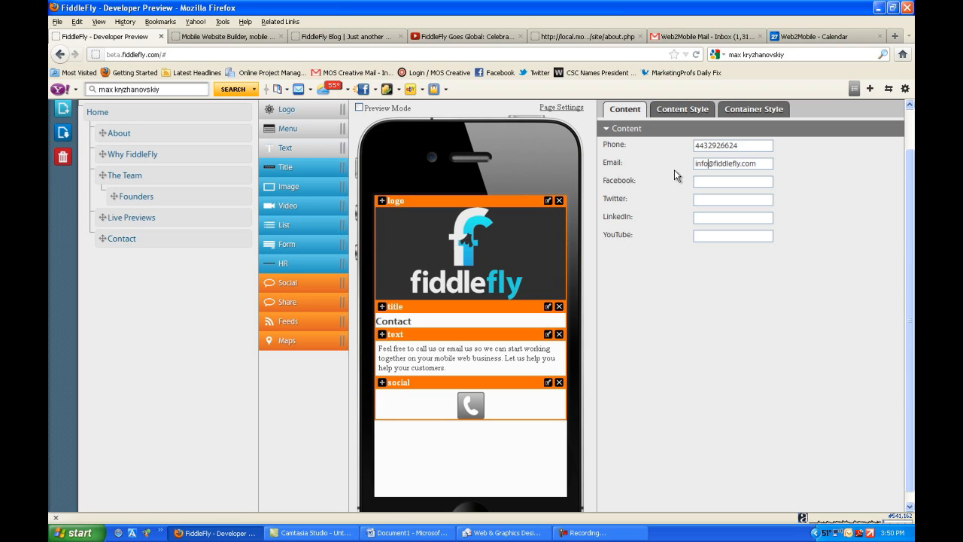
Enter 'facebook' in the Facebook field and 'twitter' in the Twitter field
{"action": "left_click", "coordinate": [732, 181]}
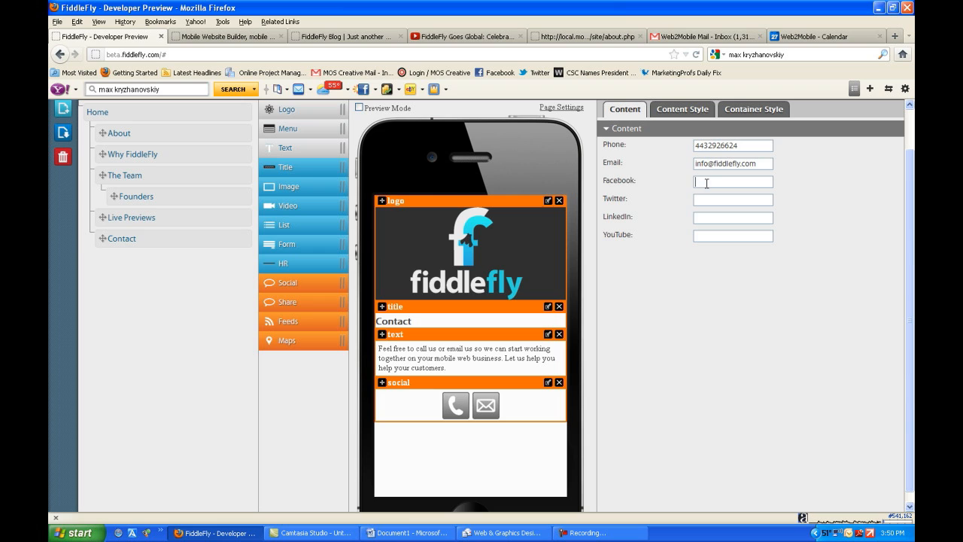
{"action": "mouse_move", "coordinate": [668, 212]}
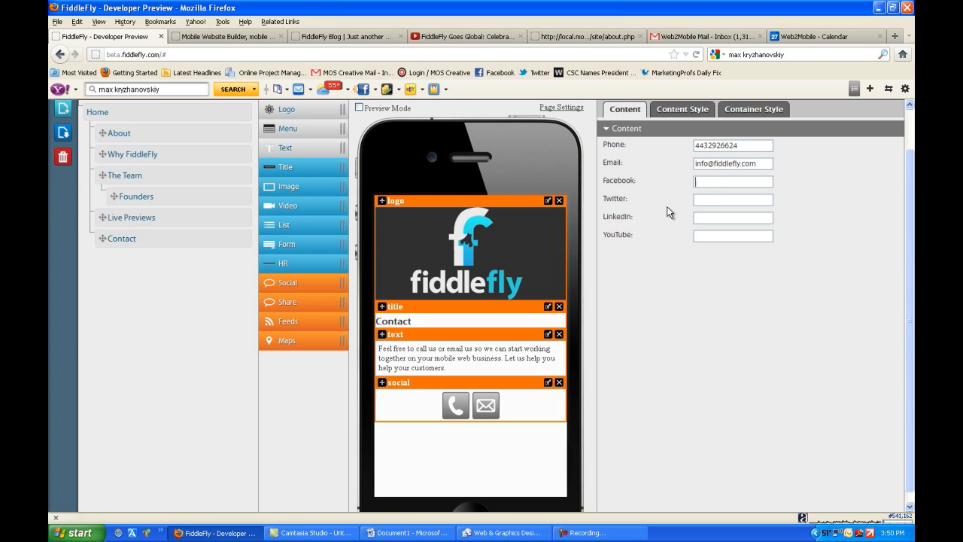
{"action": "type", "text": "fa"}
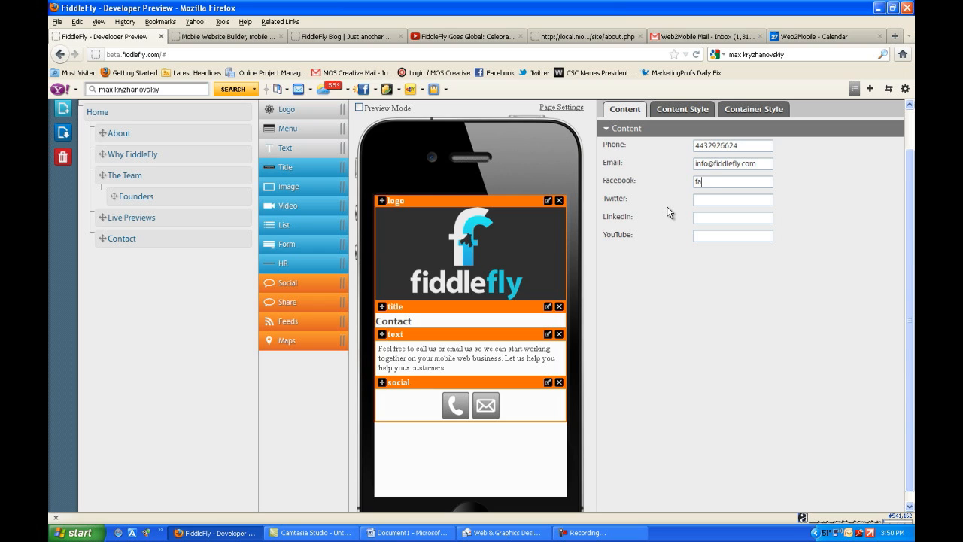
{"action": "type", "text": "cebook"}
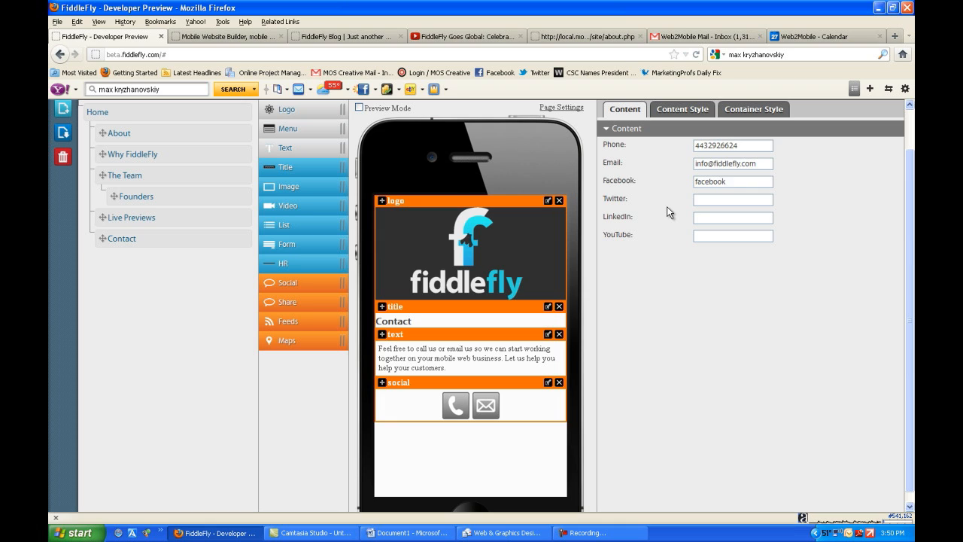
{"action": "type", "text": "t"}
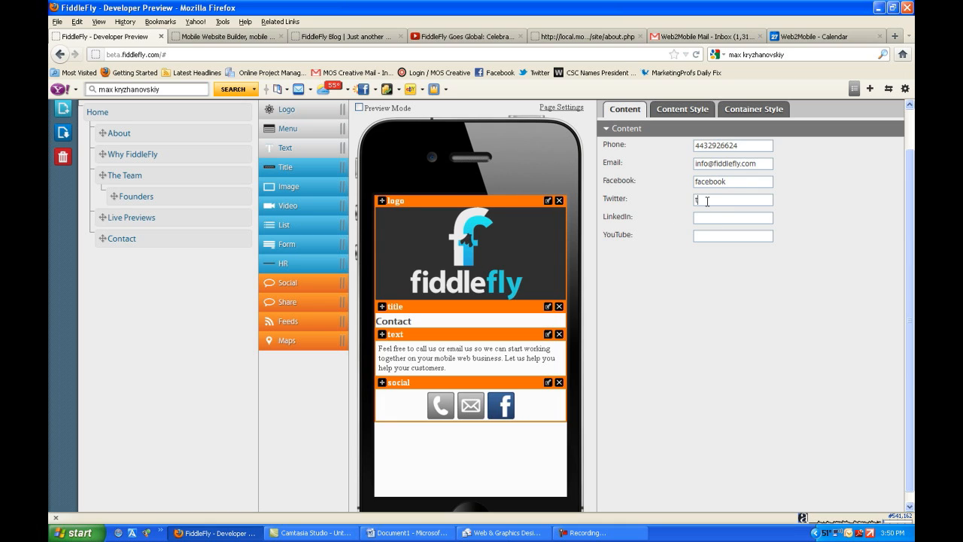
{"action": "type", "text": "witter"}
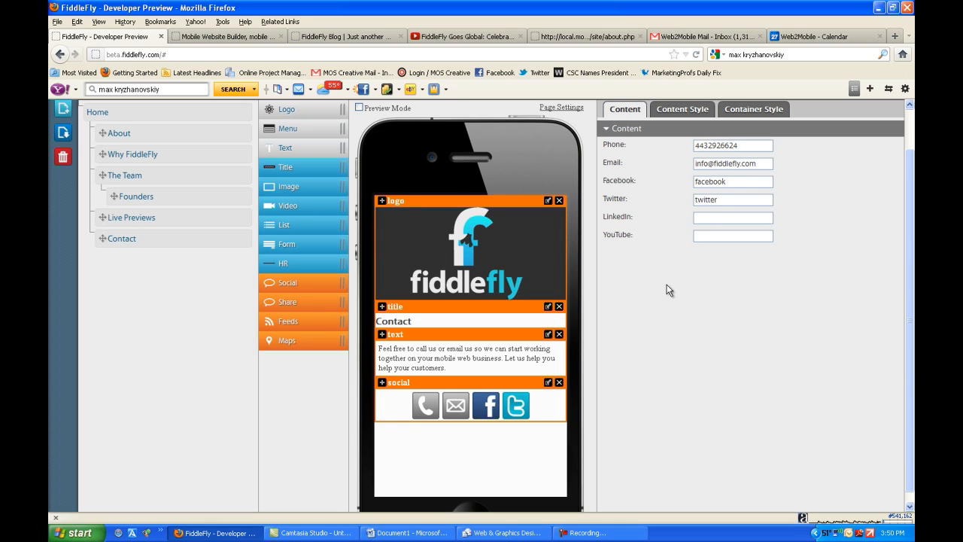
{"action": "mouse_move", "coordinate": [269, 334]}
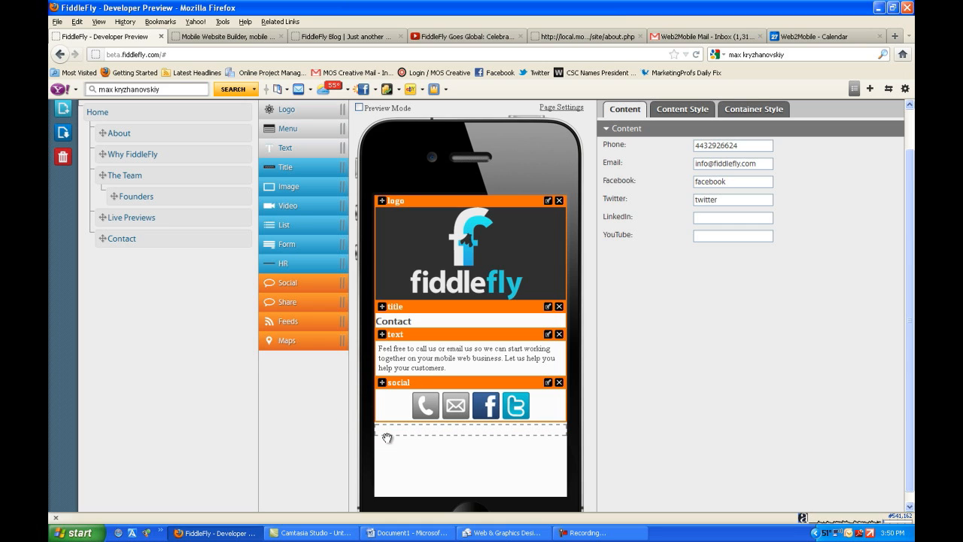
{"action": "left_click", "coordinate": [287, 340]}
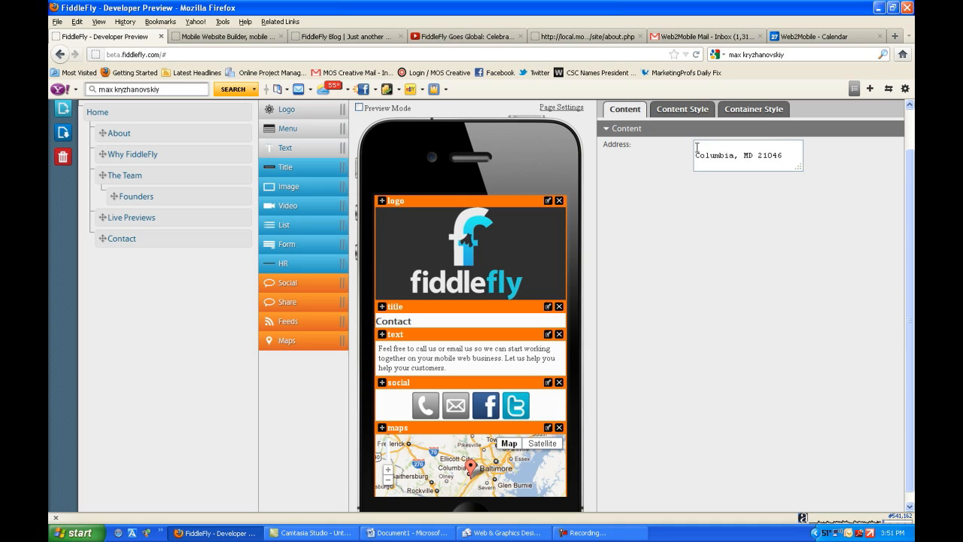
{"action": "type", "text": "8945"}
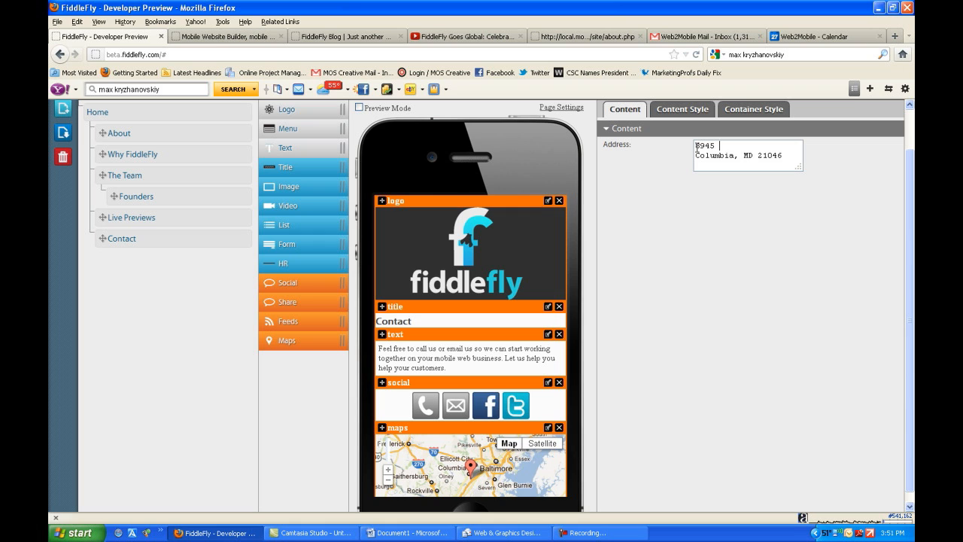
{"action": "type", "text": "guilford"}
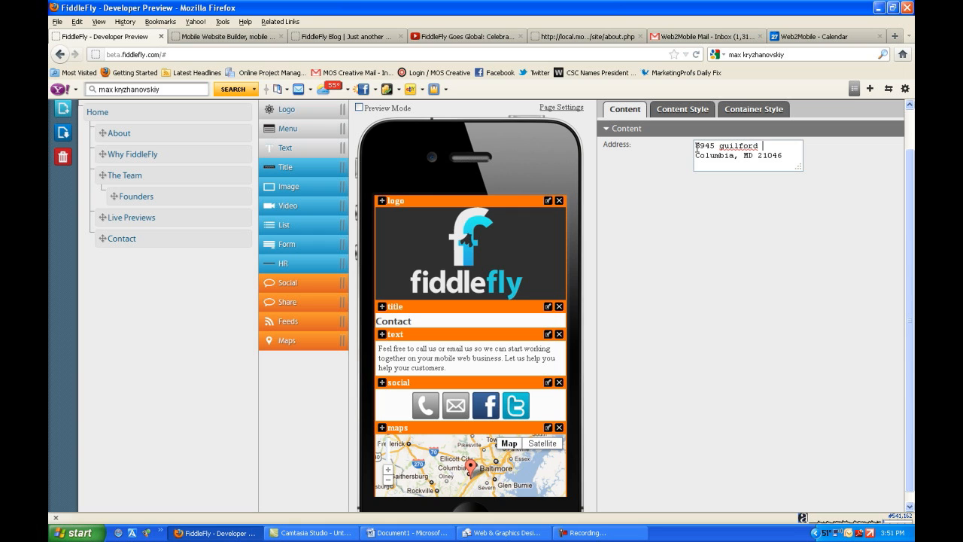
{"action": "type", "text": "rd"}
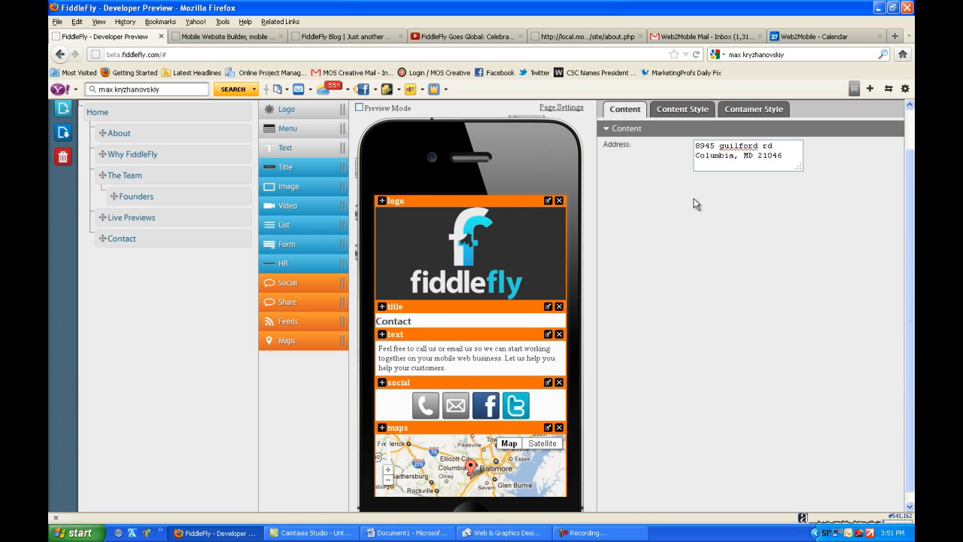
{"action": "mouse_move", "coordinate": [505, 277]}
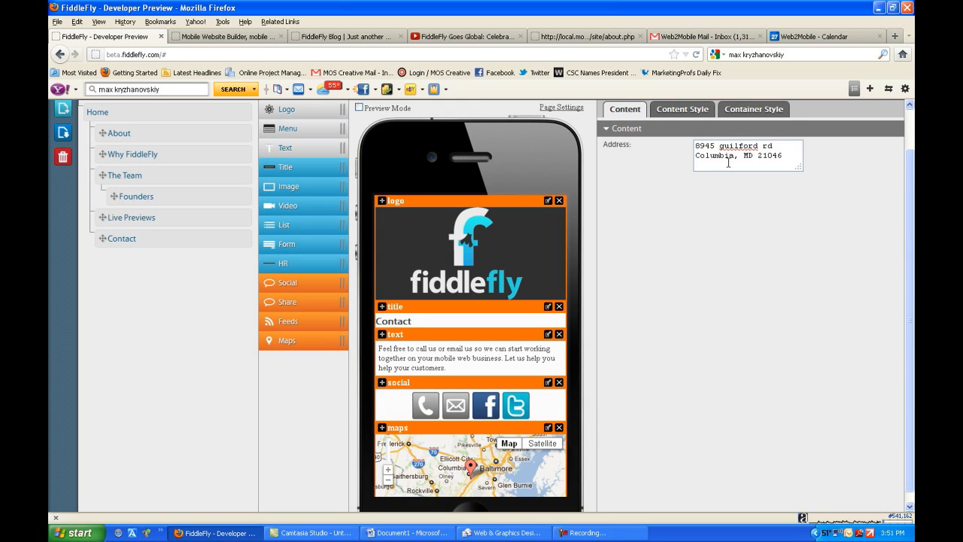
{"action": "mouse_move", "coordinate": [680, 216]}
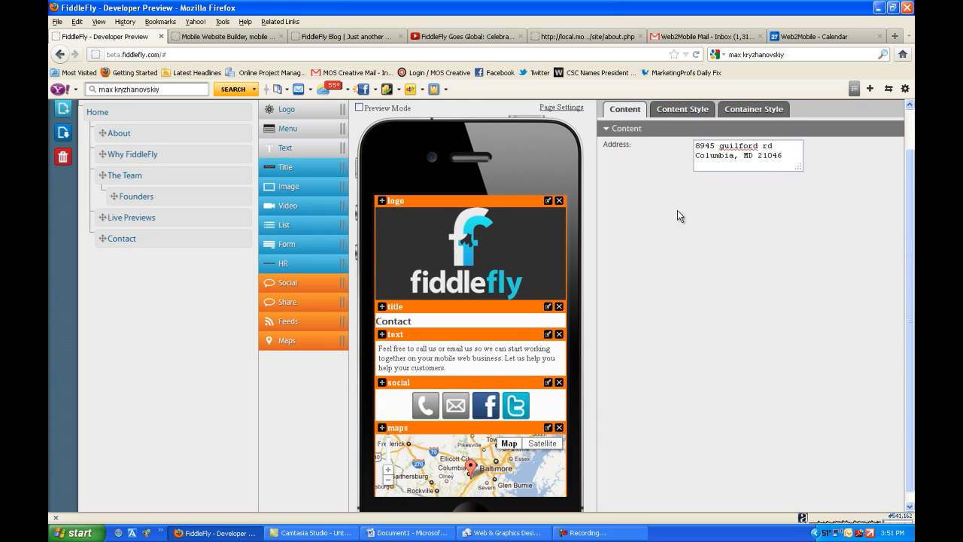
{"action": "scroll", "scroll_direction": "down", "scroll_amount": 3}
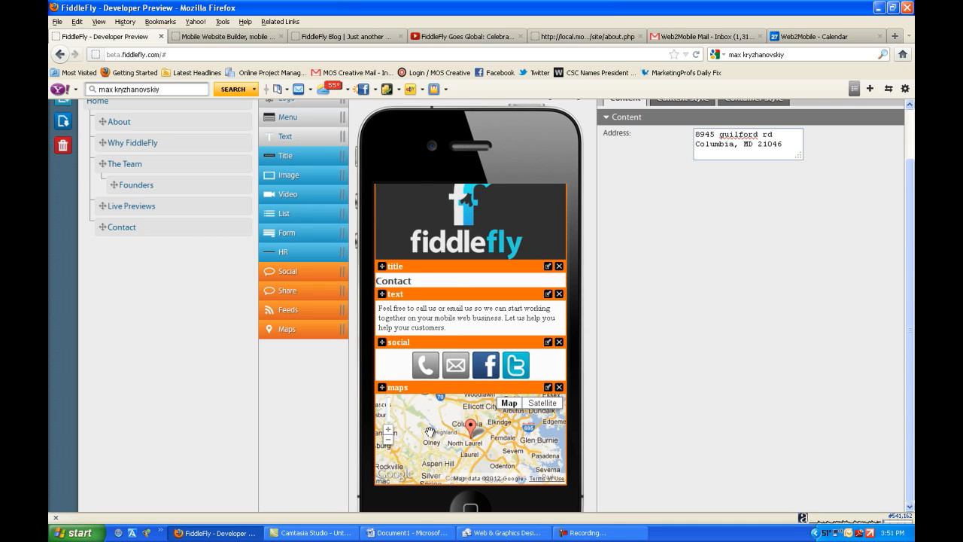
{"action": "scroll", "scroll_direction": "up", "scroll_amount": 3}
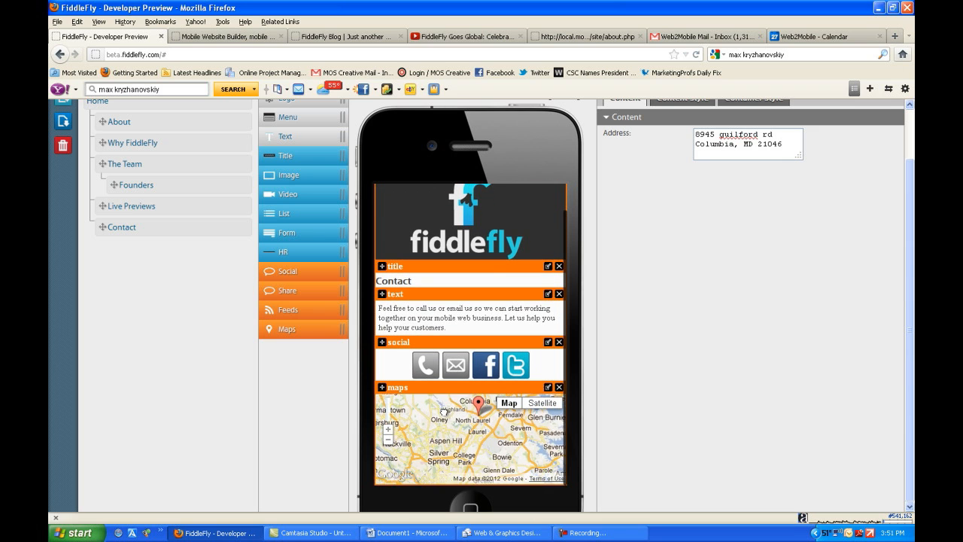
{"action": "scroll", "scroll_direction": "up", "scroll_amount": 3}
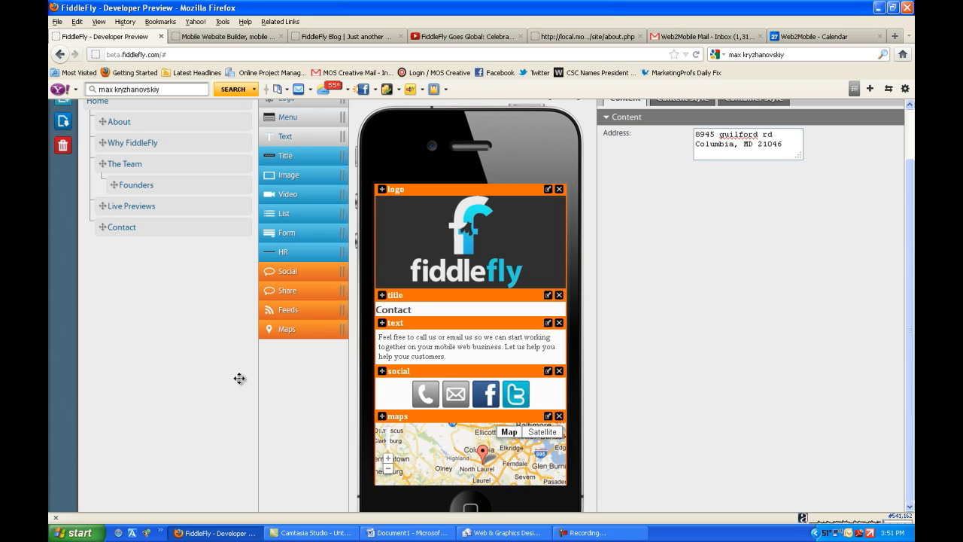
{"action": "mouse_move", "coordinate": [203, 281]}
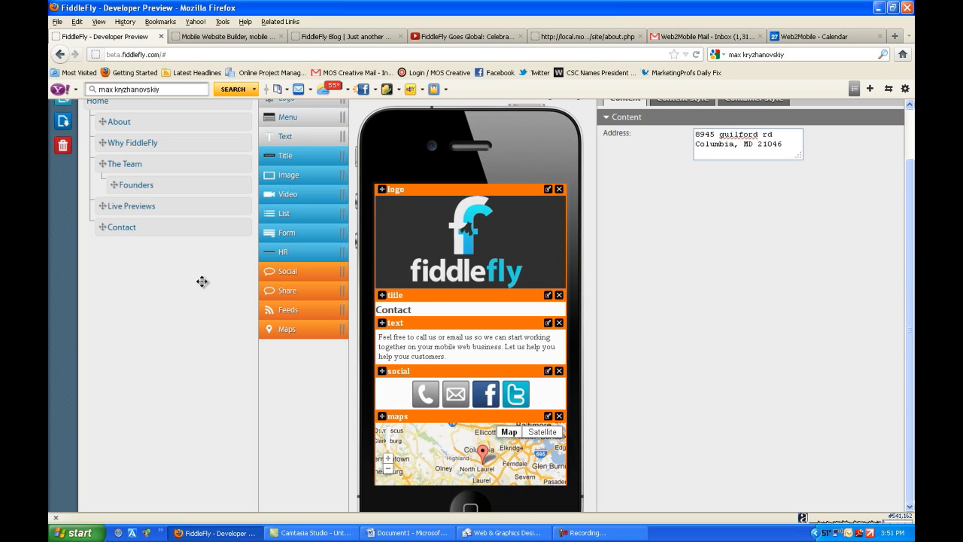
{"action": "mouse_move", "coordinate": [118, 122]}
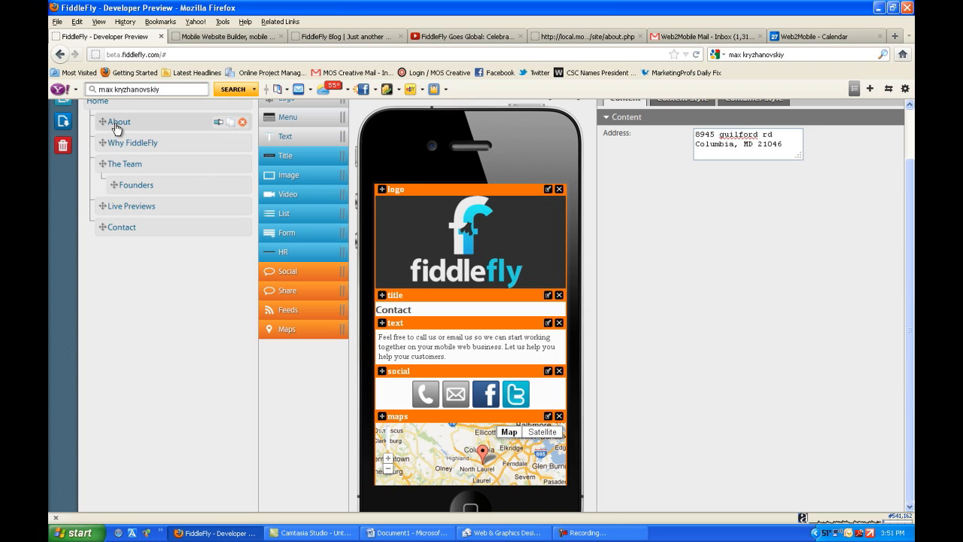
{"action": "mouse_move", "coordinate": [458, 276]}
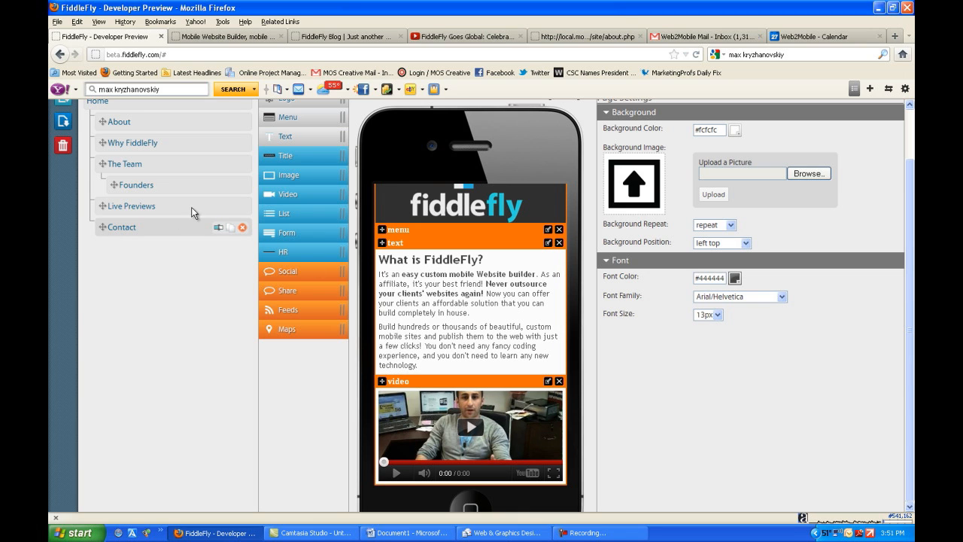
{"action": "mouse_move", "coordinate": [288, 309]}
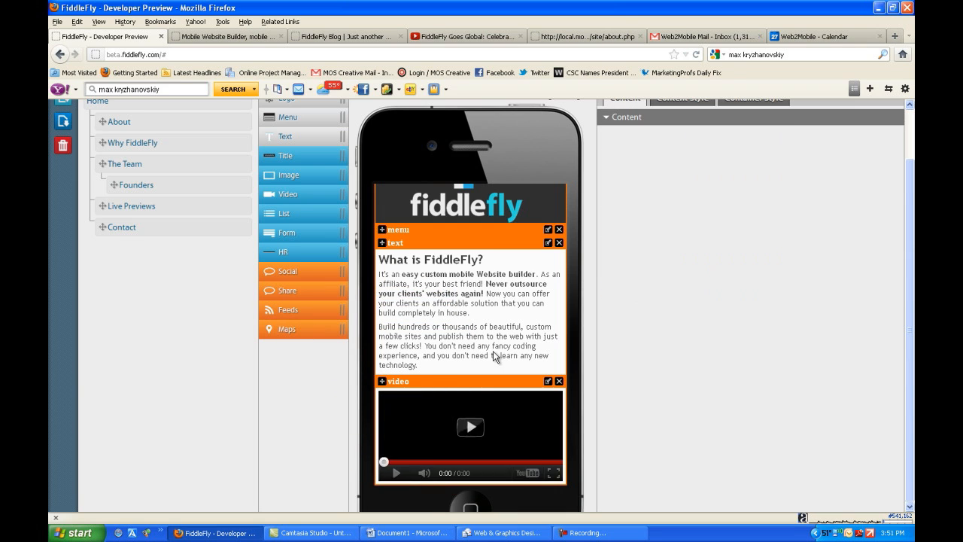
Scroll the About page preview down past the video to the Feeds block
{"action": "scroll", "scroll_direction": "down", "scroll_amount": 3}
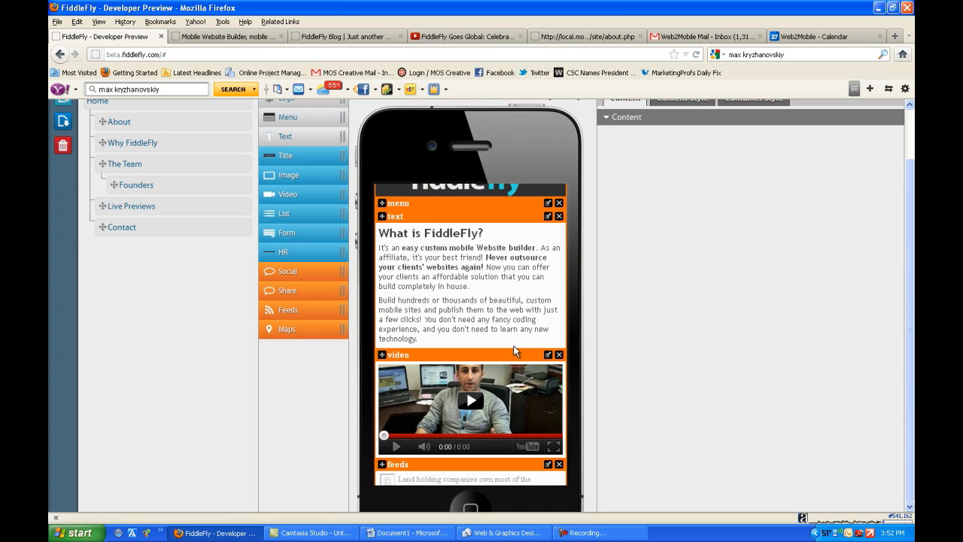
{"action": "scroll", "scroll_direction": "down", "scroll_amount": 3}
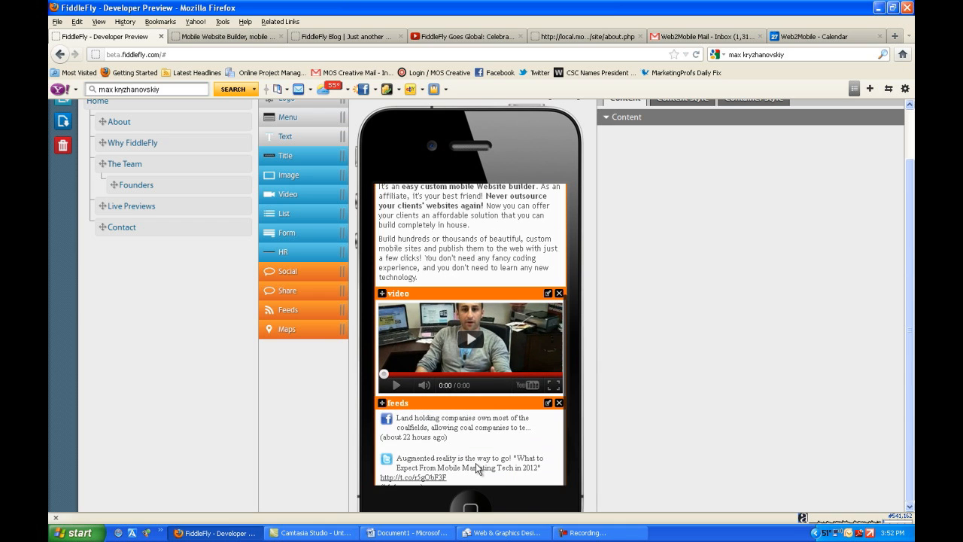
{"action": "scroll", "scroll_direction": "down", "scroll_amount": 3}
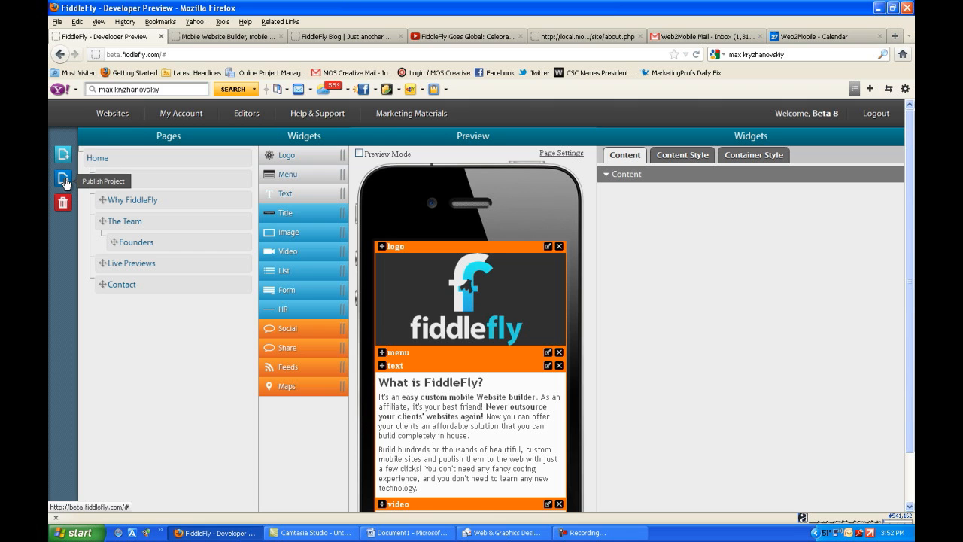
{"action": "mouse_move", "coordinate": [482, 270]}
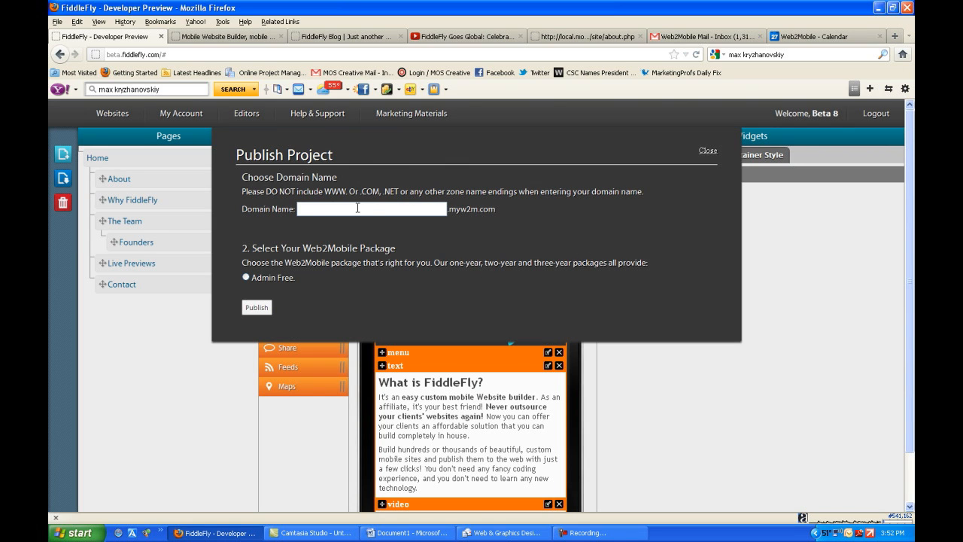
Enter ak114 as the domain name and choose the Admin Free package
{"action": "type", "text": "ok"}
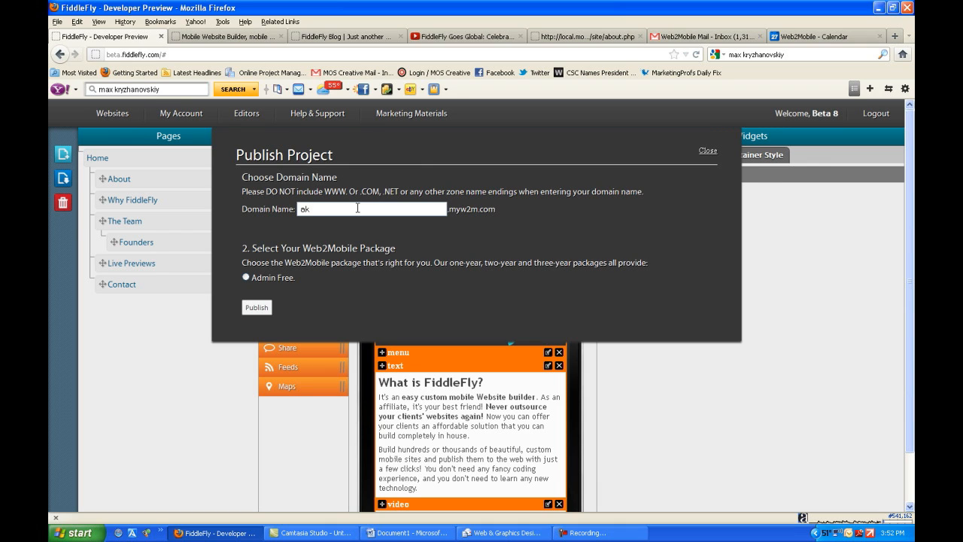
{"action": "type", "text": "11"}
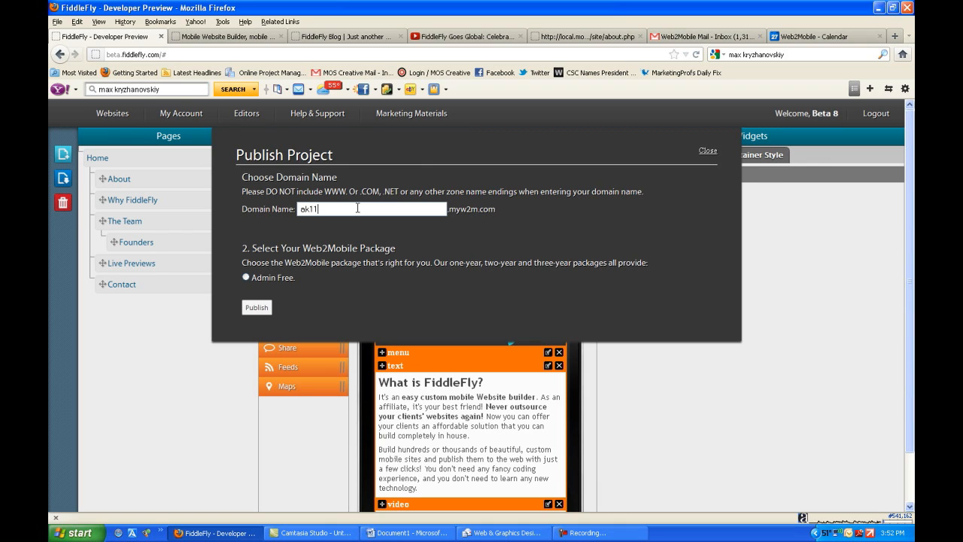
{"action": "type", "text": "4"}
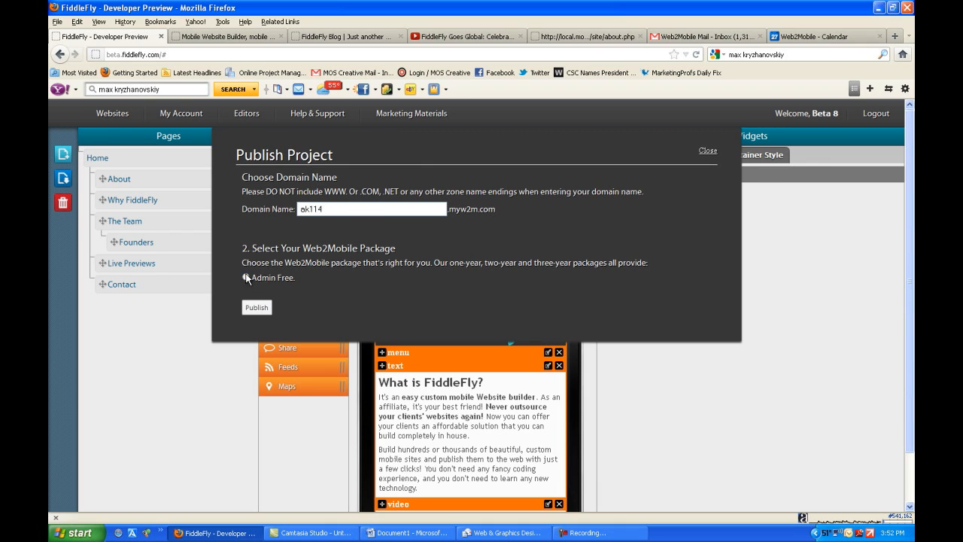
{"action": "left_click", "coordinate": [256, 307]}
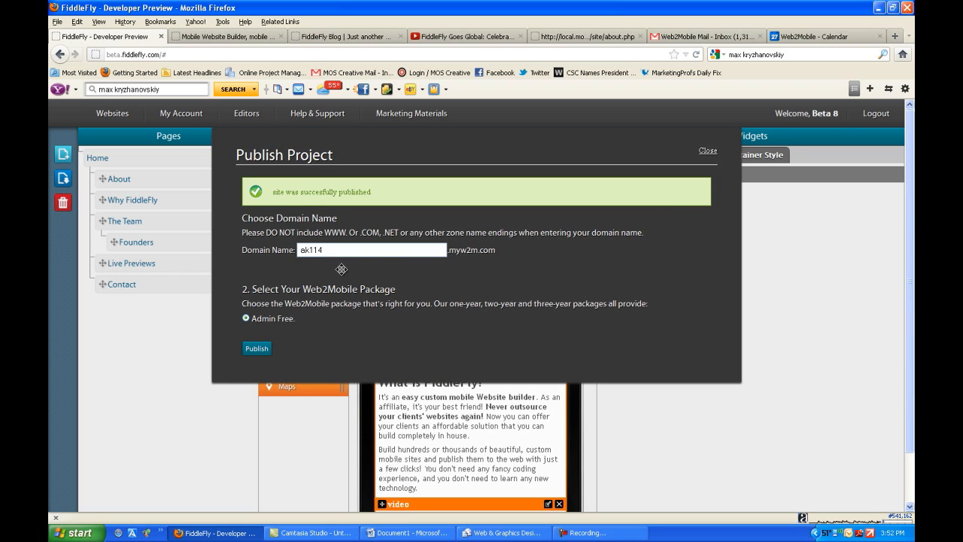